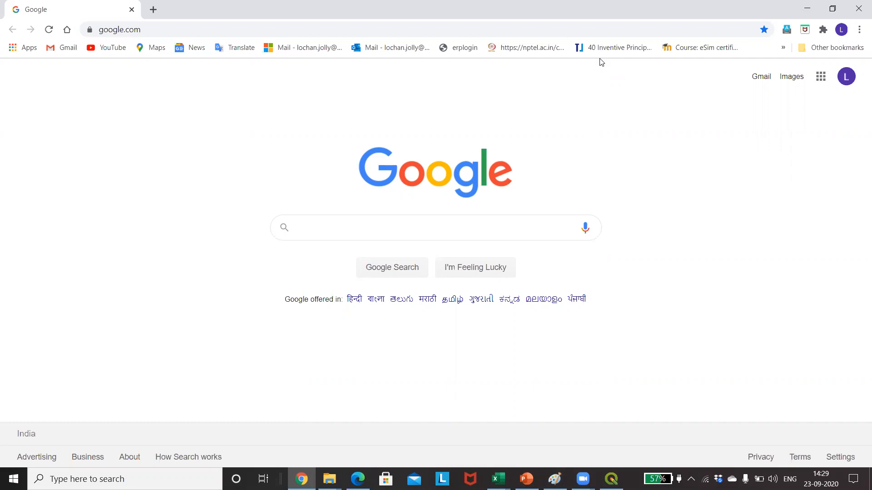
Search Google for 'bhuvan isro' using the suggestion offered after typing BHUVAN.
type("B")
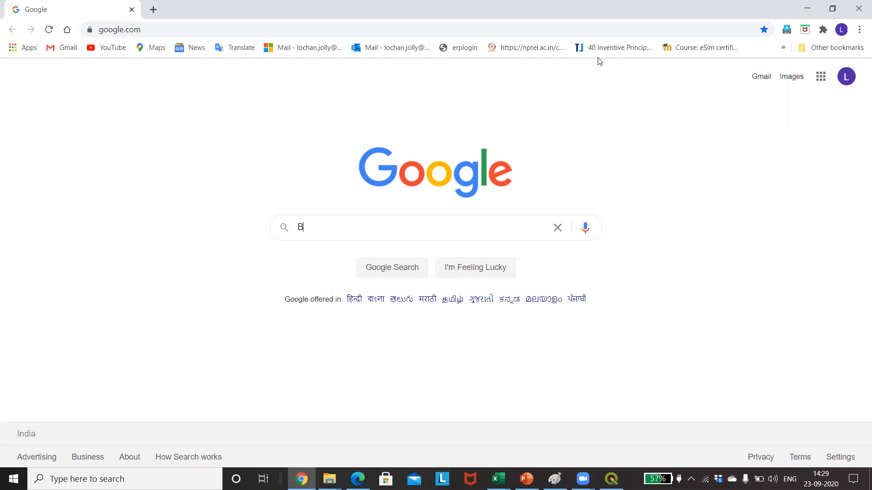
type("HUVAN")
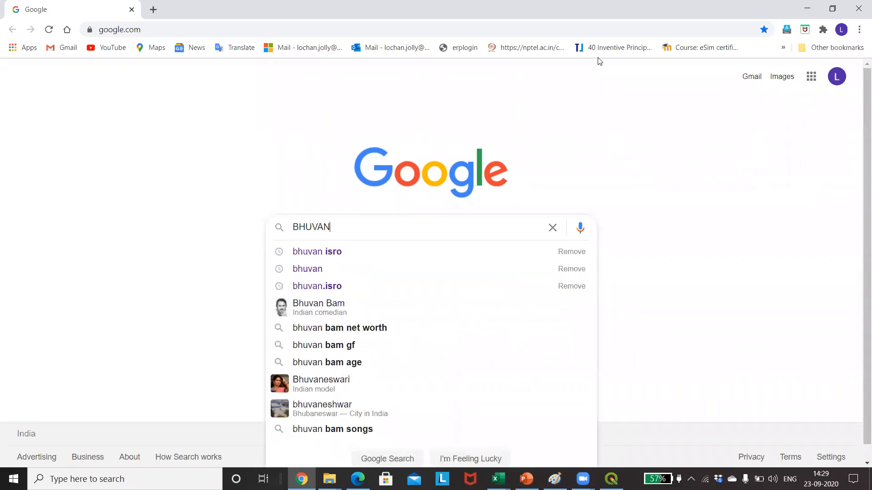
mouse_move(358, 236)
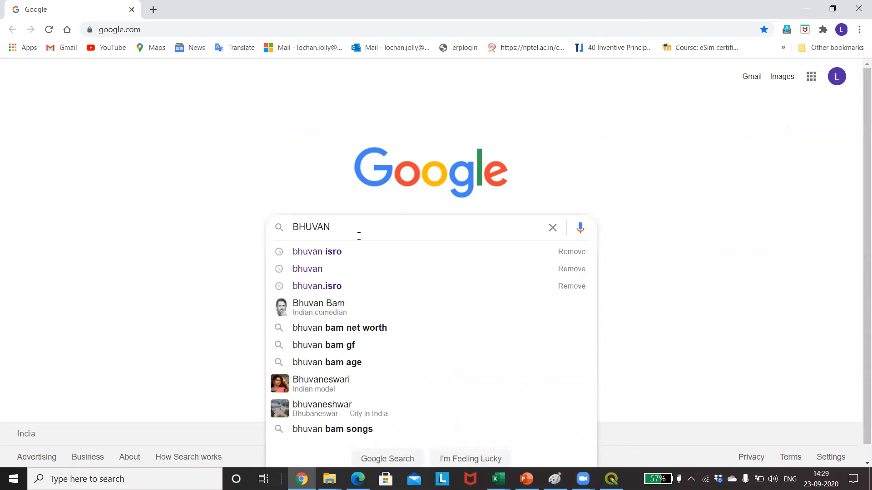
left_click(317, 251)
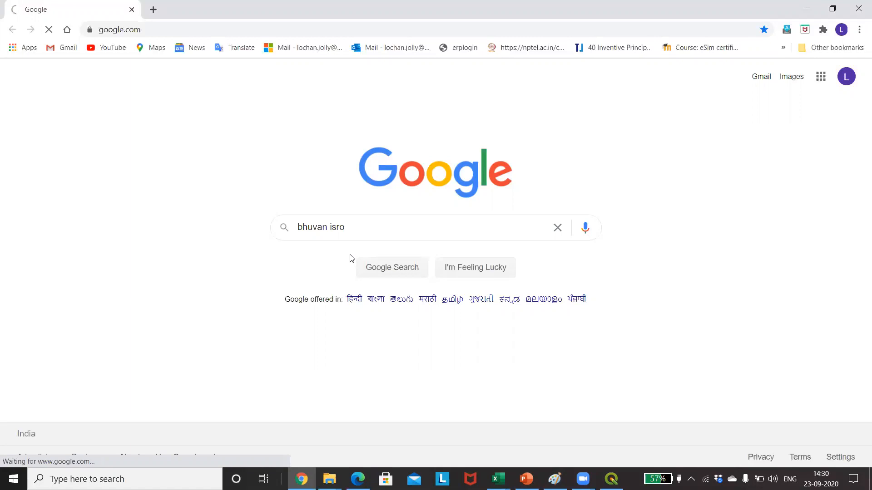
left_click(392, 267)
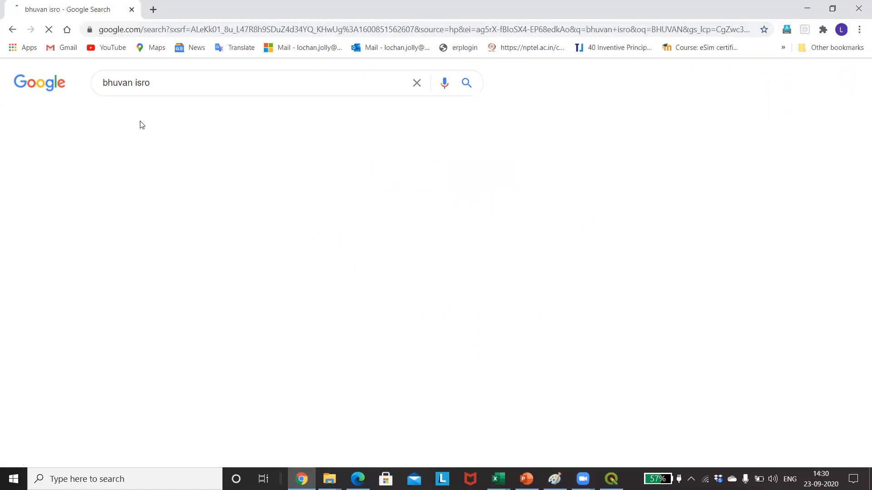
mouse_move(269, 49)
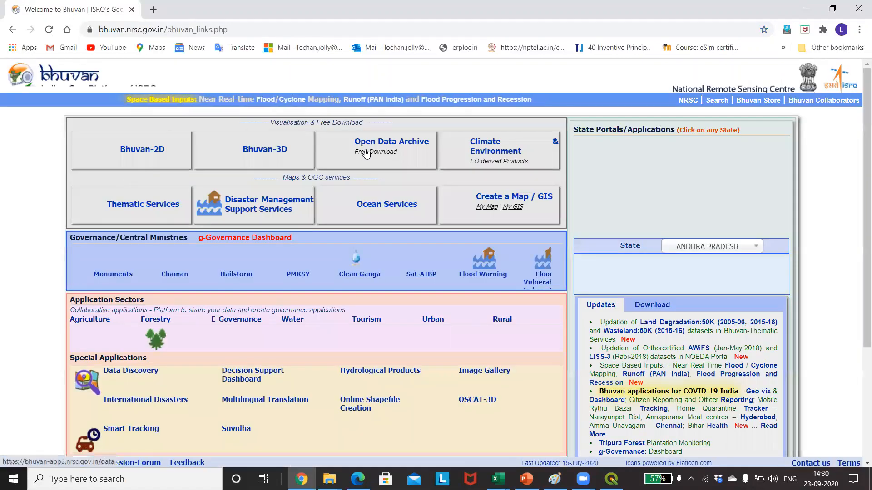
Open Bhuvan's Open Data Archive and choose Satellite/Sensor, Cartosat-1, CartoDEM Version-3 R1.
left_click(392, 145)
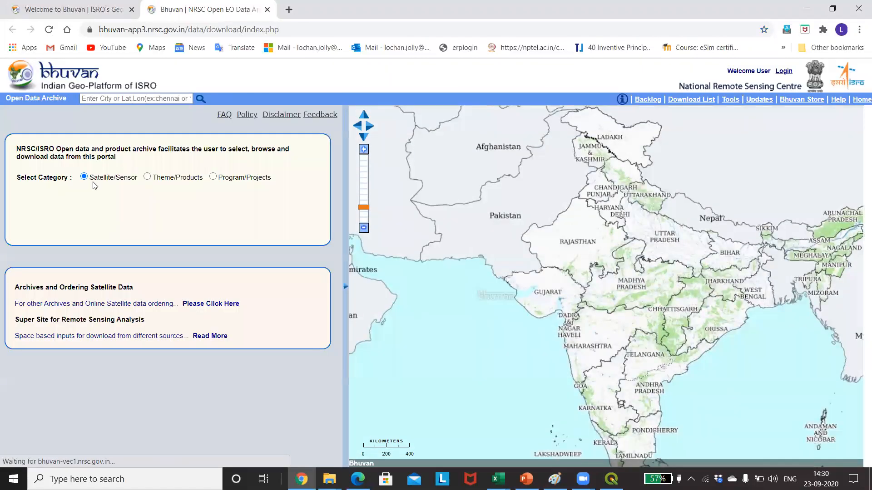
left_click(217, 201)
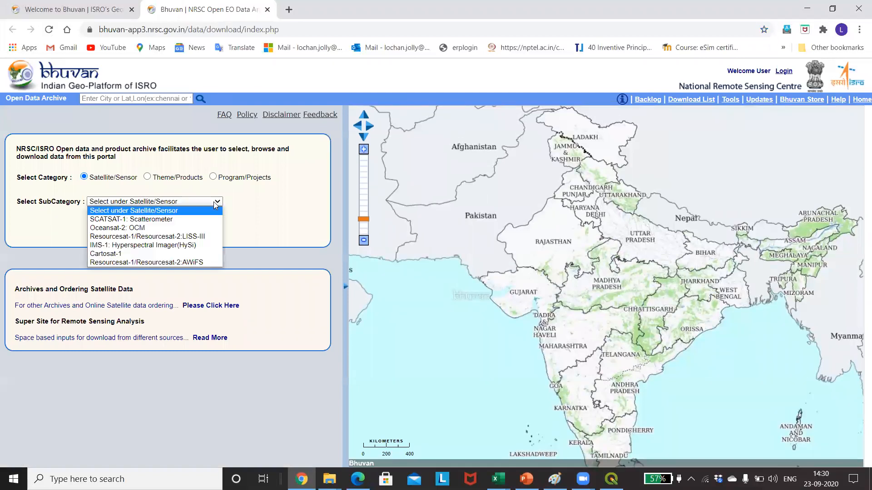
mouse_move(117, 228)
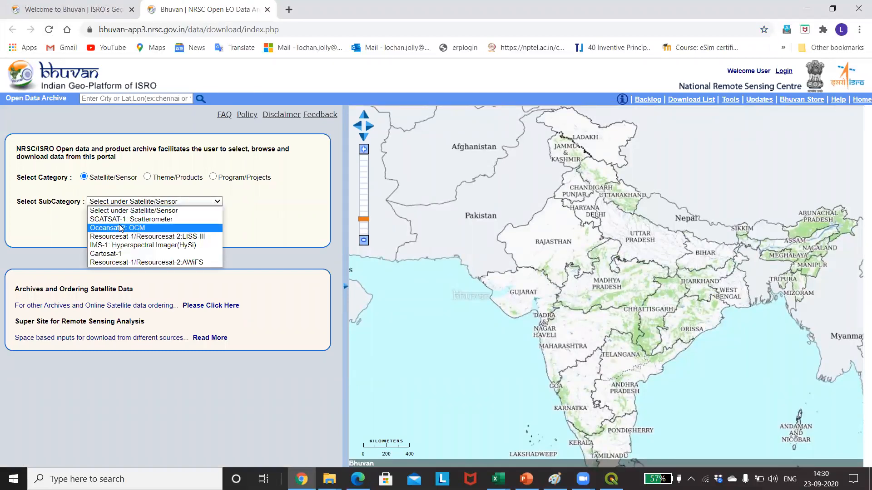
left_click(106, 253)
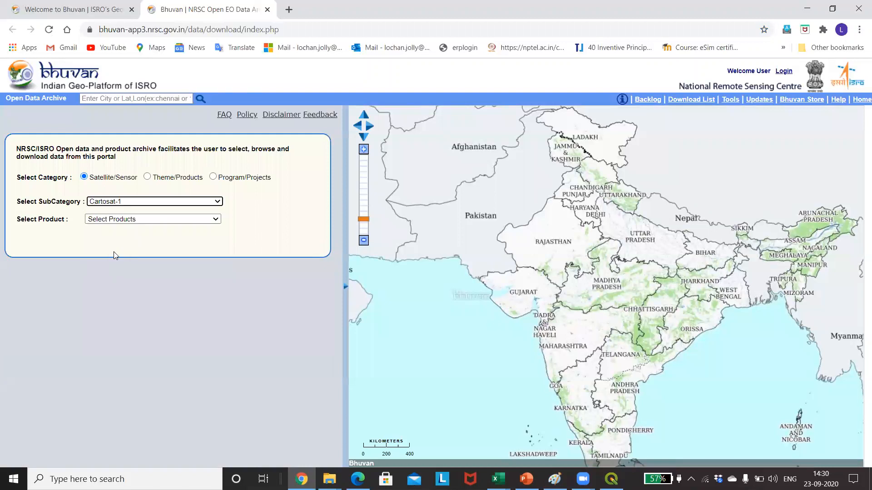
left_click(152, 218)
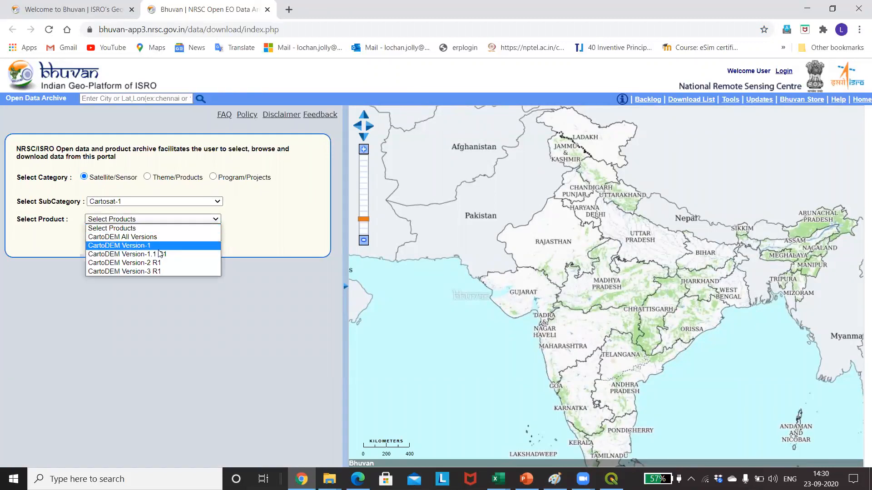
mouse_move(134, 272)
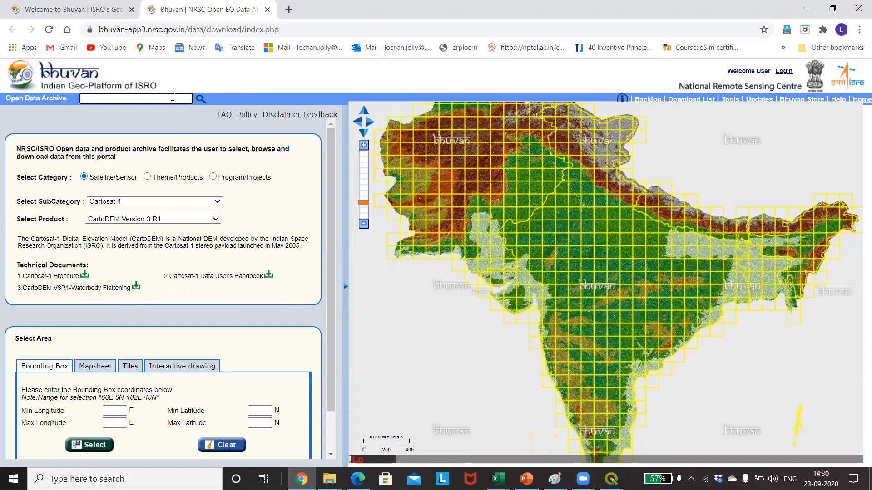
Search Bhuvan for MUMBAI and pick Mumbai, Maharashtra from the search results.
type("MUBAI")
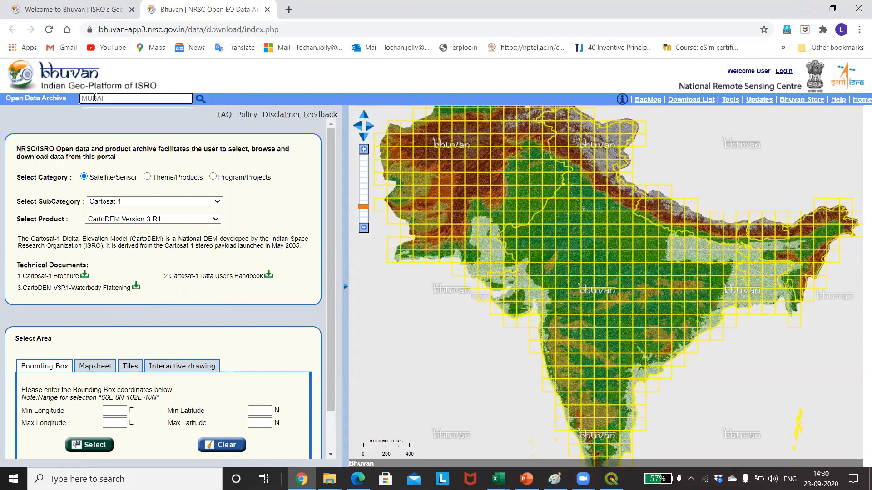
key("Backspace")
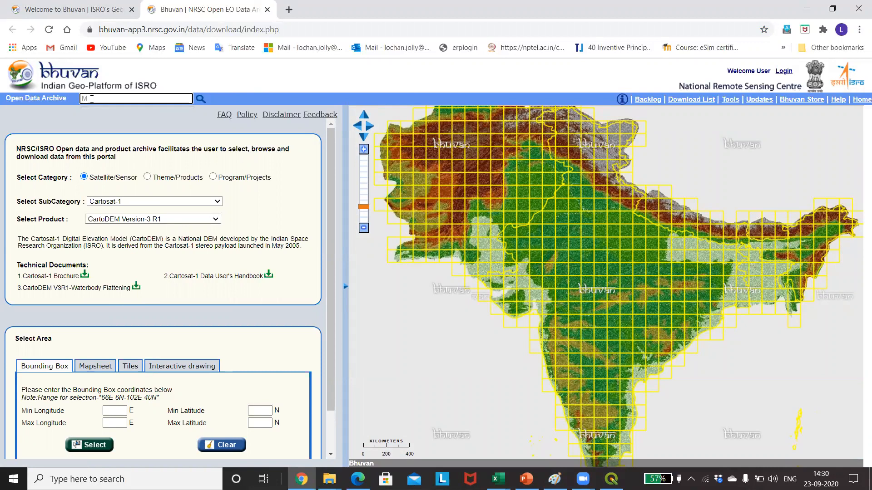
type("UMBAI")
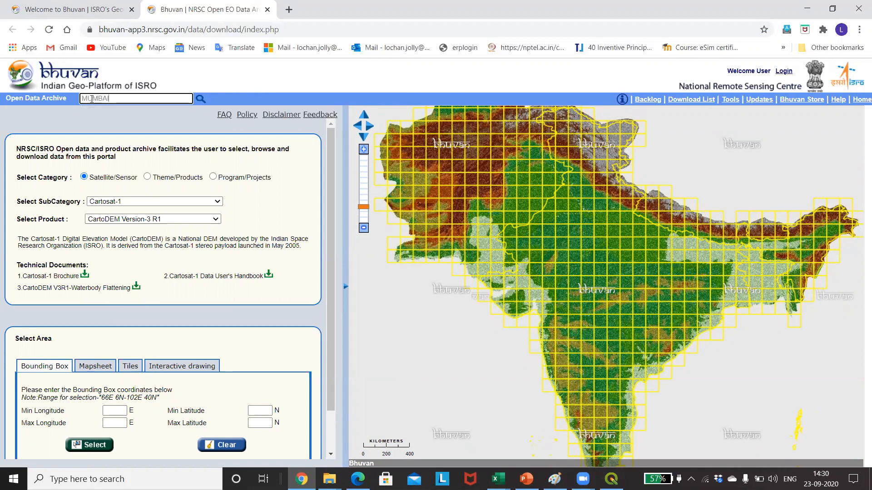
left_click(199, 99)
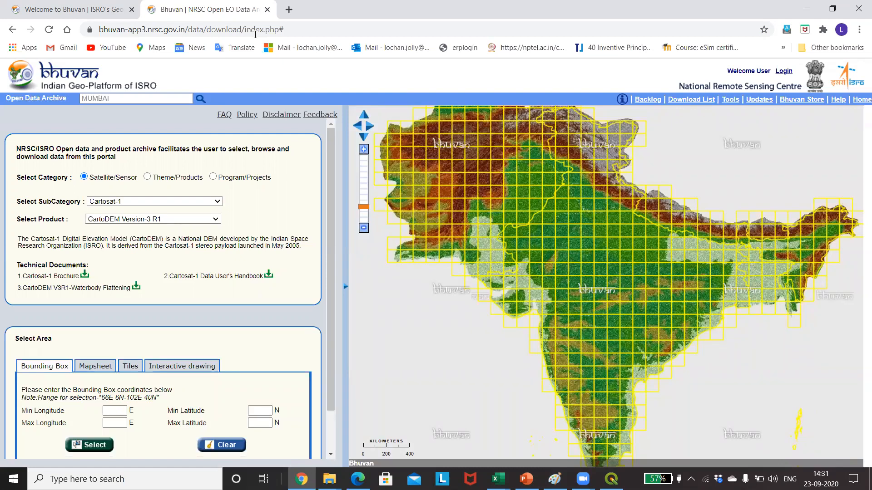
left_click(201, 98)
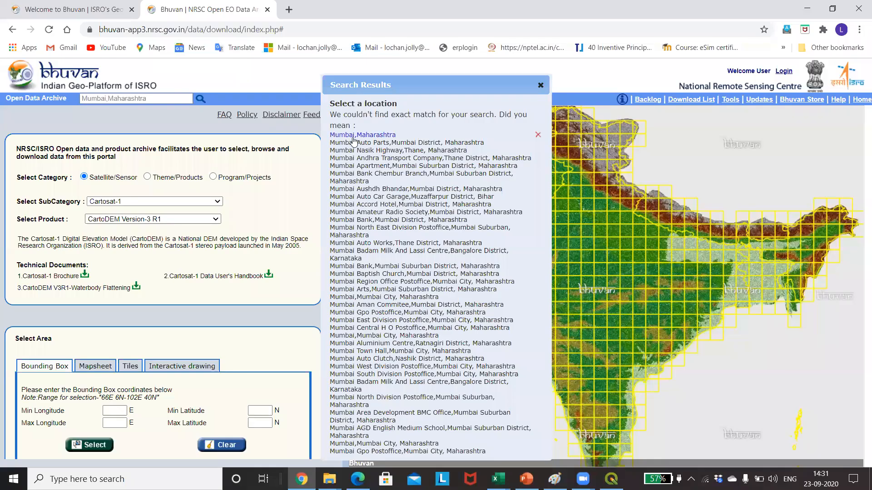
left_click(362, 134)
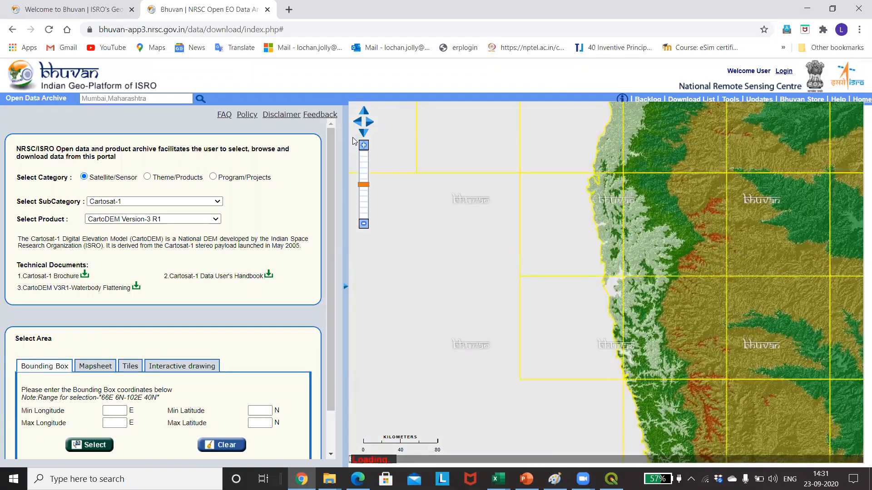
Switch area selection to Tiles and try Next, triggering 'Please select tiles first'.
left_click(605, 283)
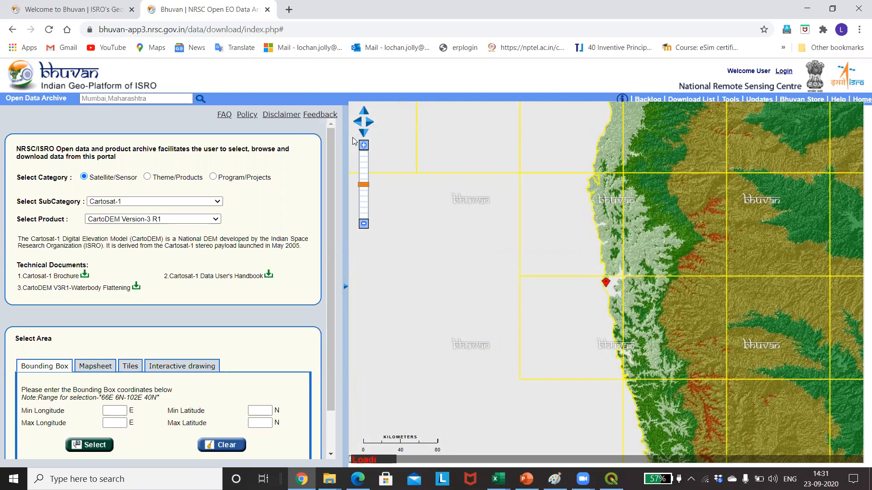
mouse_move(622, 310)
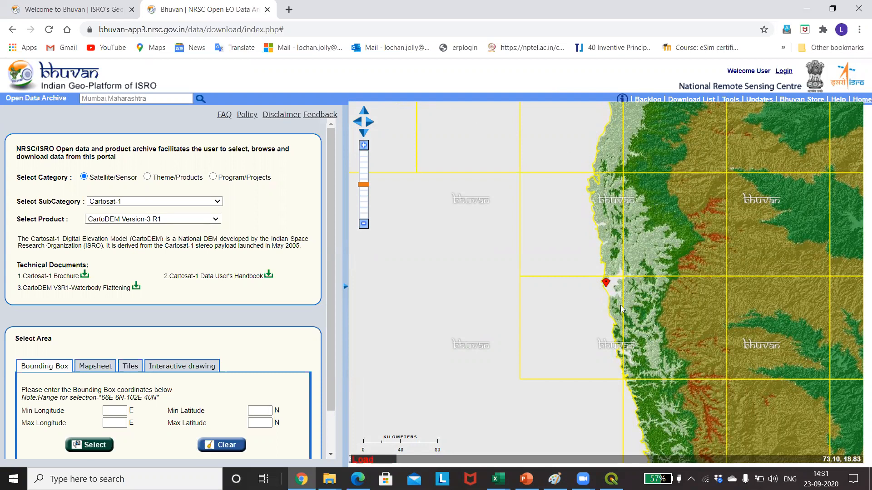
mouse_move(629, 296)
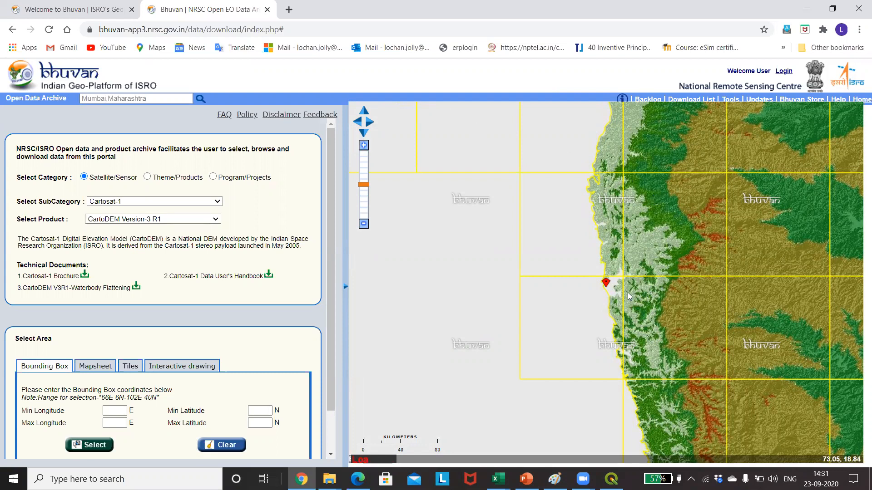
mouse_move(639, 308)
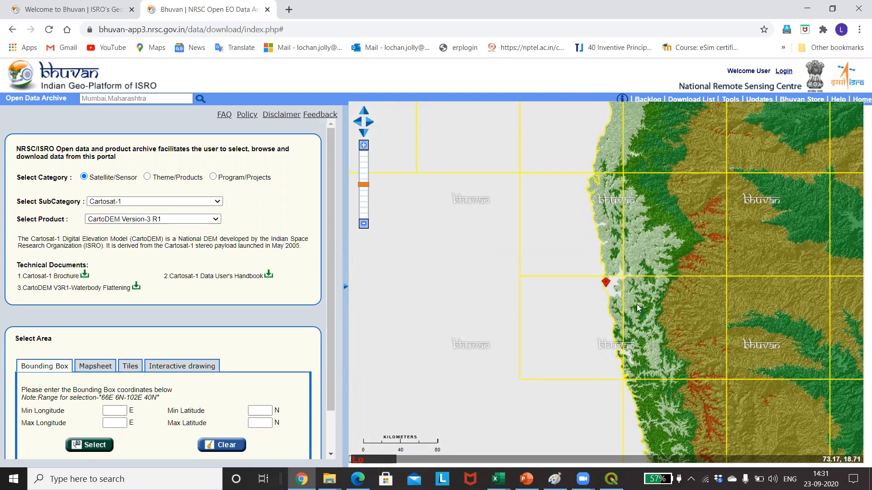
mouse_move(684, 310)
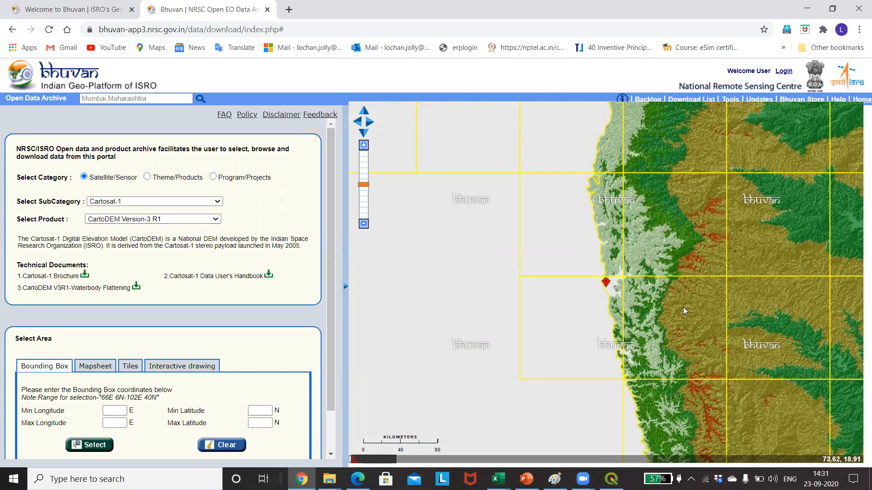
mouse_move(647, 332)
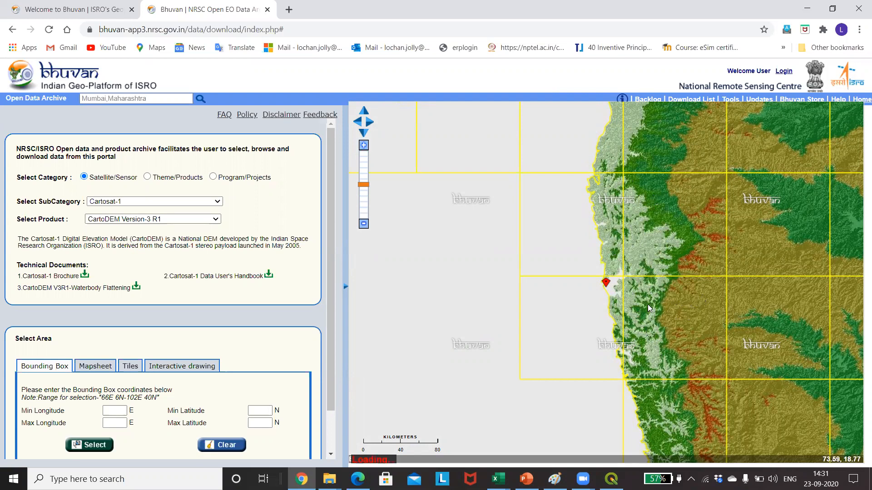
mouse_move(637, 309)
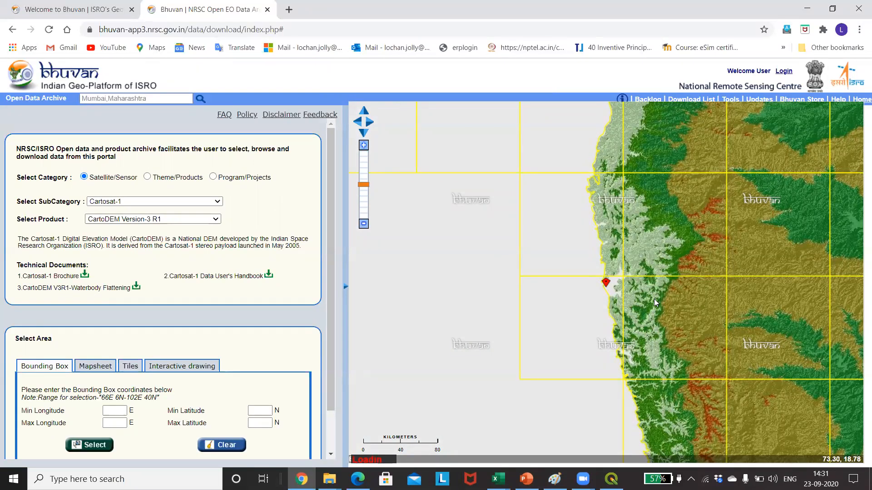
mouse_move(130, 366)
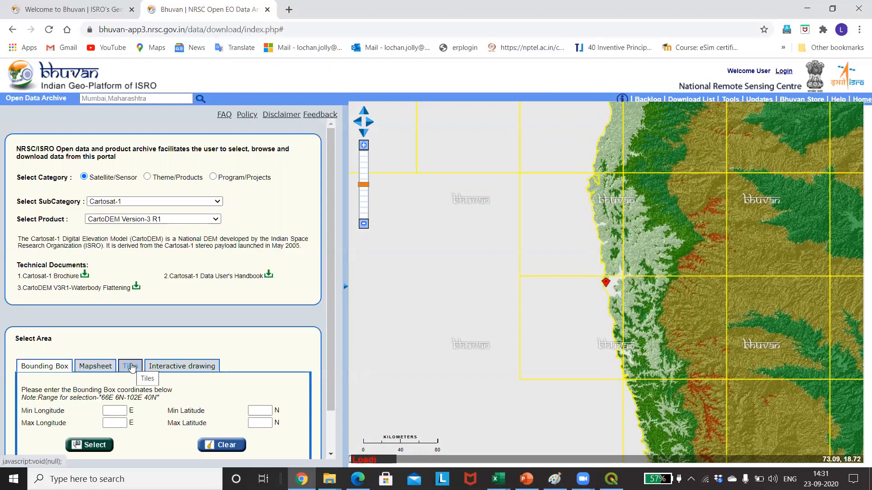
left_click(130, 366)
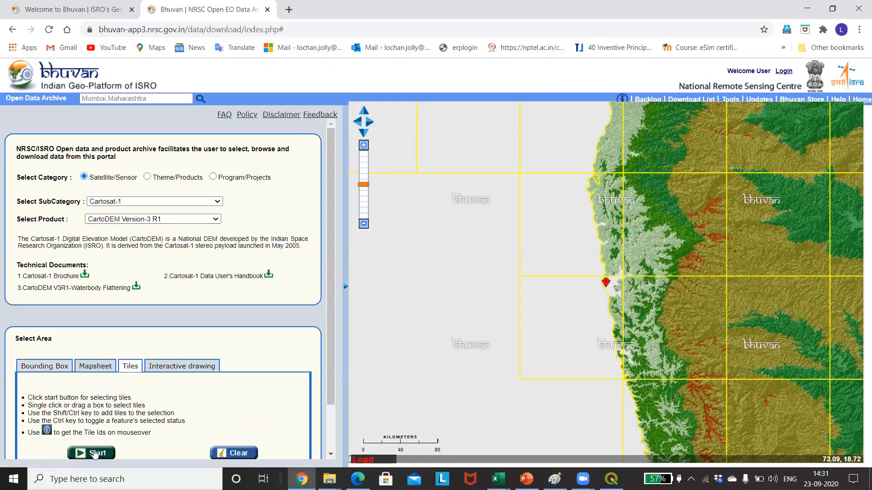
left_click(91, 452)
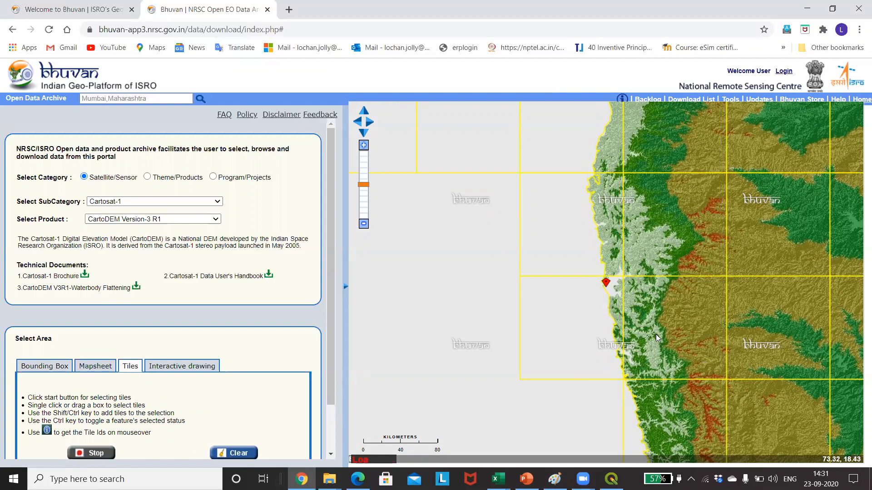
left_click(656, 337)
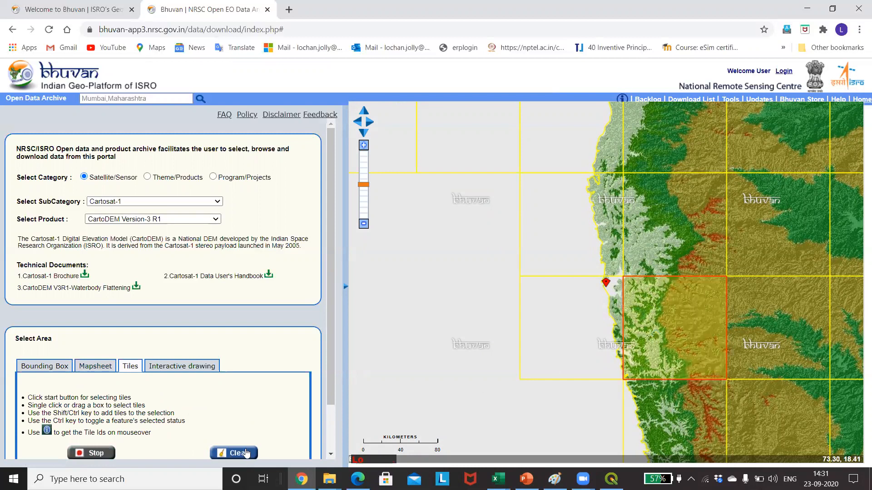
left_click(233, 453)
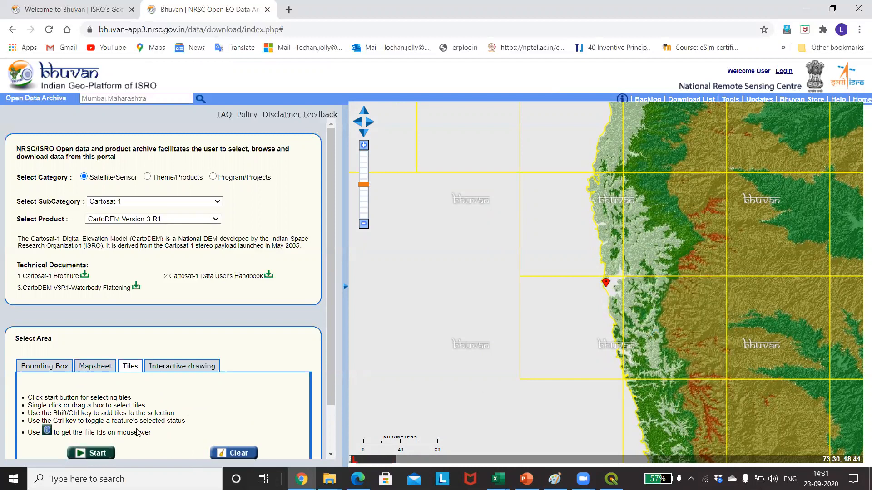
scroll("down", 3)
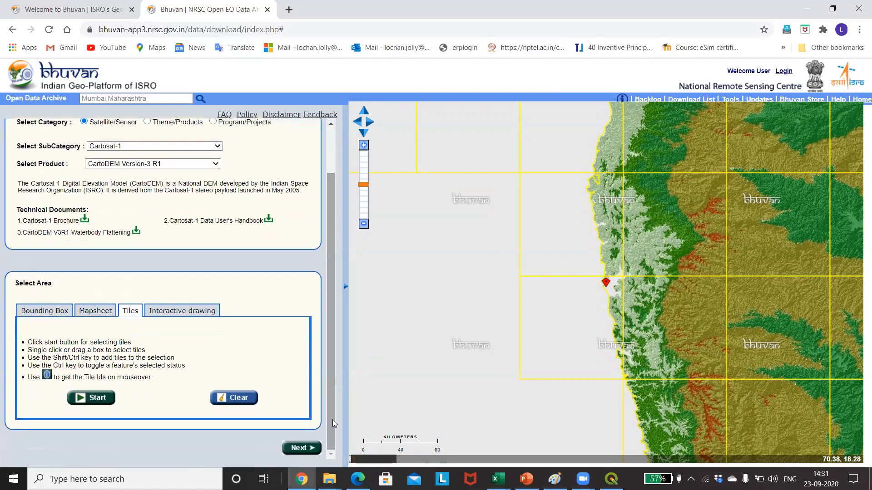
left_click(300, 448)
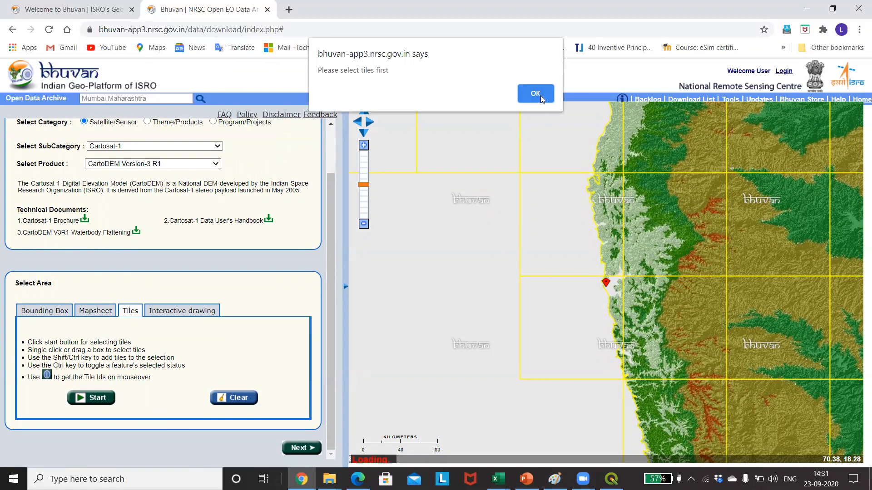
Dismiss the tiles alert, log in to Bhuvan, and close Chrome's password warning.
left_click(535, 93)
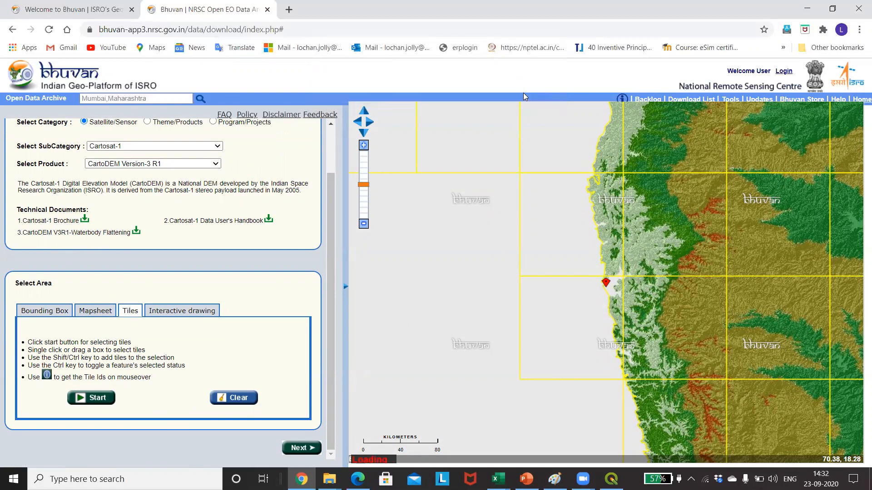
mouse_move(783, 71)
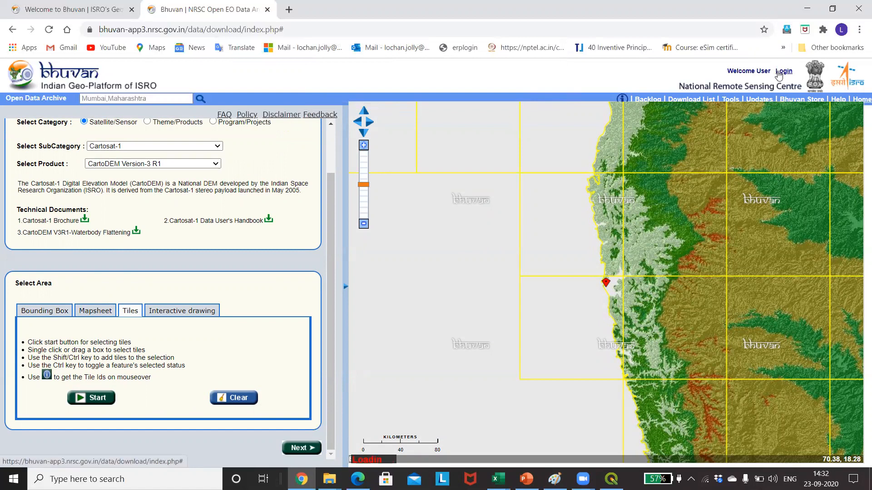
left_click(785, 71)
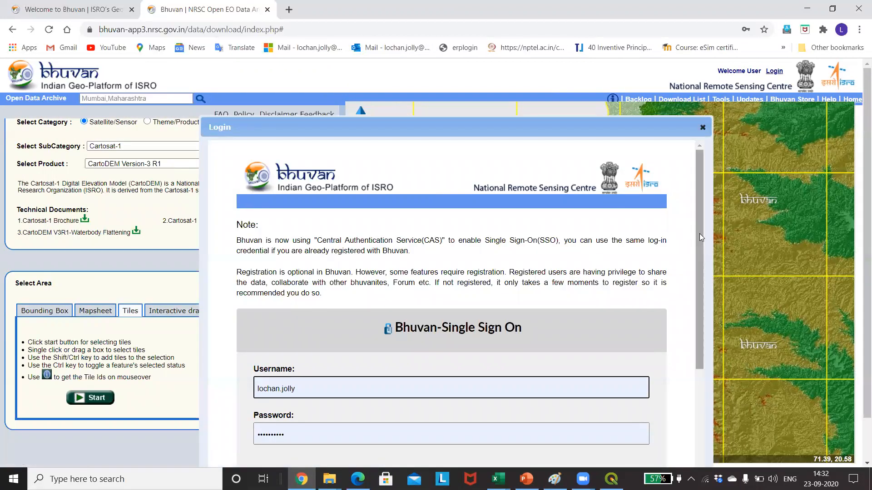
scroll("down", 3)
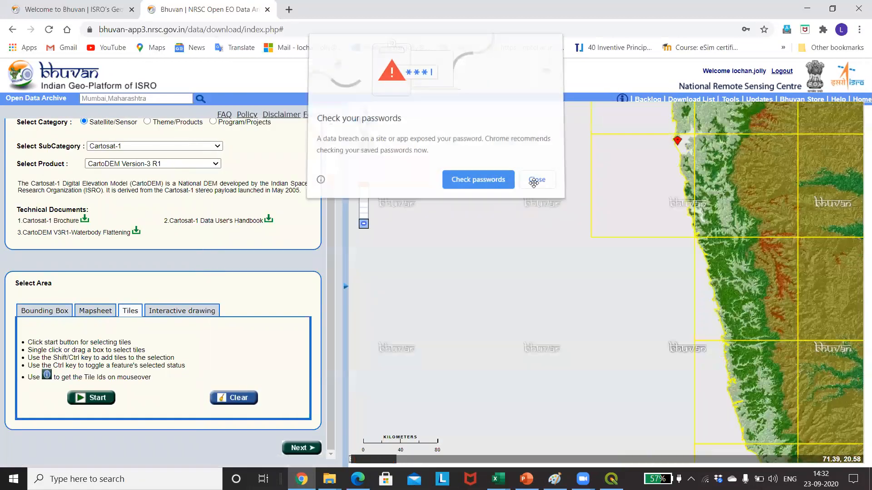
left_click(537, 180)
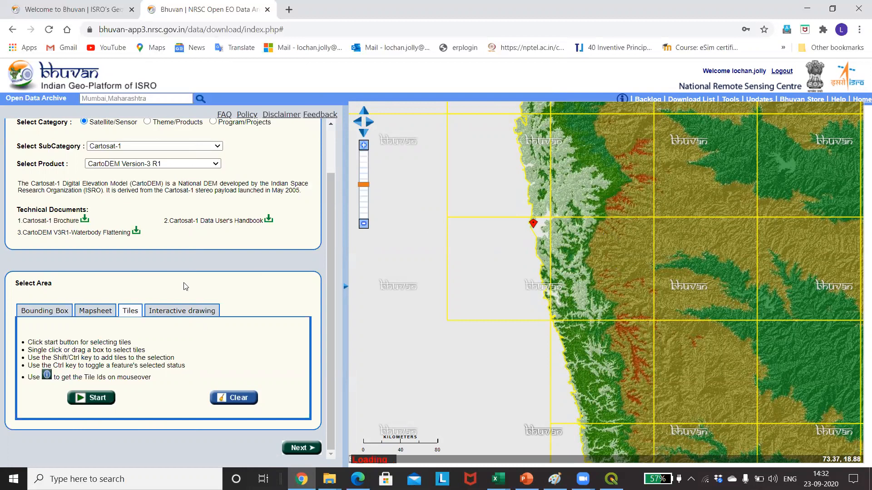
Select the tile southeast of the marker and list toposheet E43H (73E18N–74E19N).
left_click(91, 398)
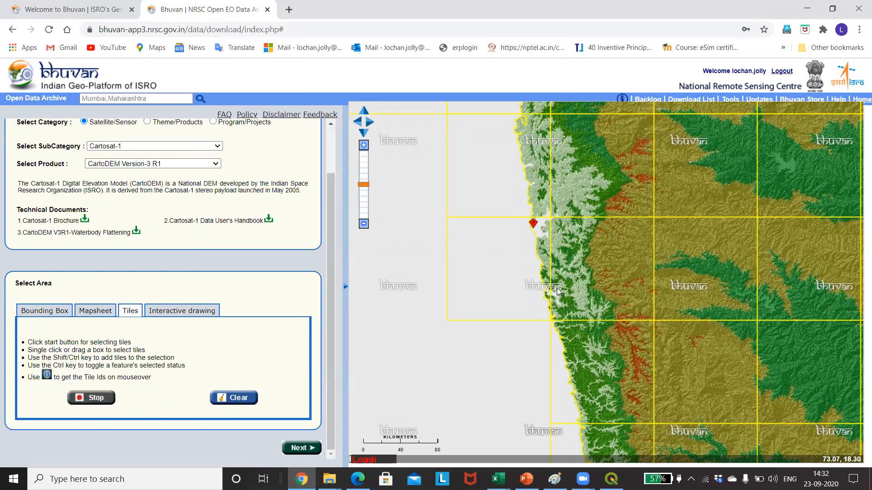
mouse_move(579, 270)
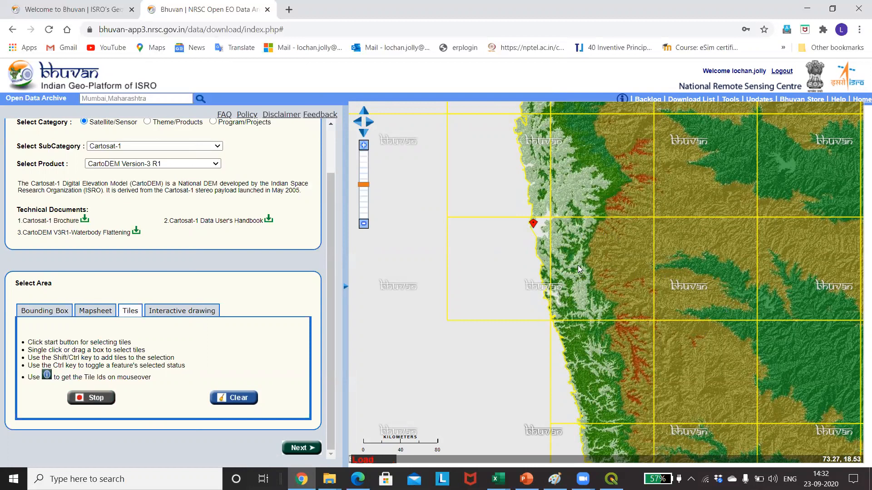
mouse_move(578, 268)
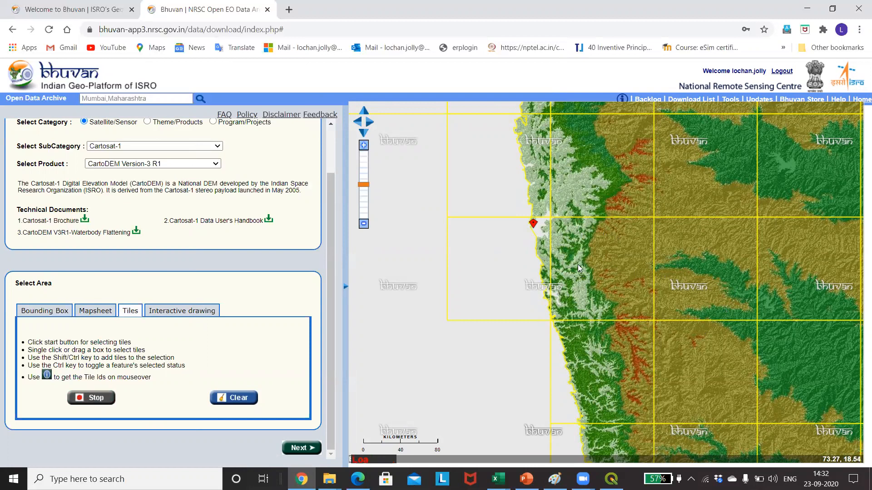
mouse_move(491, 224)
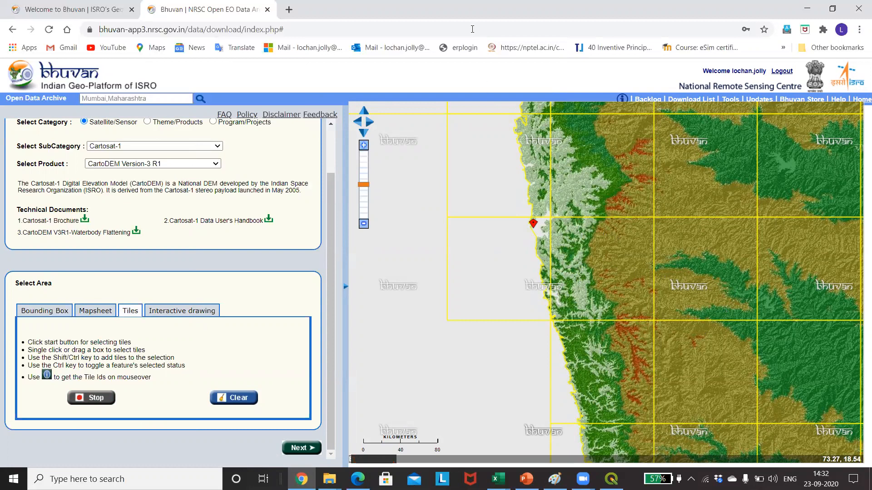
left_click(602, 268)
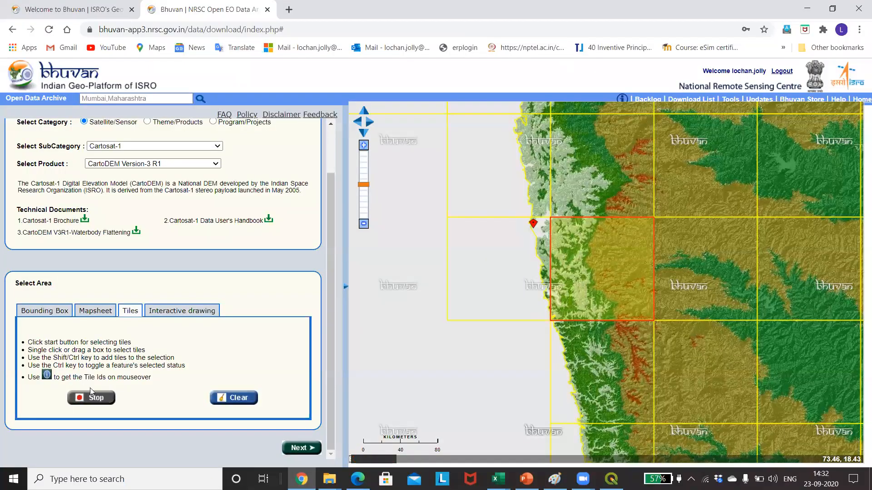
left_click(91, 398)
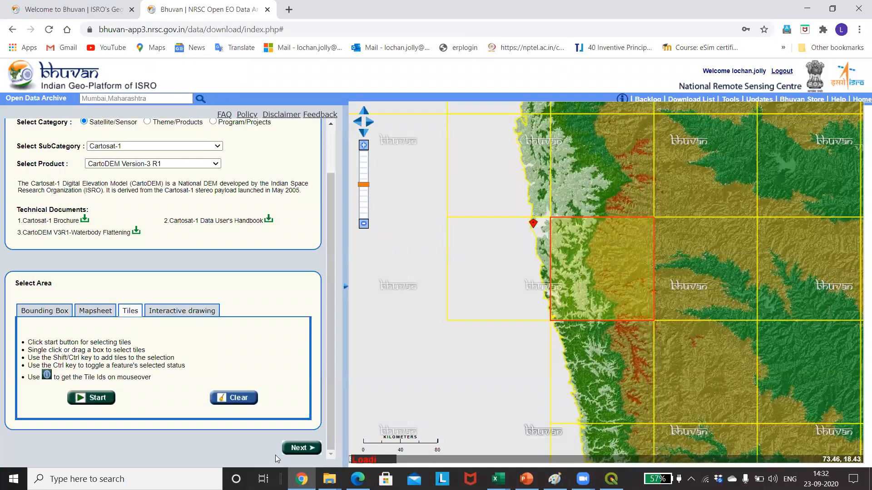
left_click(301, 448)
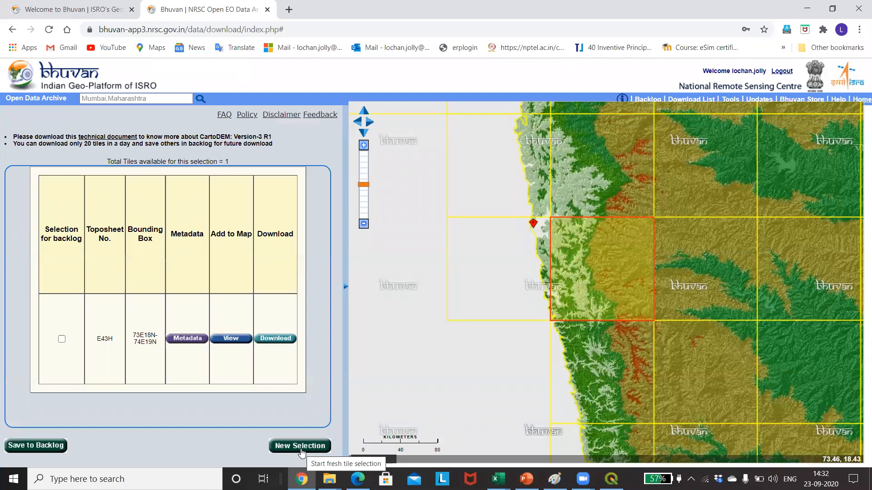
mouse_move(188, 362)
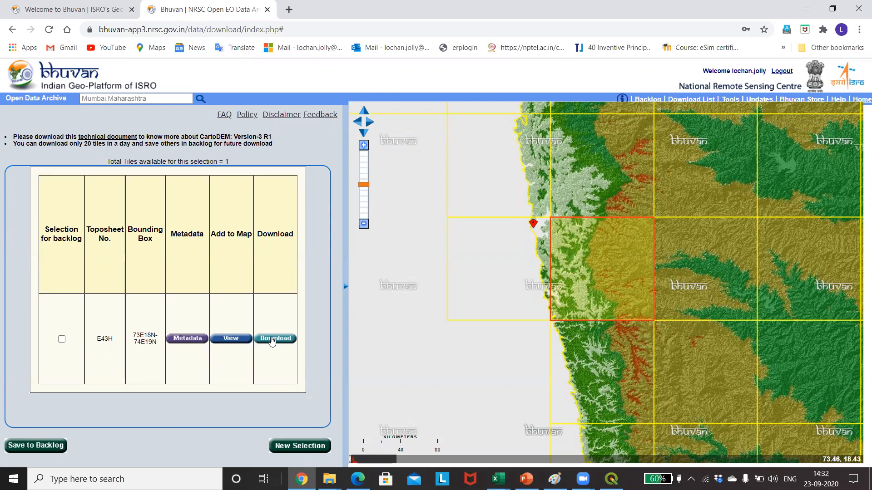
Download the E43H CartoDEM tile as a zip file.
left_click(275, 338)
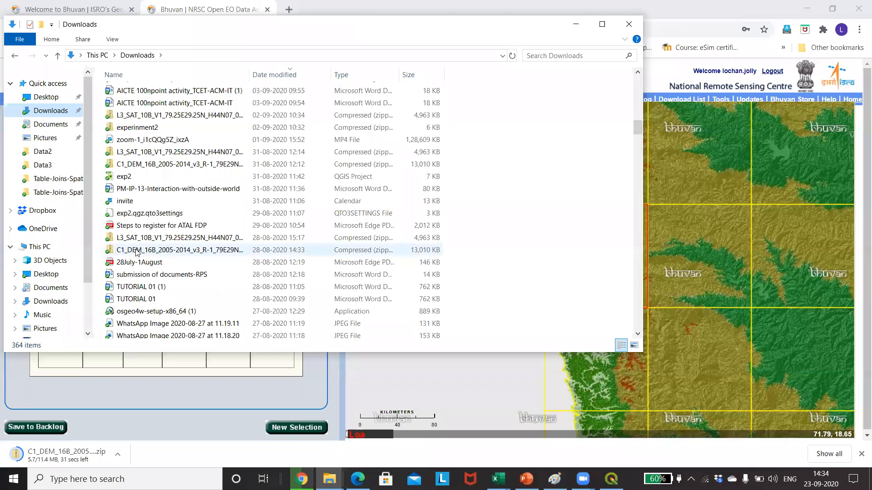
mouse_move(136, 253)
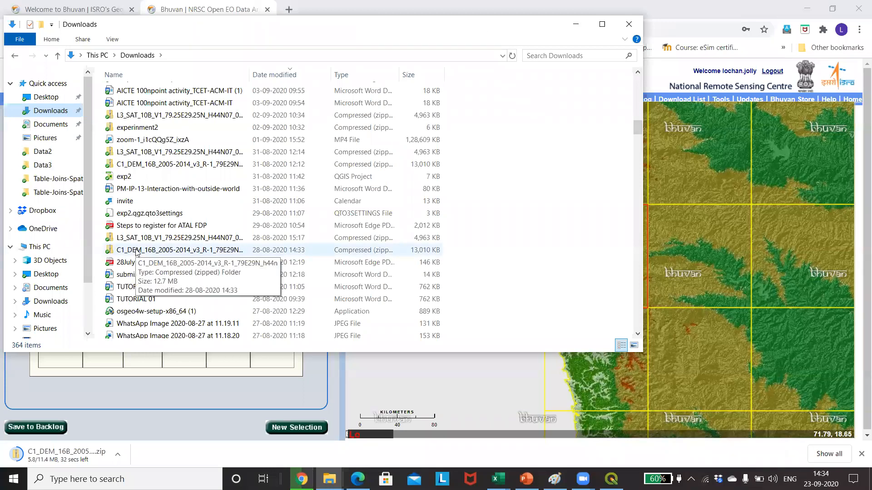
Extract the C1_DEM zip in Downloads, replacing existing files, and open QGIS.
right_click(178, 249)
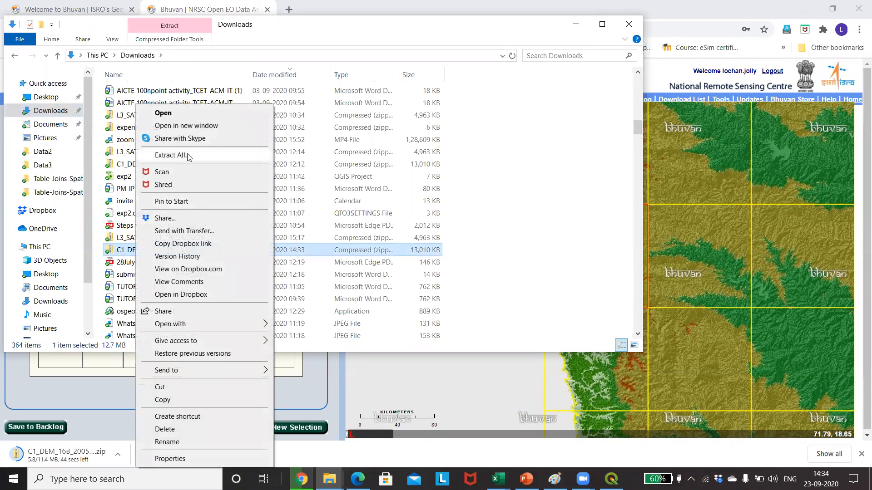
left_click(170, 156)
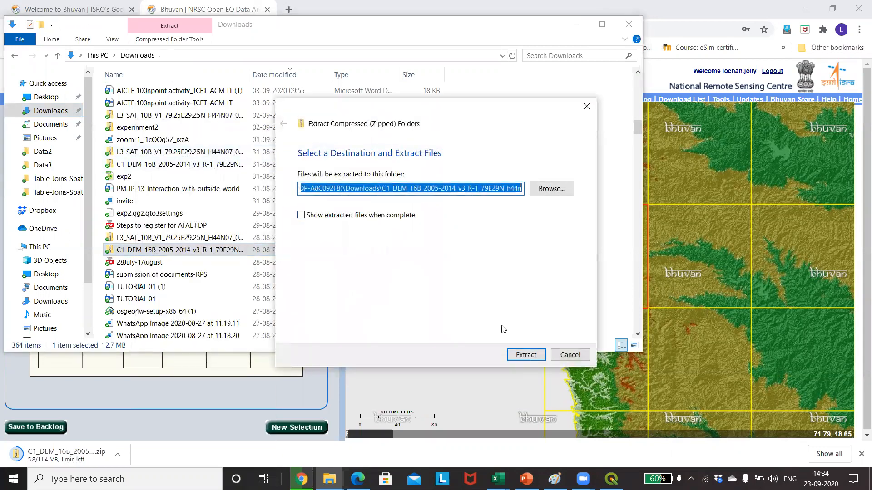
left_click(525, 355)
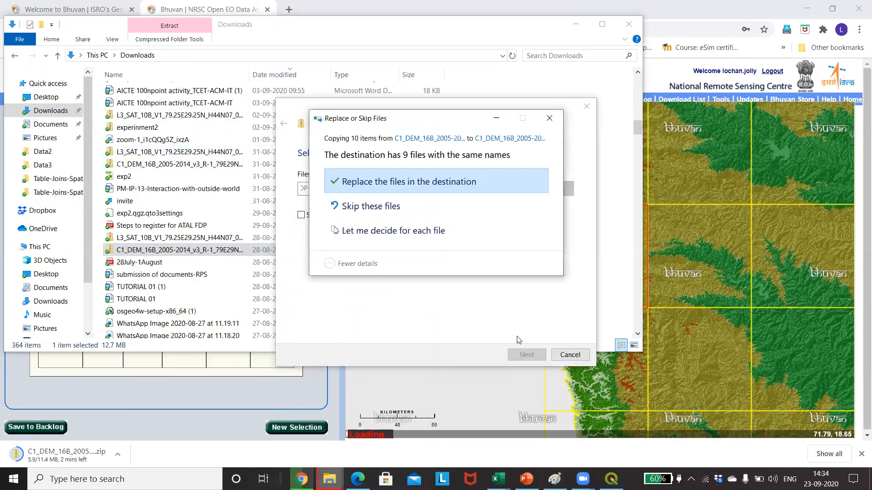
left_click(404, 181)
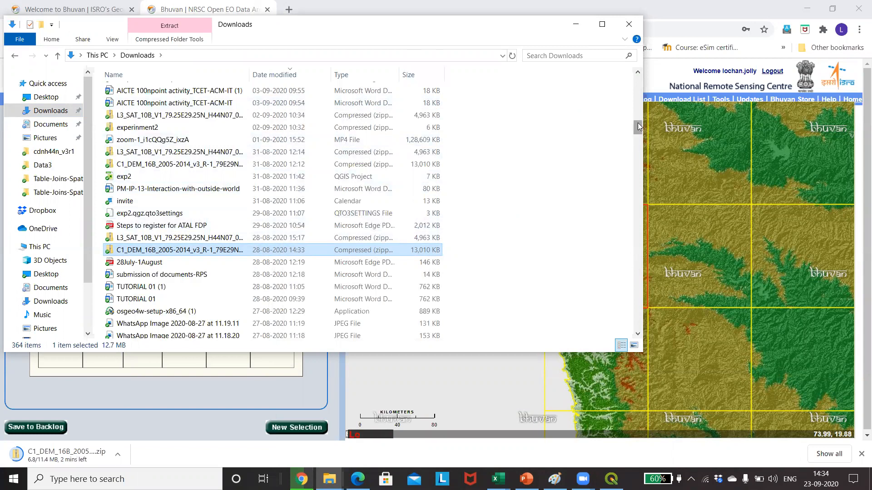
scroll("down", 3)
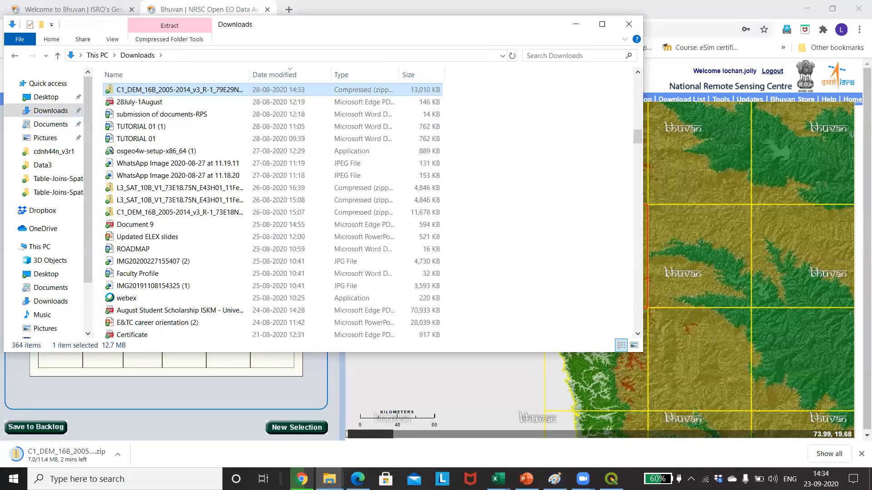
left_click(610, 479)
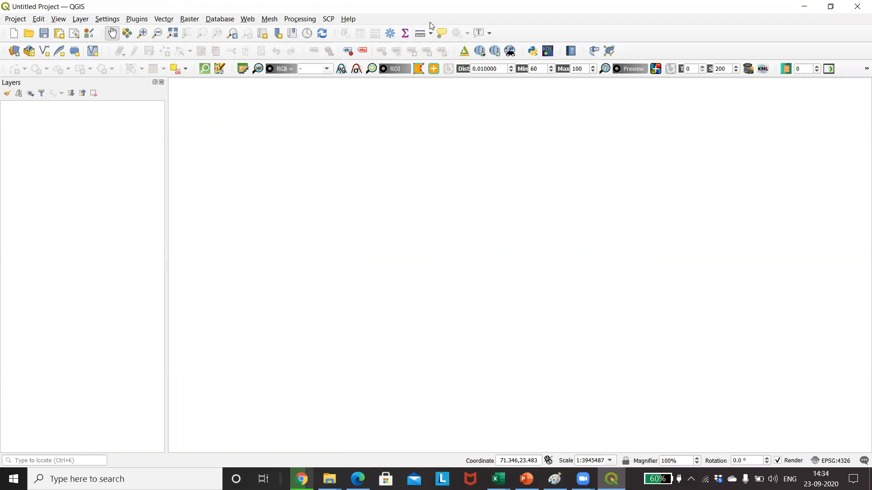
Add cdne43h.tif from the cdne43h_v3r1 folder as a raster layer via Data Source Manager.
left_click(80, 18)
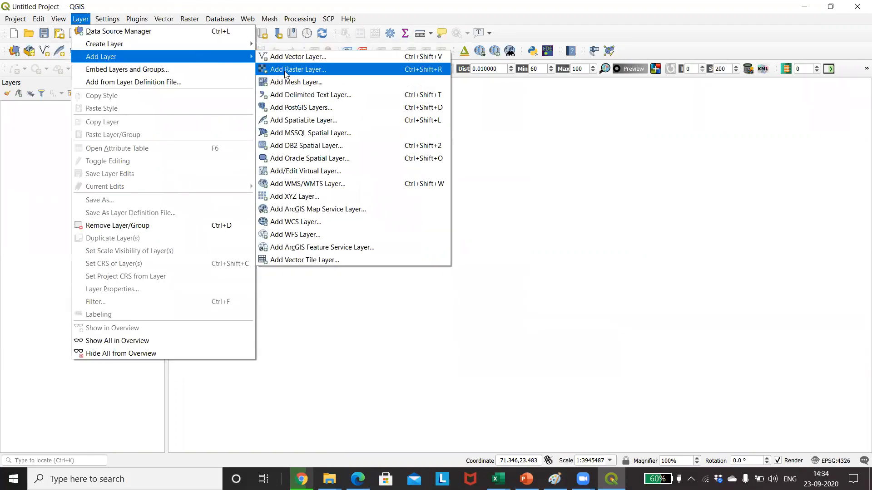
left_click(297, 69)
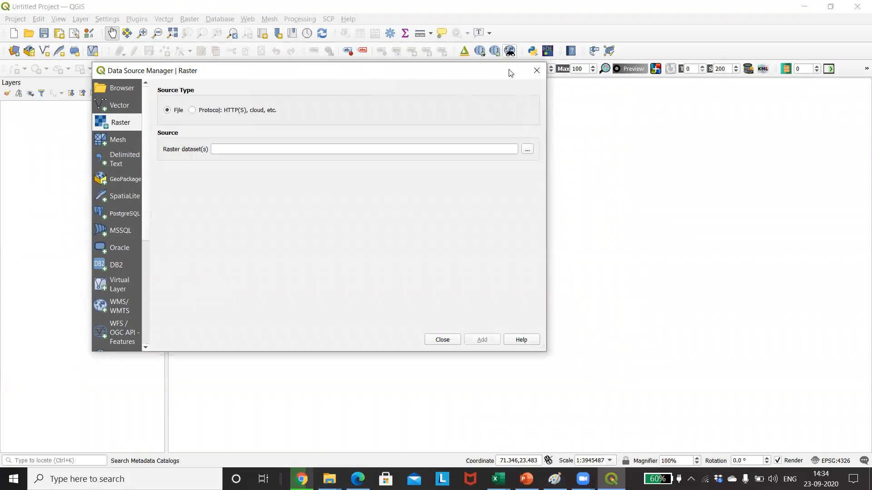
mouse_move(467, 23)
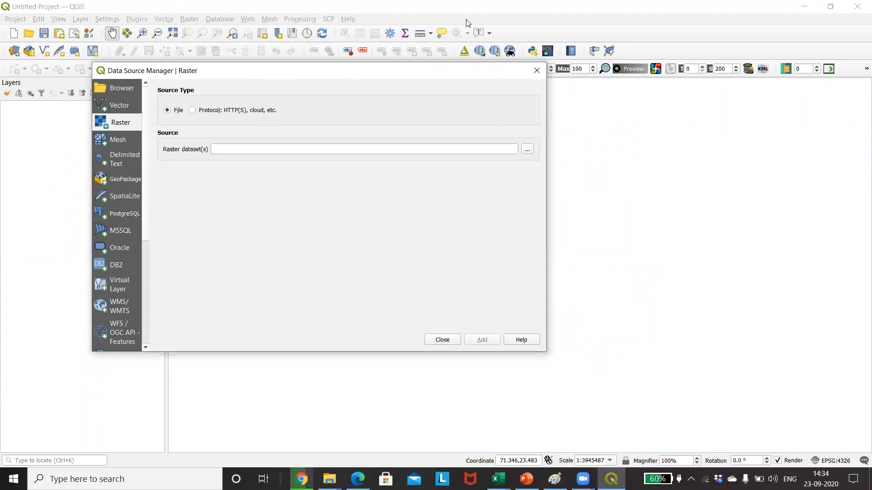
left_click(526, 149)
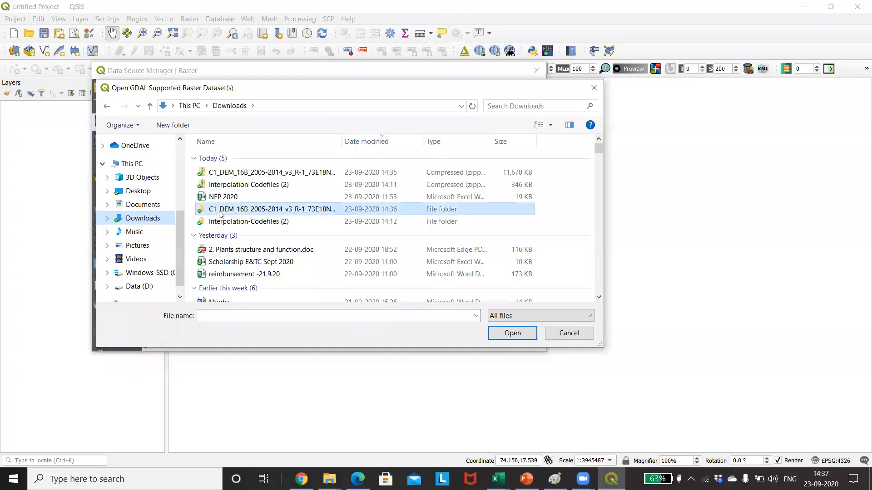
double_click(270, 209)
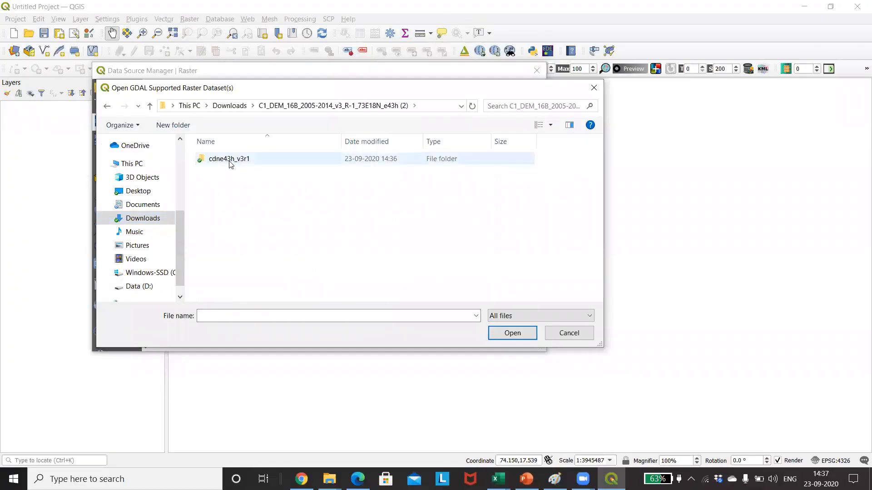
double_click(228, 158)
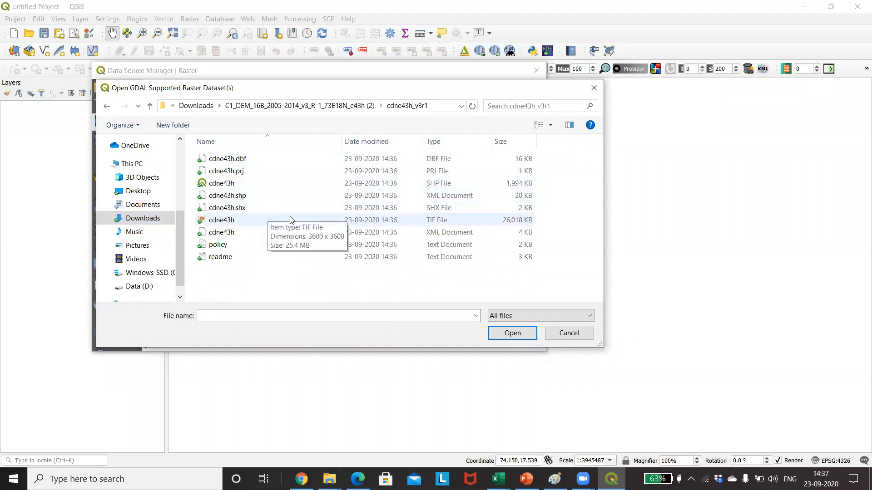
left_click(222, 219)
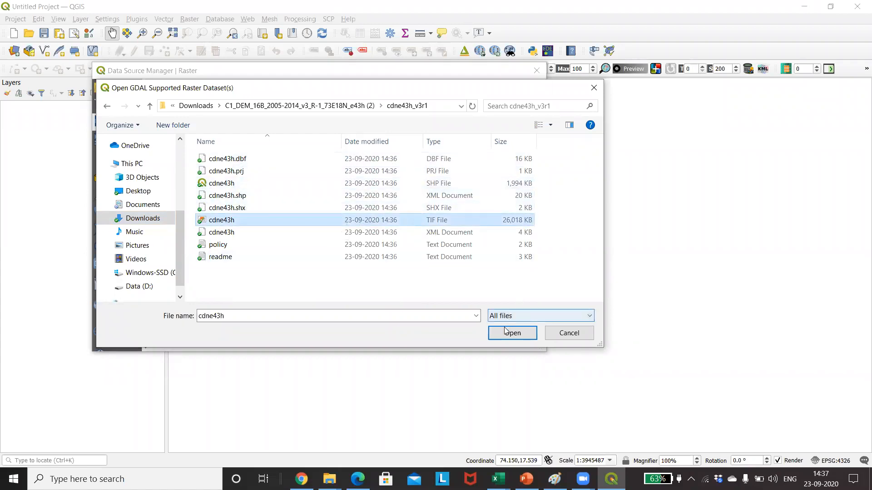
left_click(511, 333)
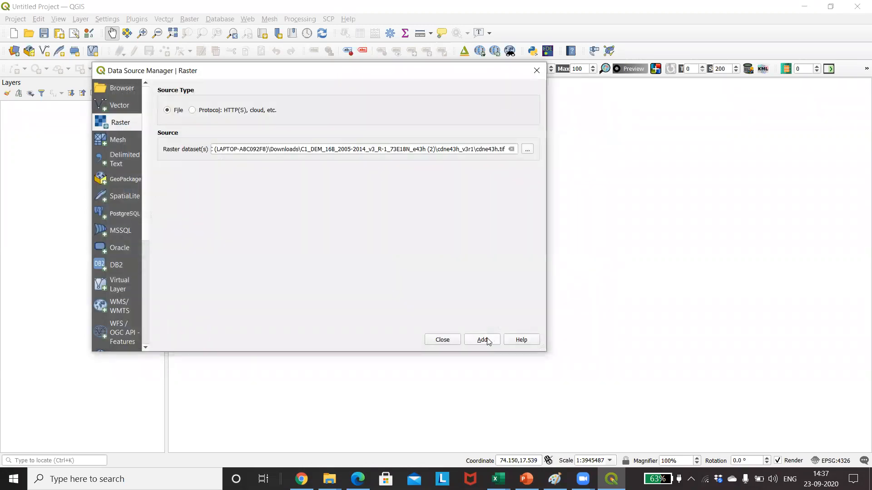
left_click(481, 339)
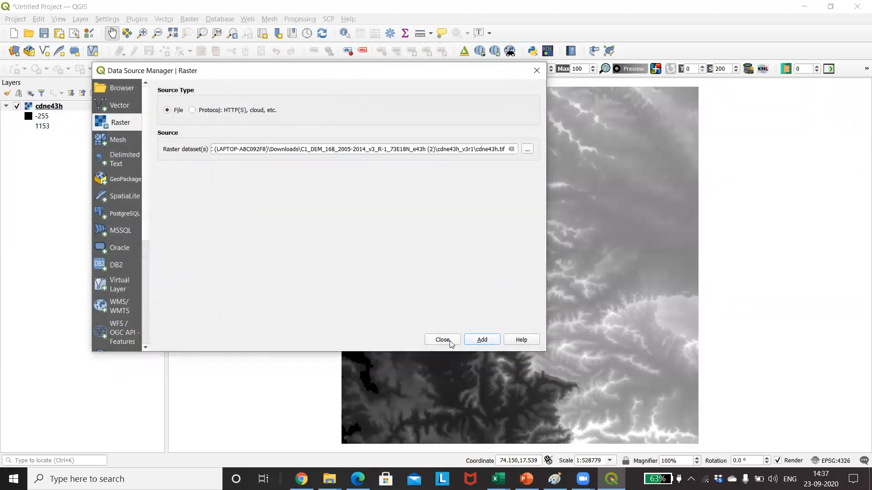
left_click(442, 340)
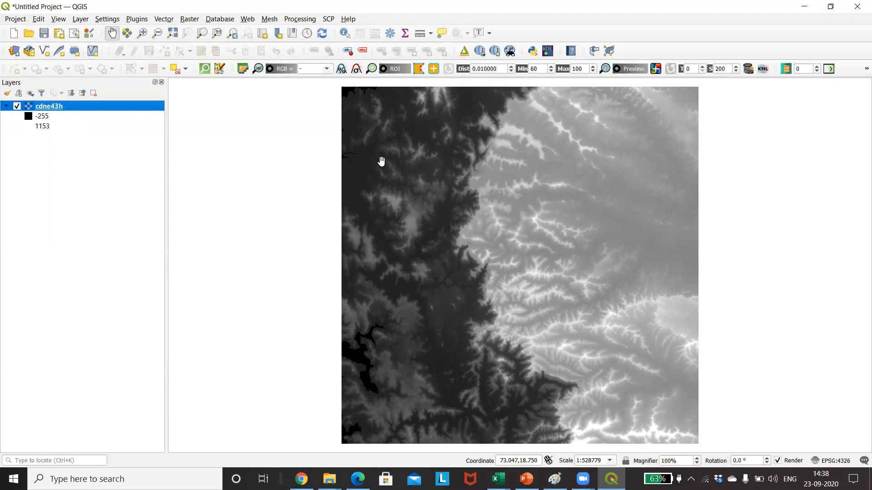
mouse_move(426, 259)
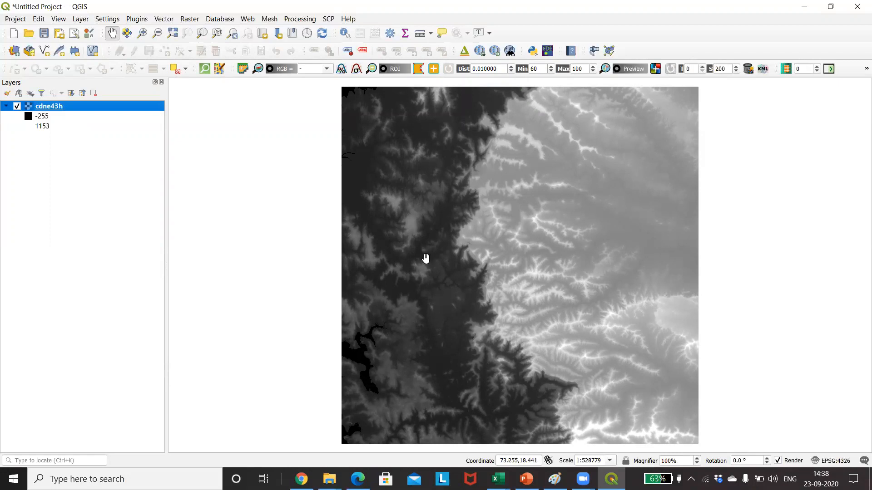
mouse_move(528, 287)
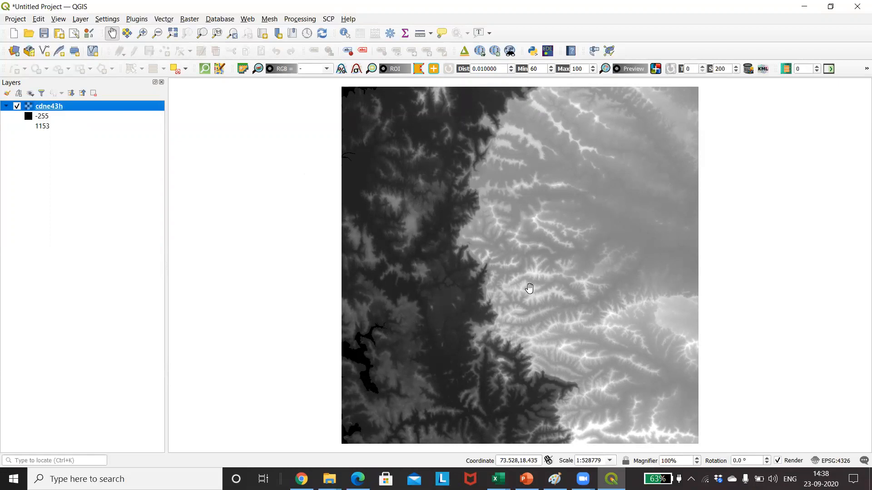
mouse_move(525, 279)
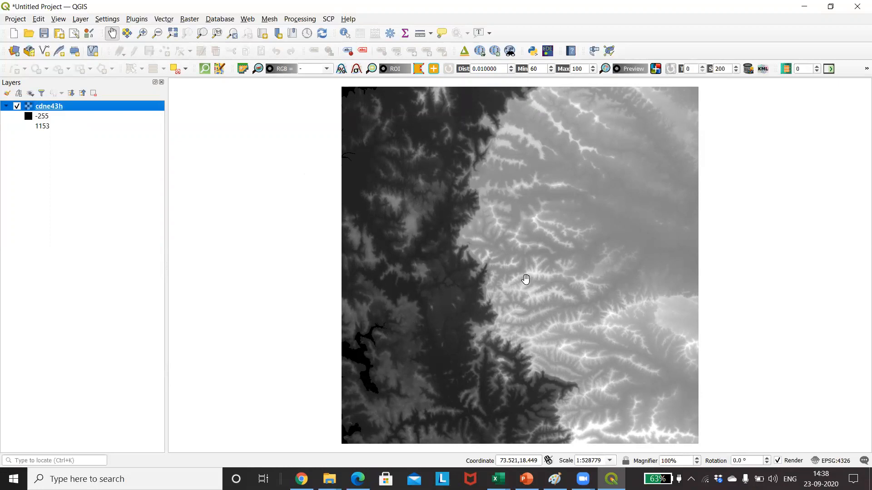
mouse_move(268, 192)
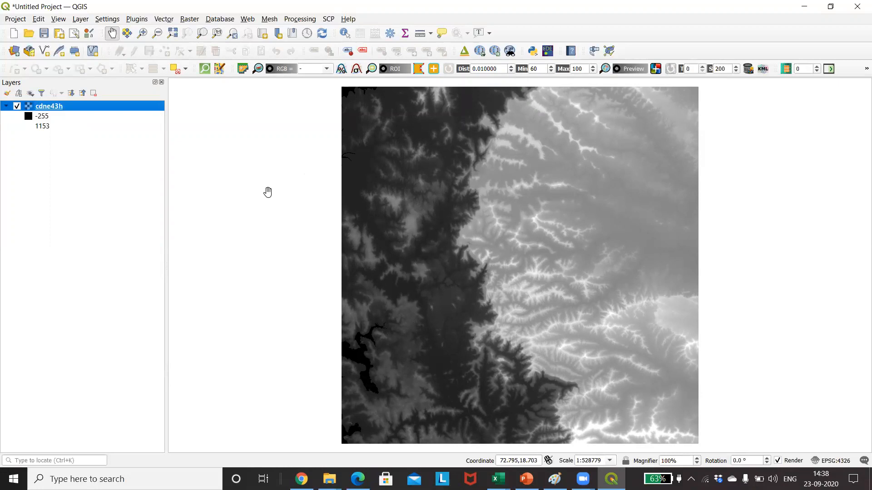
Reveal Clip Raster by Extent under the Raster menu's Extraction submenu.
left_click(188, 18)
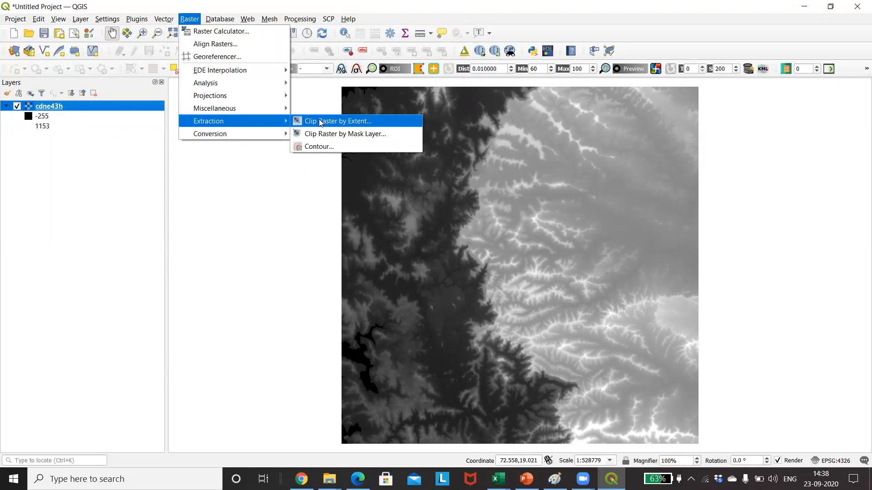
Open Clip Raster by Extent and draw a clipping rectangle over the central terrain.
left_click(339, 121)
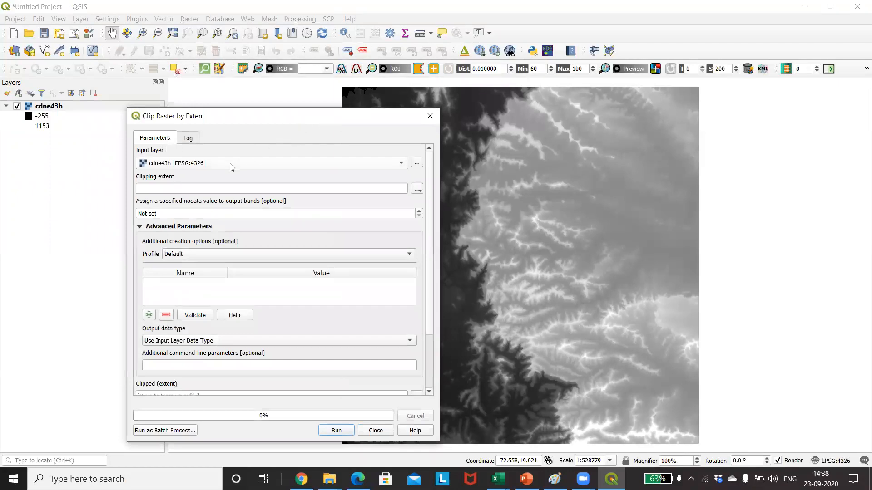
mouse_move(334, 181)
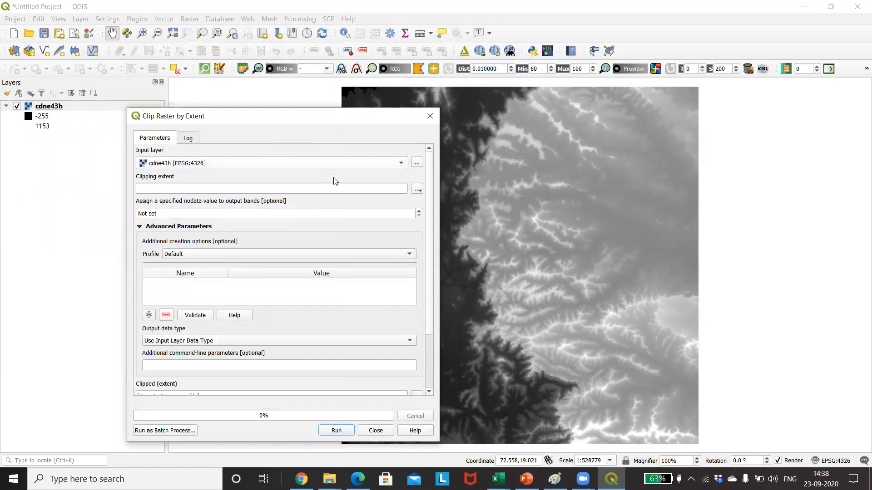
mouse_move(417, 189)
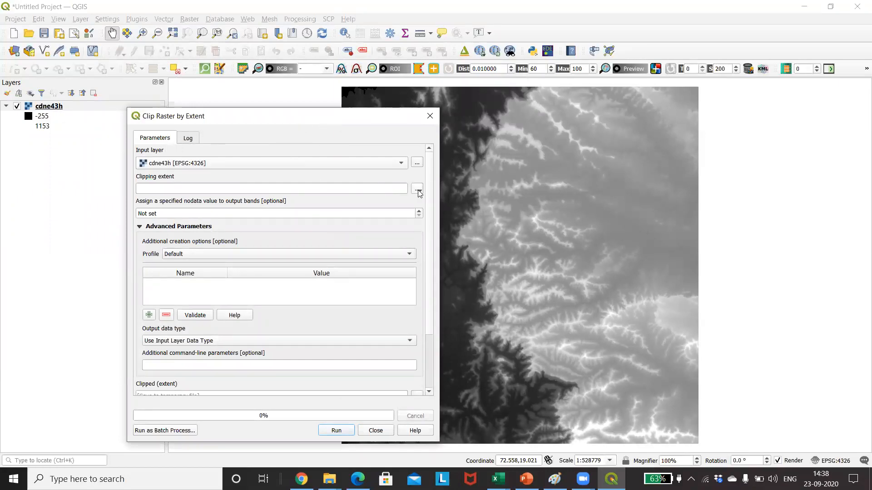
left_click(417, 189)
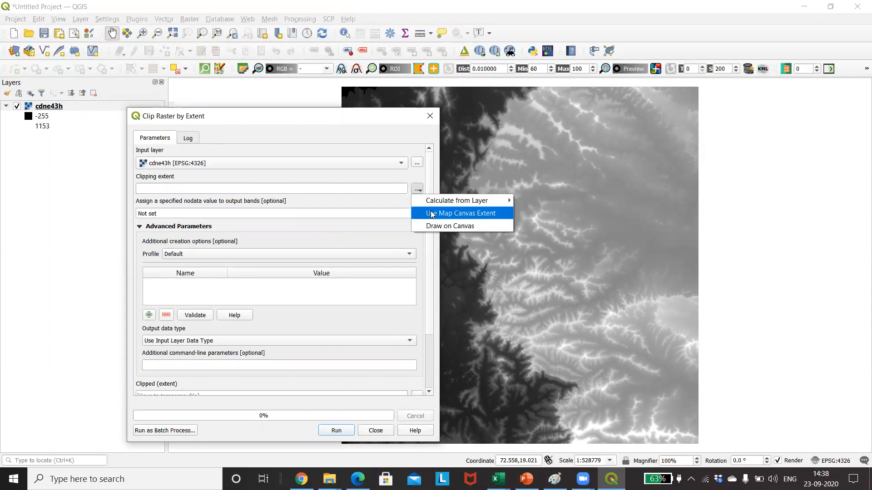
mouse_move(451, 226)
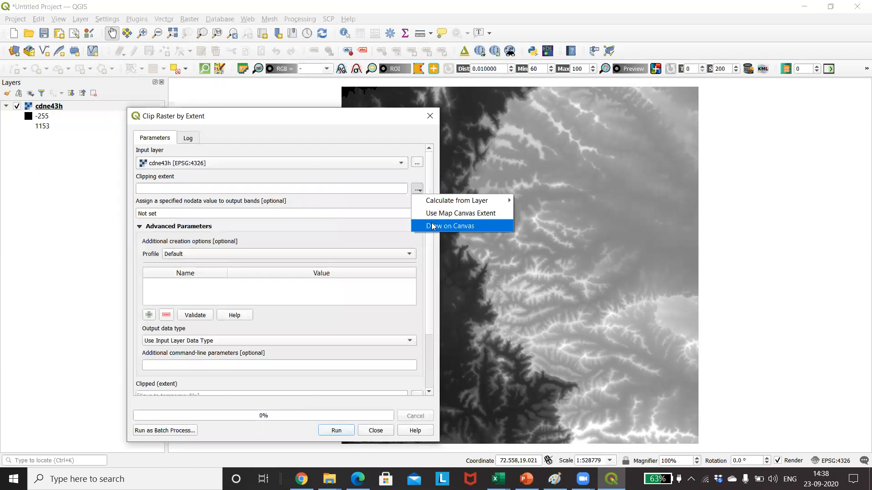
left_click(451, 226)
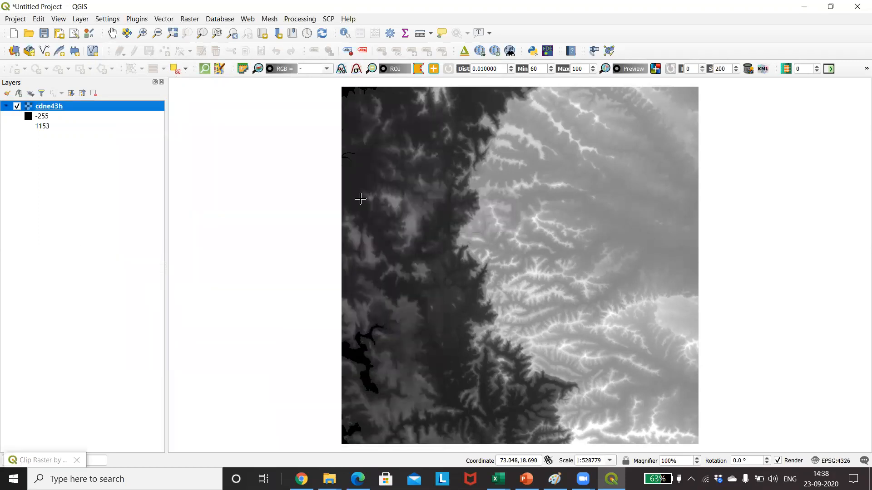
mouse_move(350, 182)
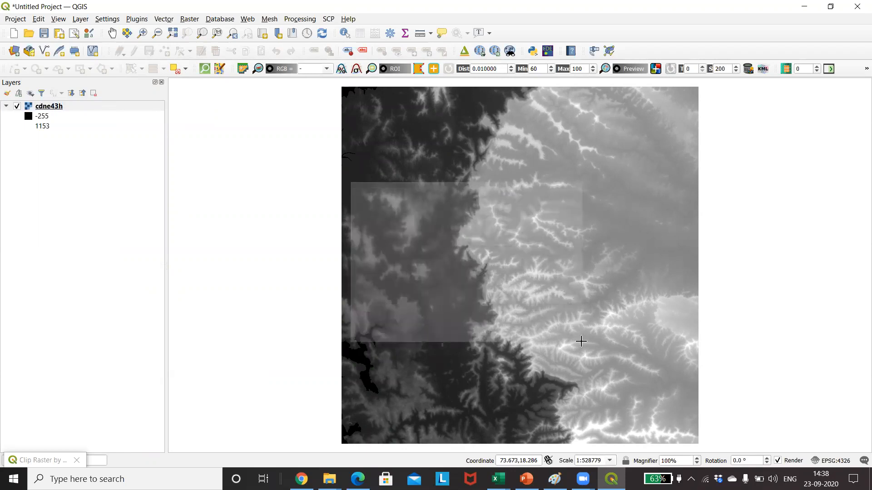
left_click(39, 460)
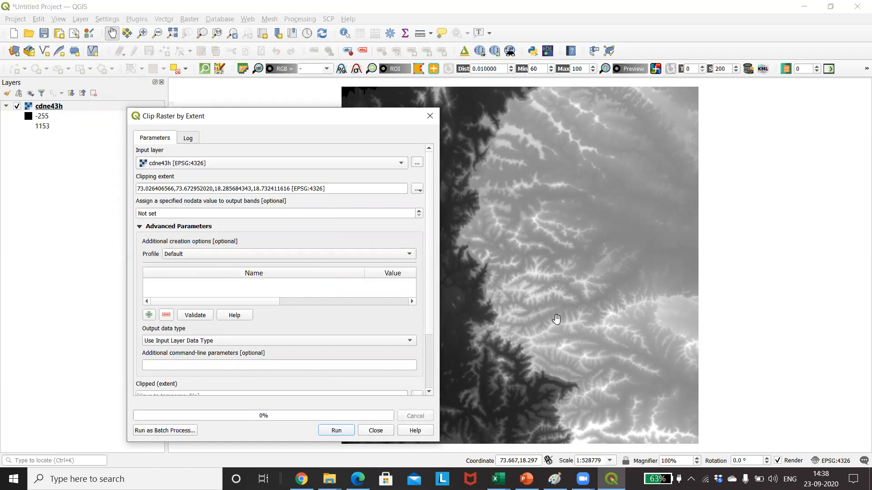
mouse_move(428, 216)
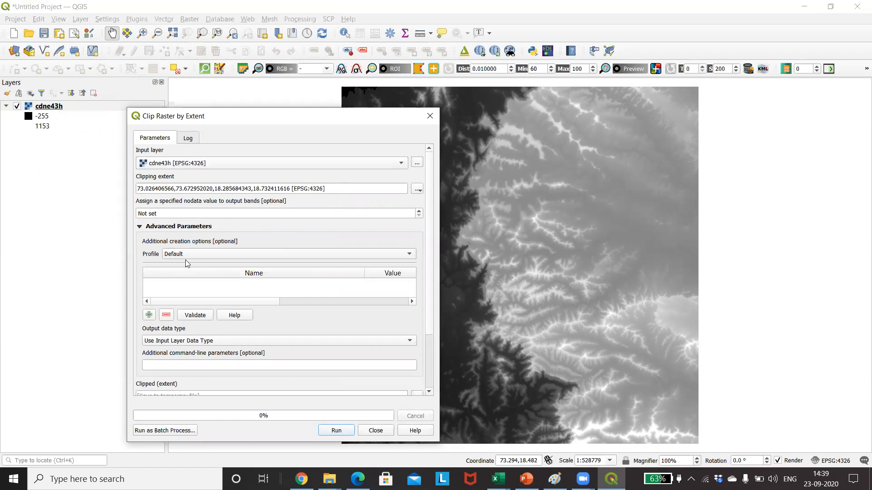
mouse_move(203, 265)
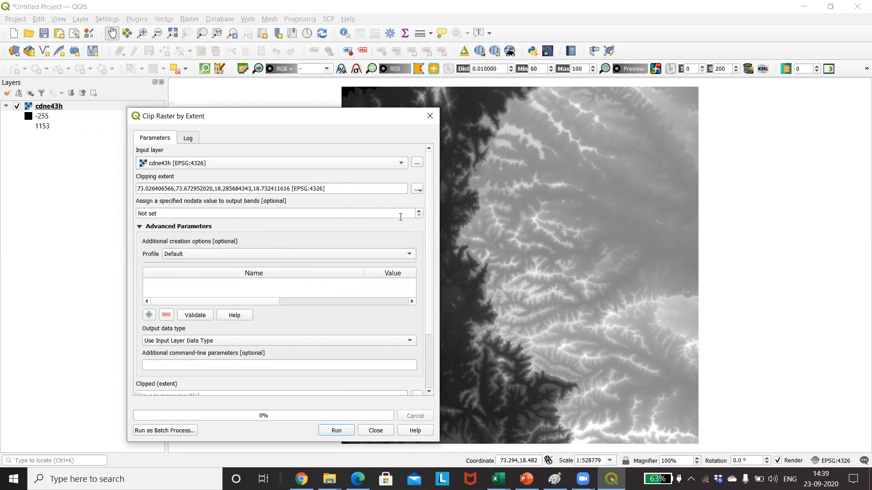
Keep nodata unset and compression Default, and set the output data type to Int16.
left_click(418, 216)
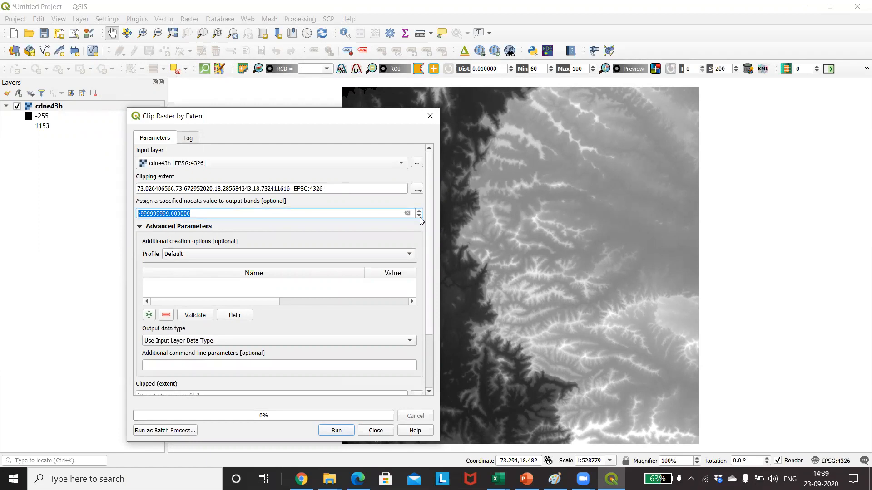
left_click(408, 213)
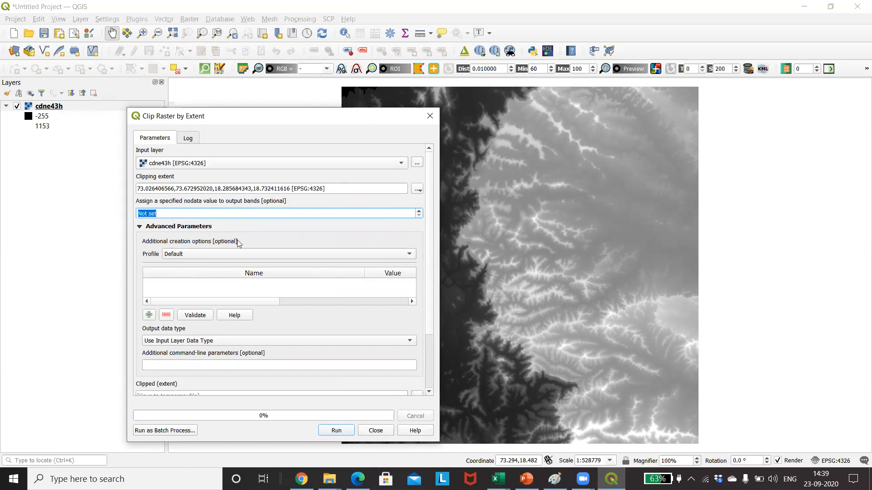
mouse_move(278, 294)
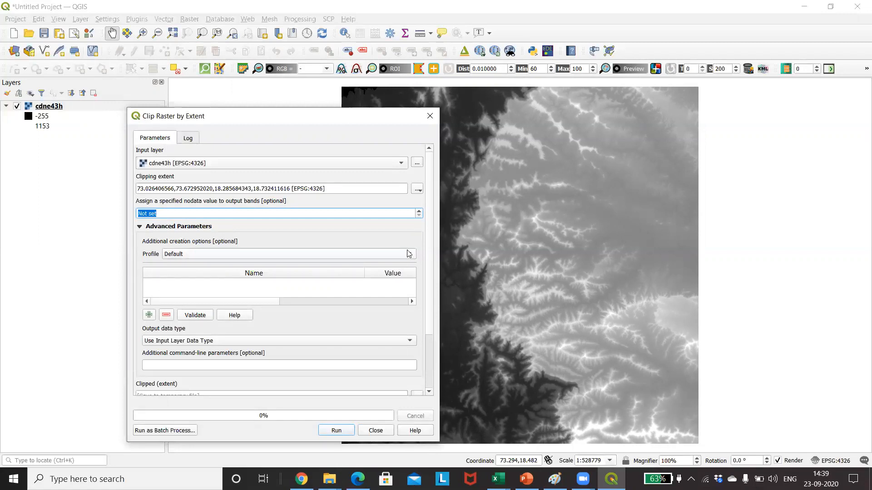
left_click(286, 254)
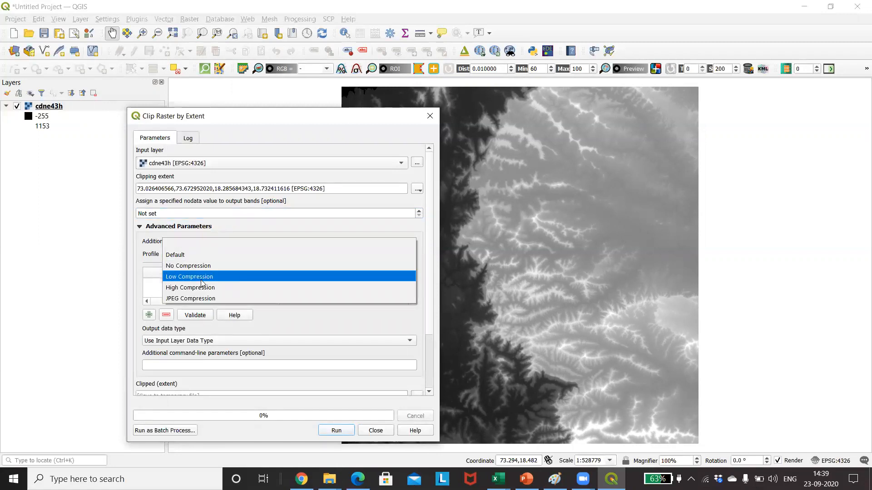
mouse_move(190, 288)
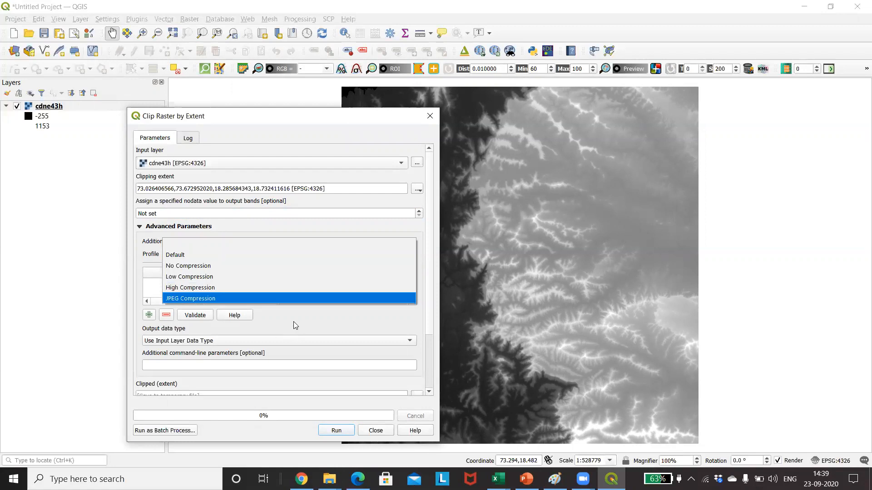
left_click(174, 255)
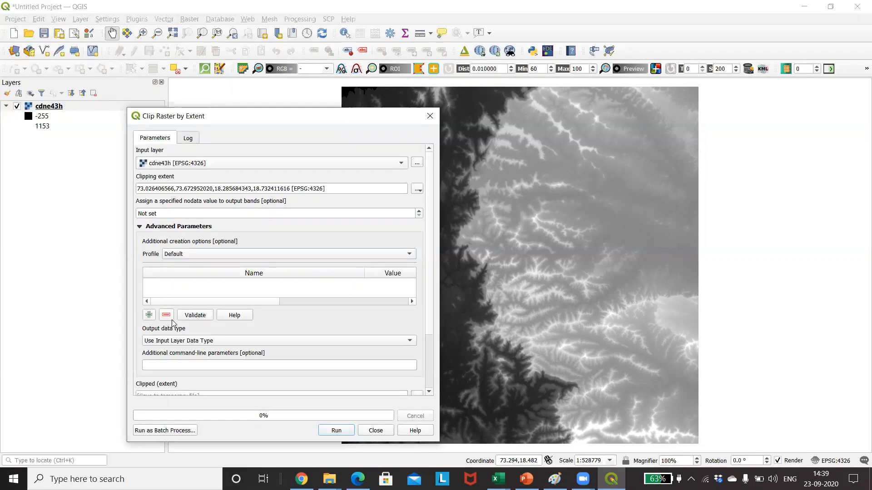
mouse_move(423, 349)
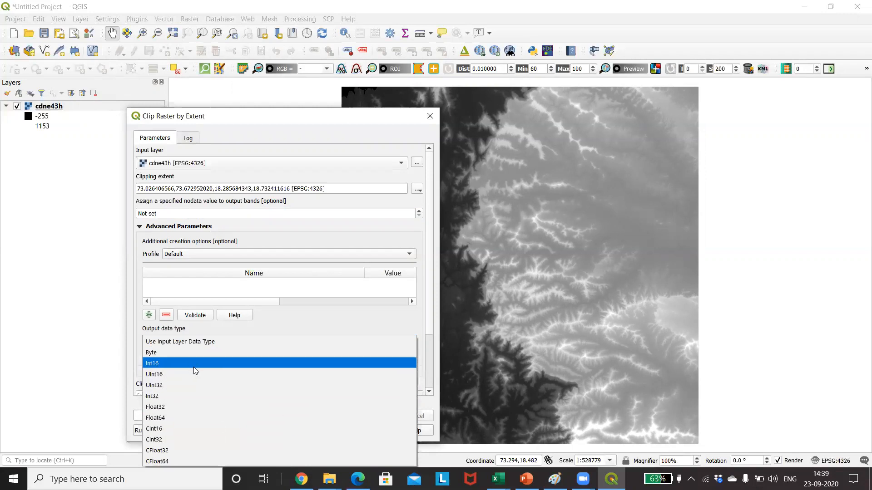
left_click(152, 363)
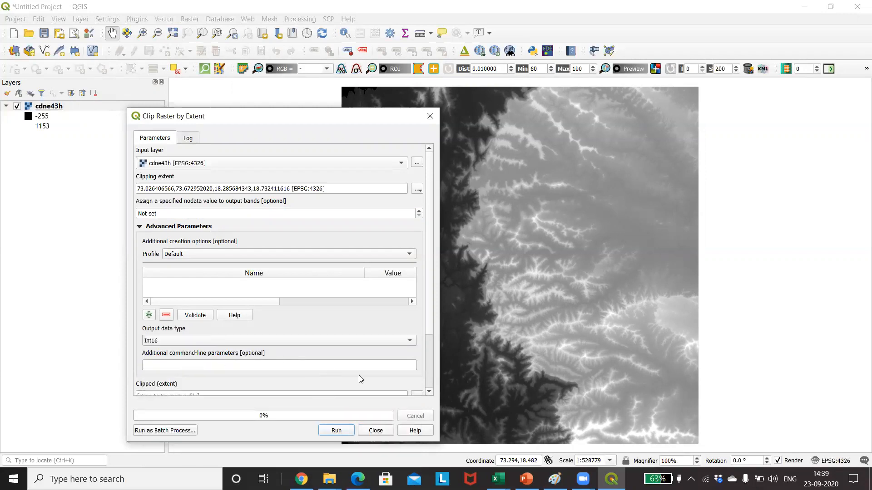
scroll("down", 3)
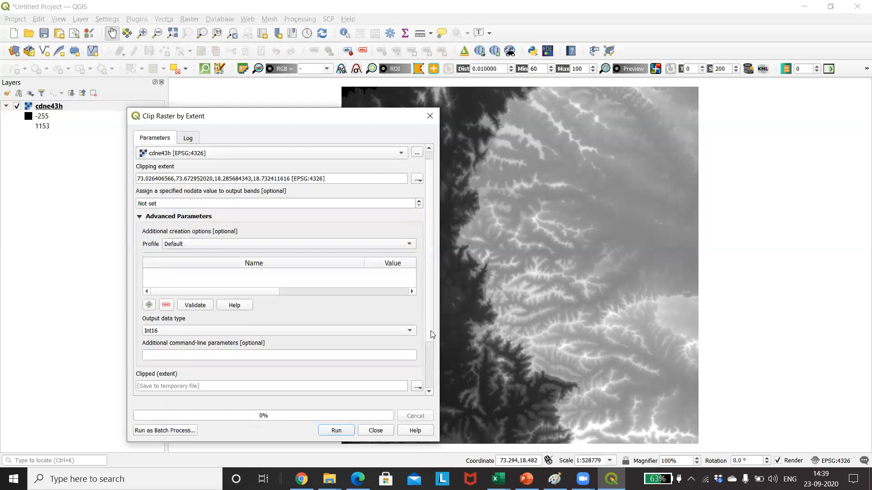
scroll("down", 3)
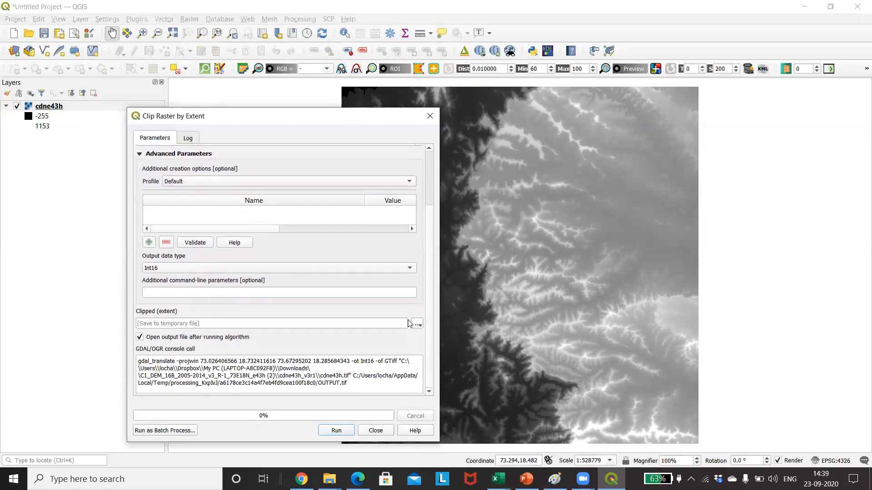
Save the clipped output as CLIP_EXTENT on the Desktop and run the clip.
left_click(416, 323)
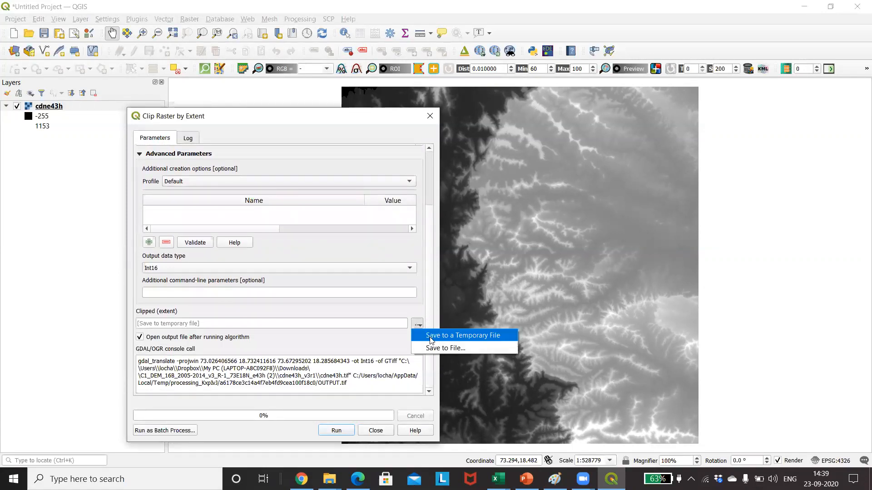
left_click(445, 349)
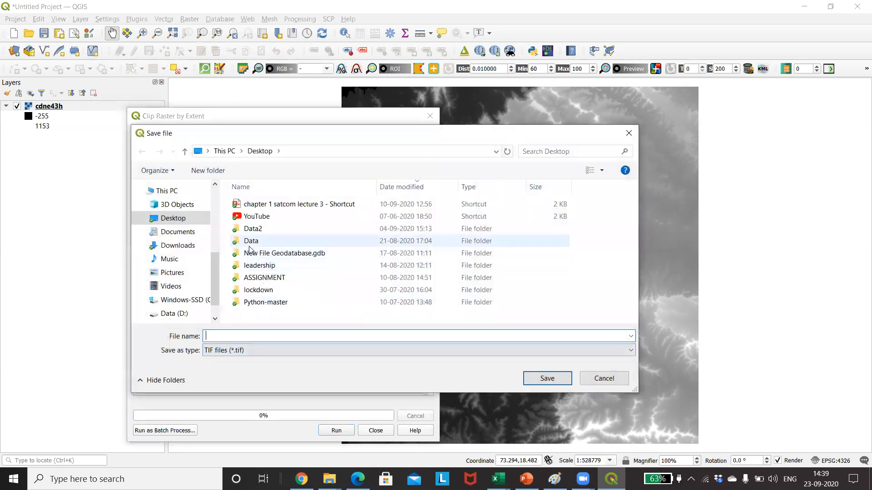
left_click(165, 191)
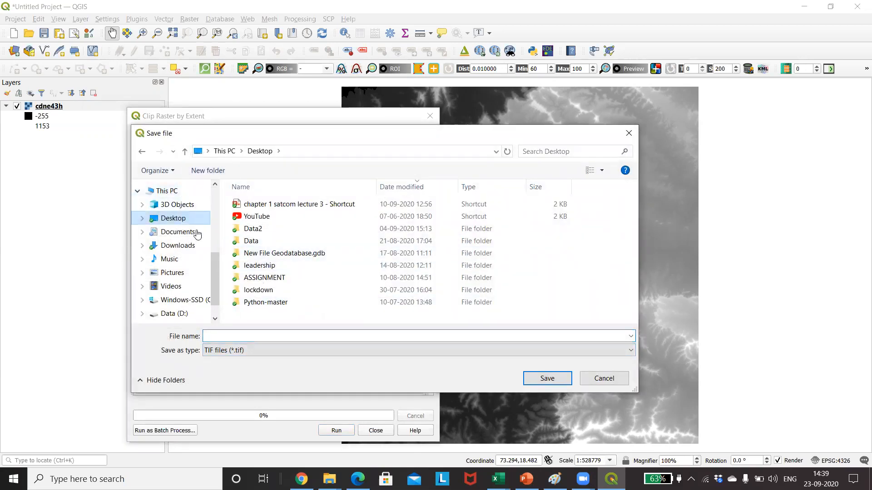
type("C")
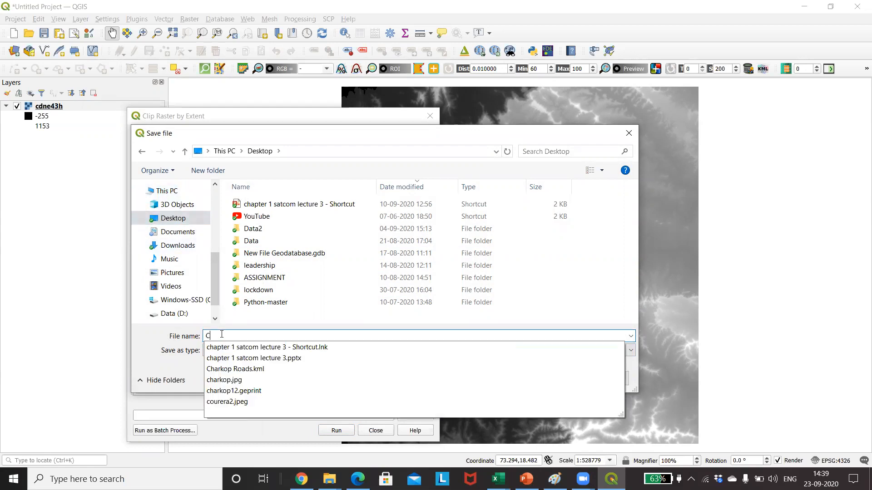
type("LIP_")
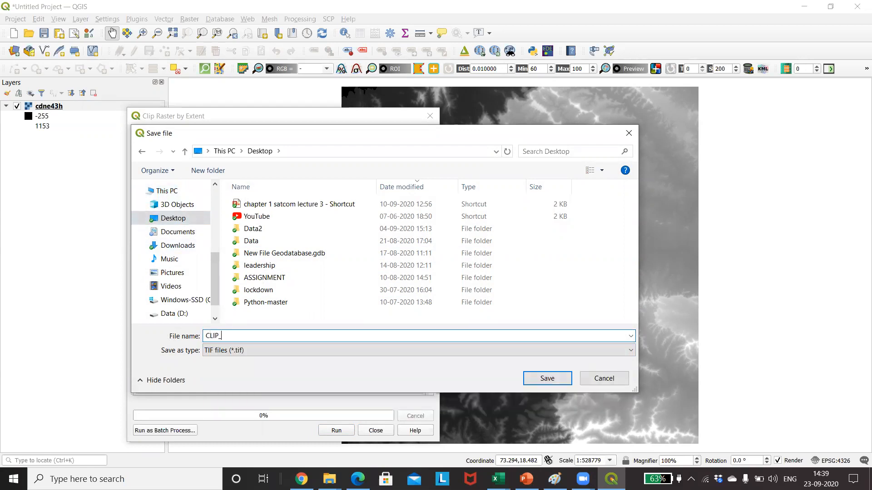
type("EXTENT")
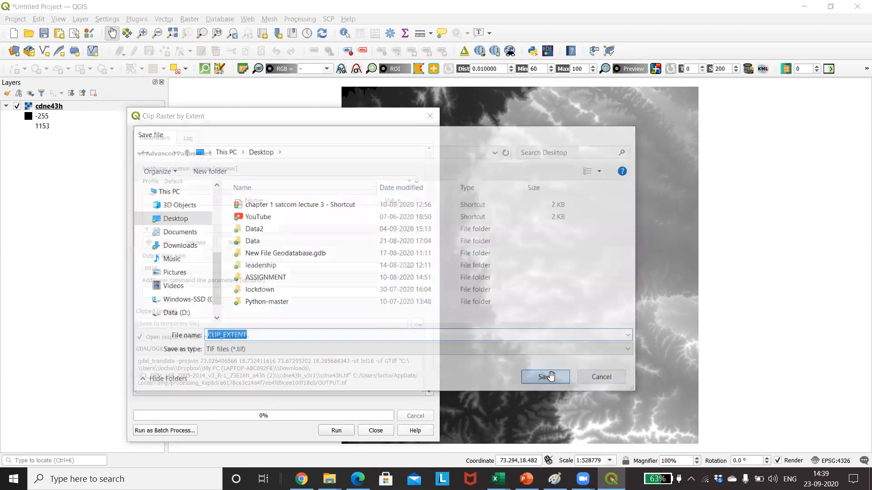
left_click(545, 376)
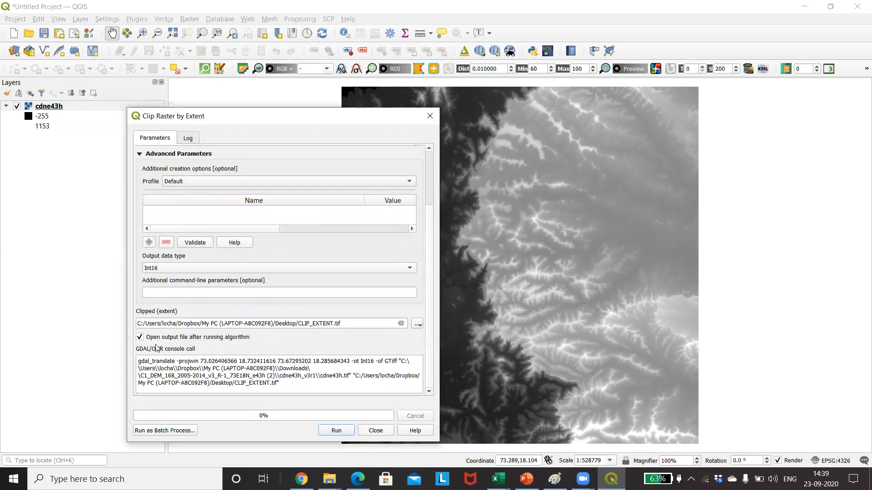
left_click(335, 430)
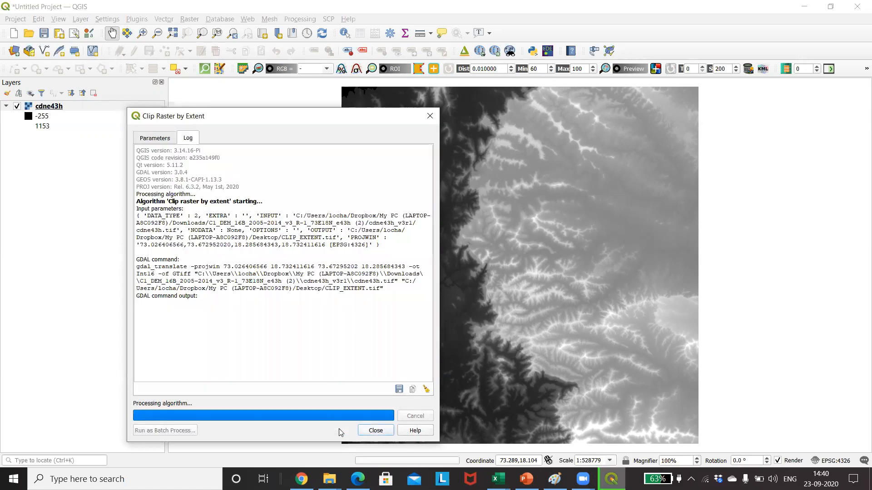
left_click(154, 137)
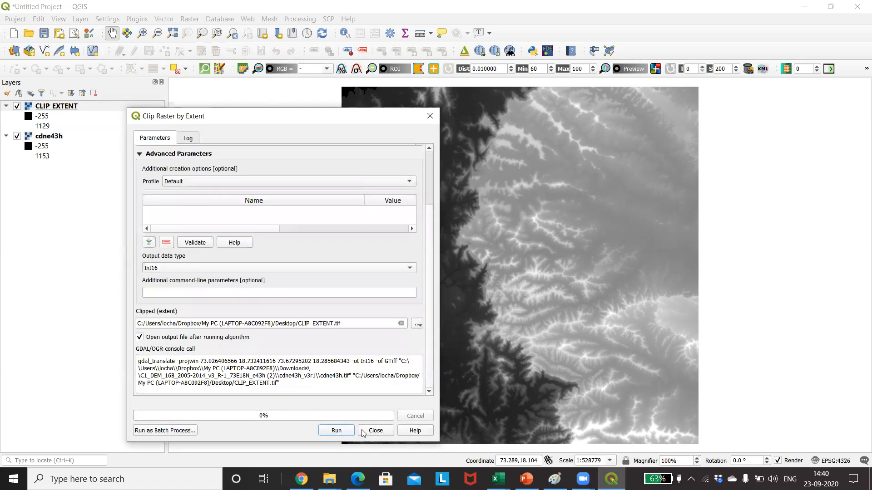
Close the Clip Raster by Extent dialog.
left_click(375, 430)
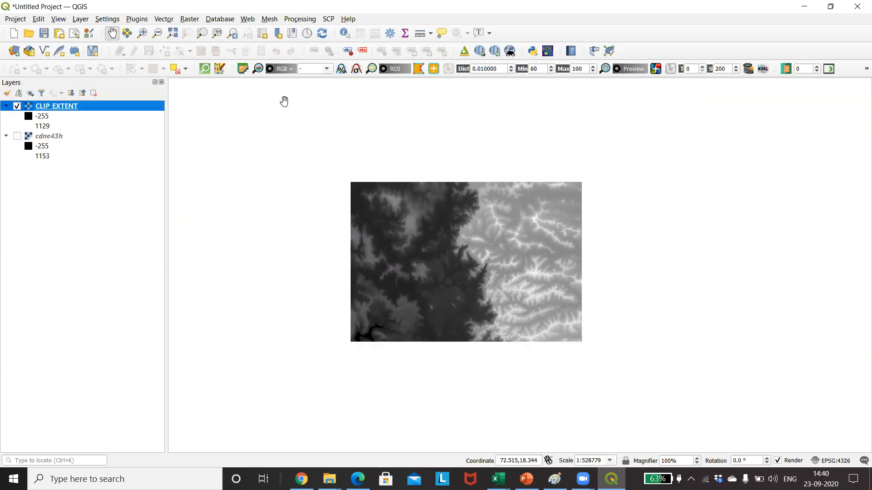
mouse_move(485, 259)
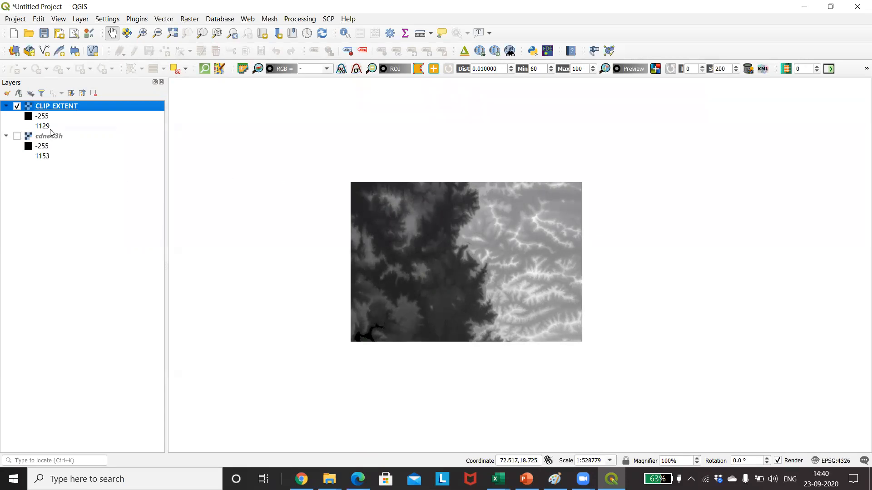
mouse_move(52, 105)
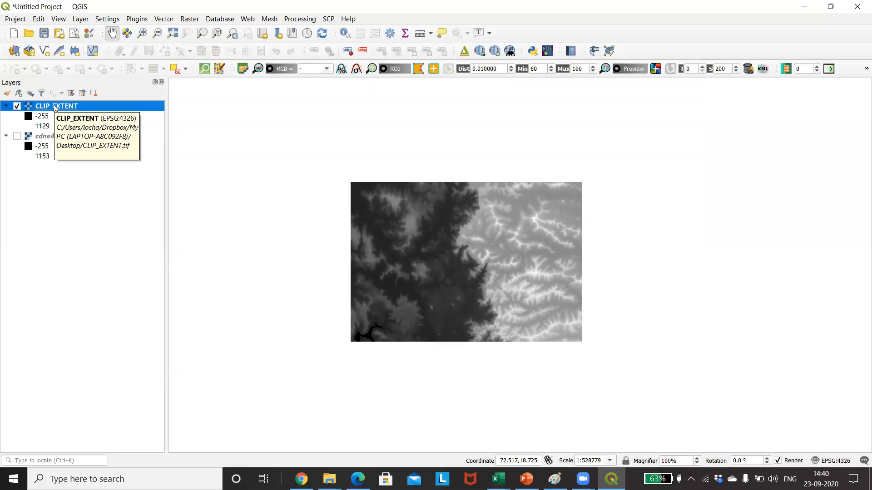
mouse_move(55, 108)
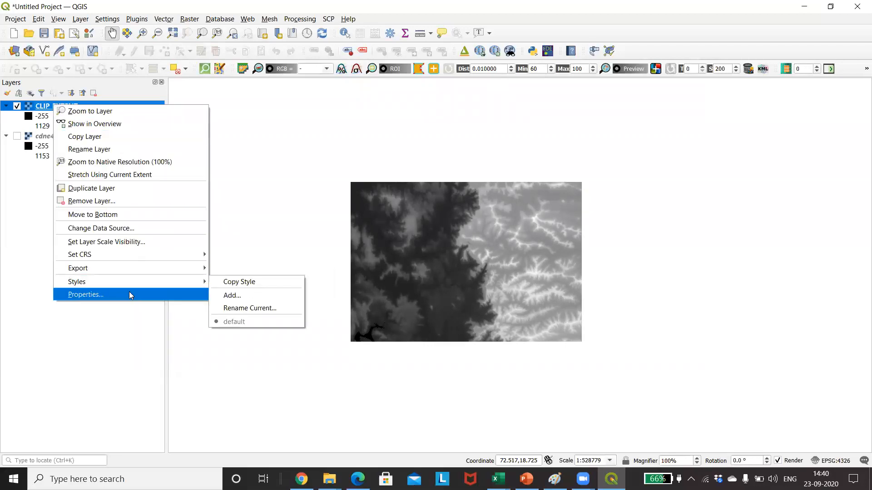
Render CLIP_EXTENT as singleband pseudocolor with an inverted blue-to-red colour ramp.
left_click(85, 295)
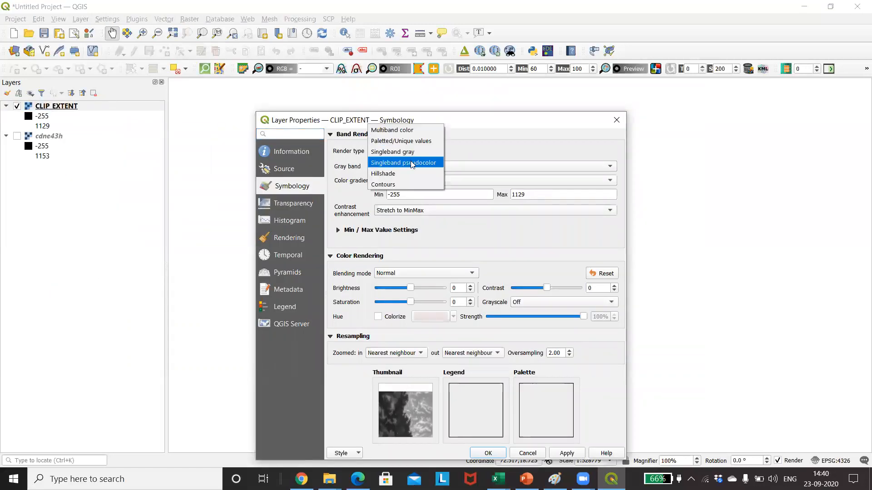
left_click(404, 162)
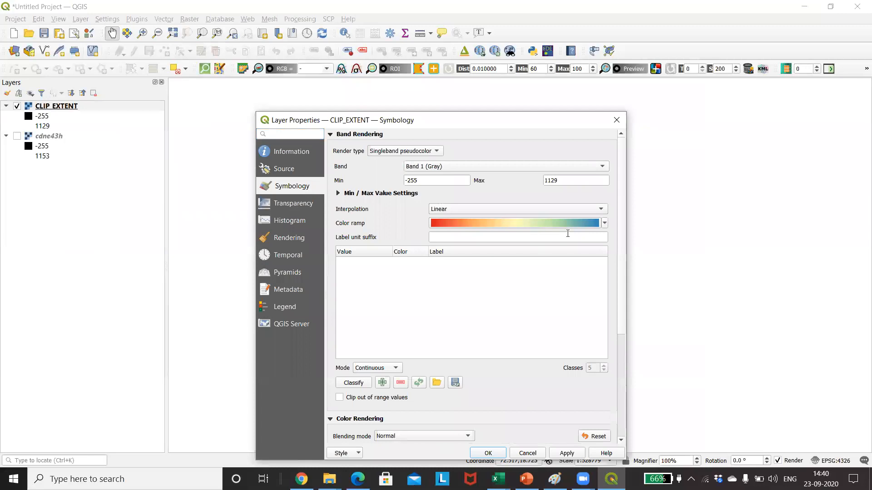
left_click(602, 223)
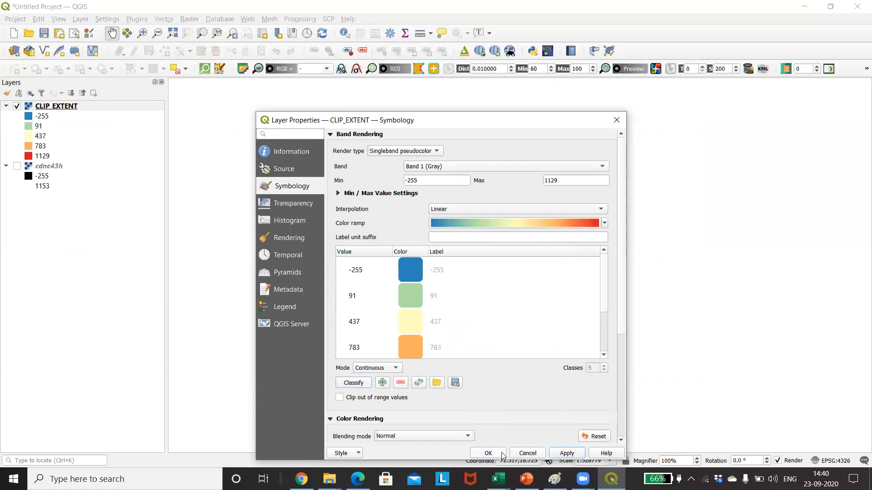
left_click(487, 452)
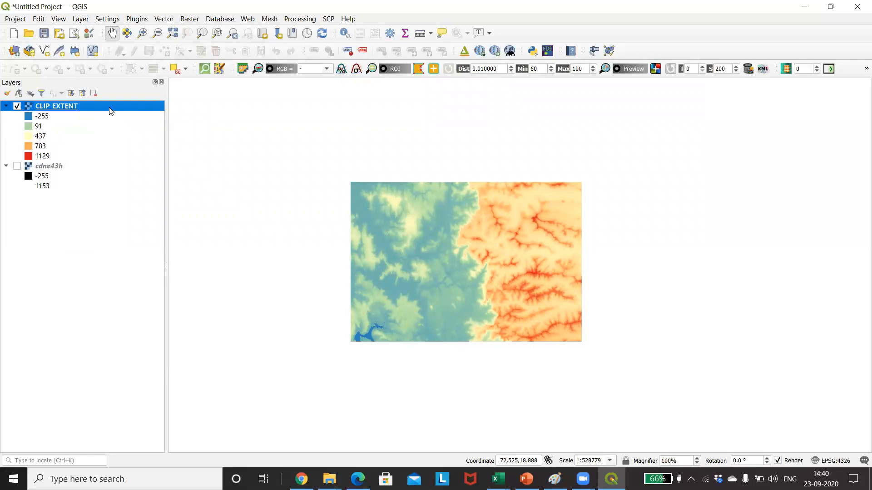
Switch CLIP_EXTENT's colour interpolation to Discrete, giving breaks at 21.8, 298.6, 575.4 and 852.2.
right_click(57, 106)
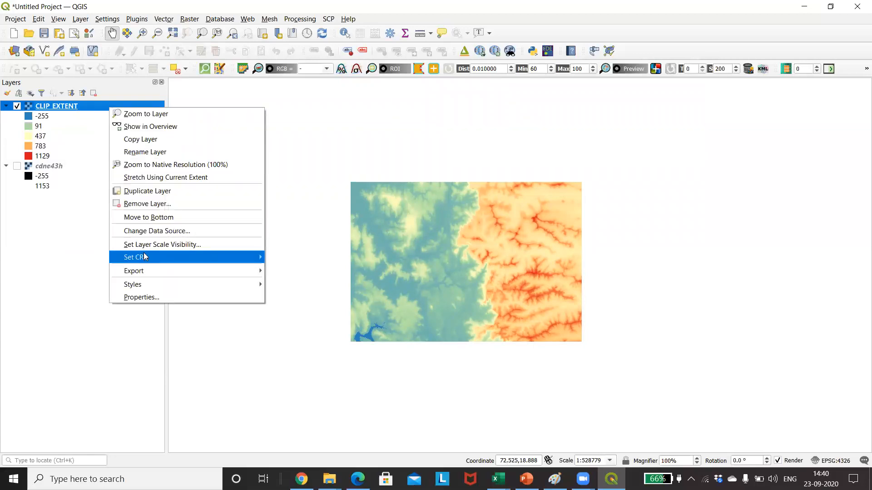
left_click(142, 297)
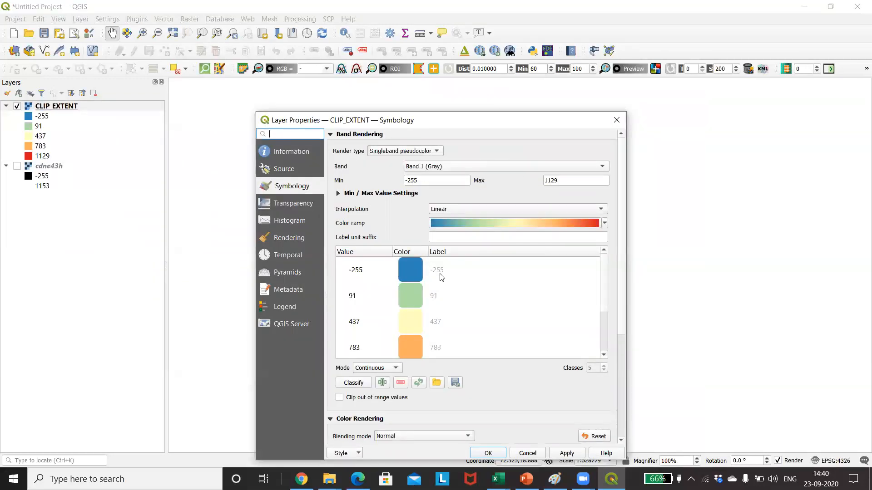
left_click(600, 209)
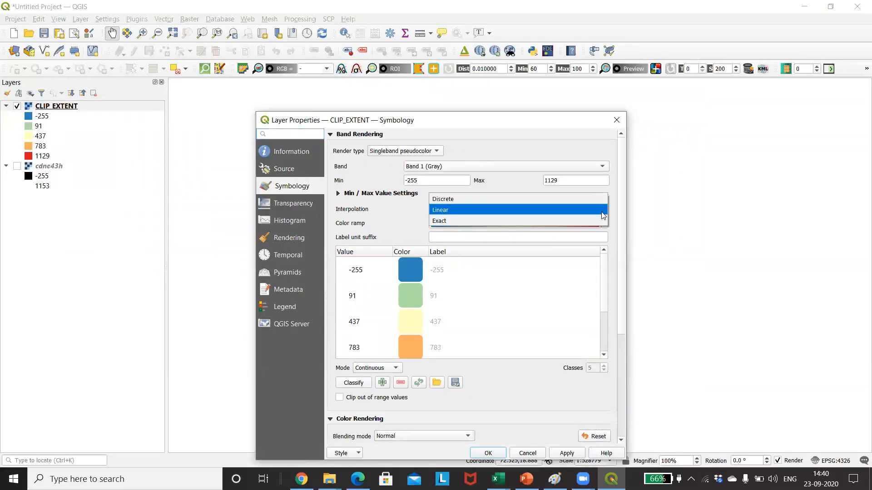
left_click(443, 198)
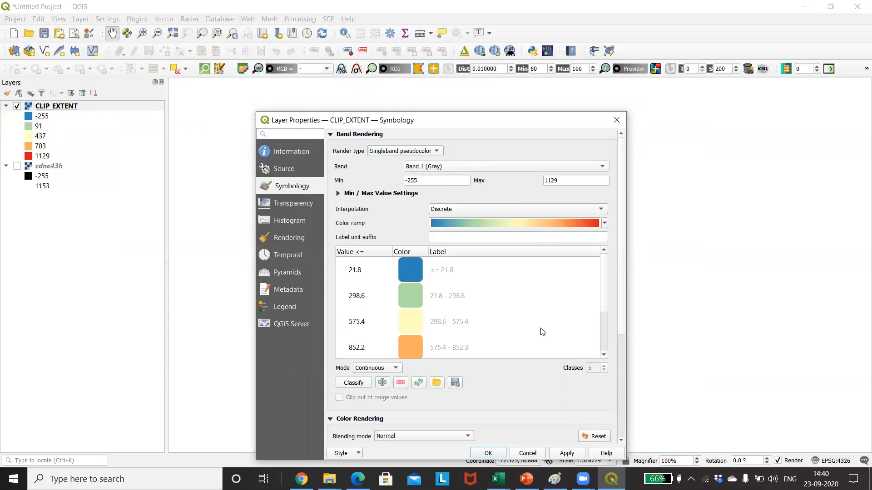
mouse_move(625, 325)
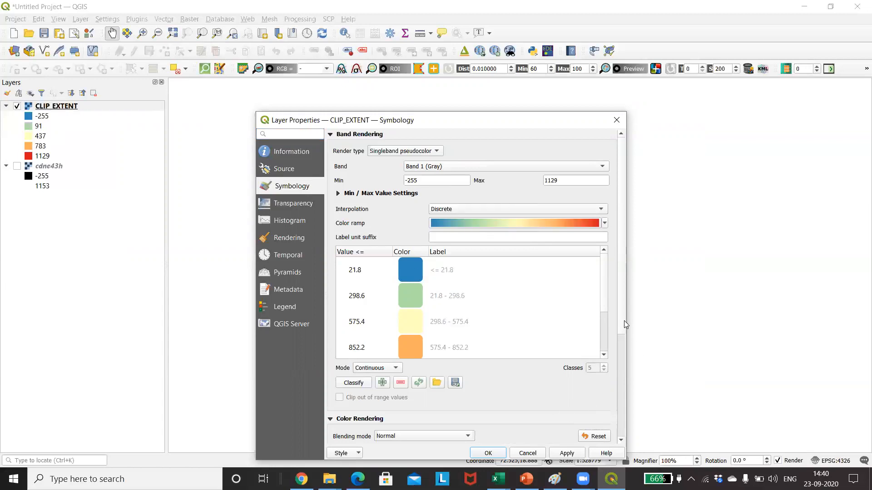
scroll("down", 3)
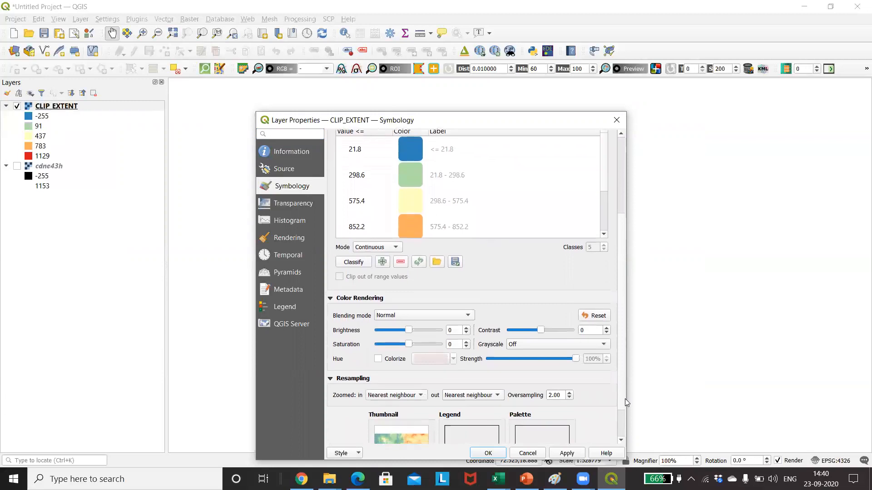
scroll("down", 3)
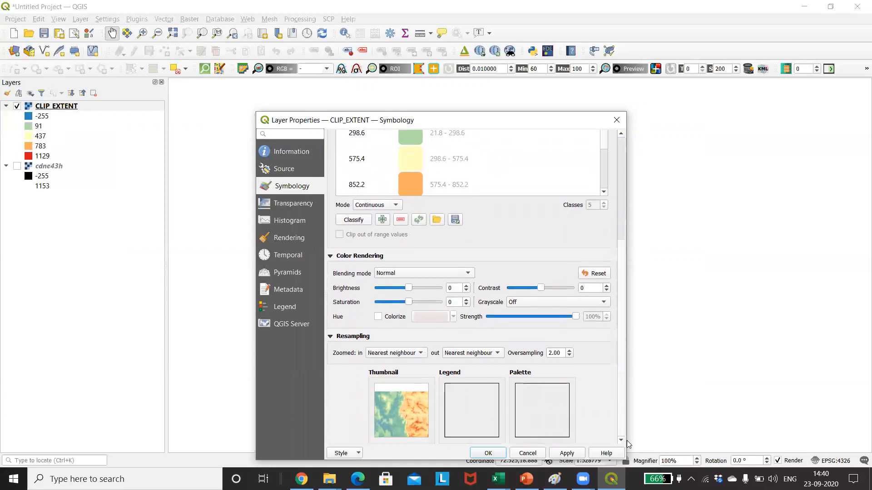
mouse_move(567, 456)
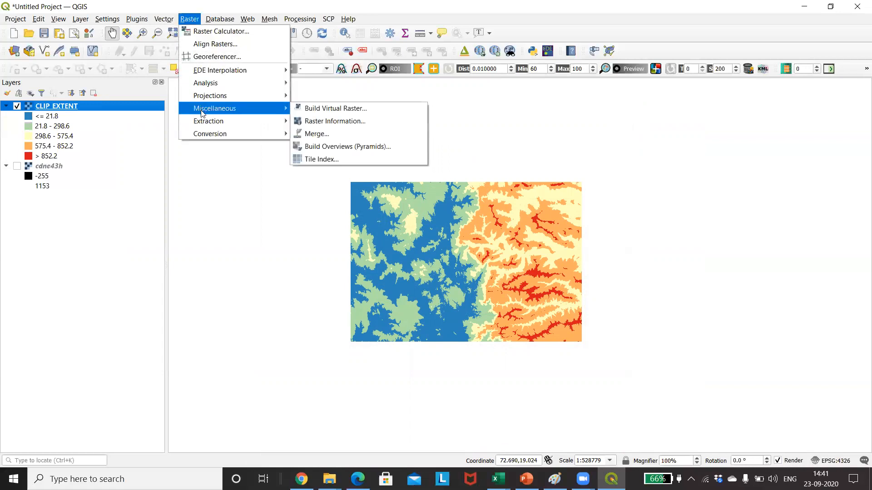
mouse_move(209, 121)
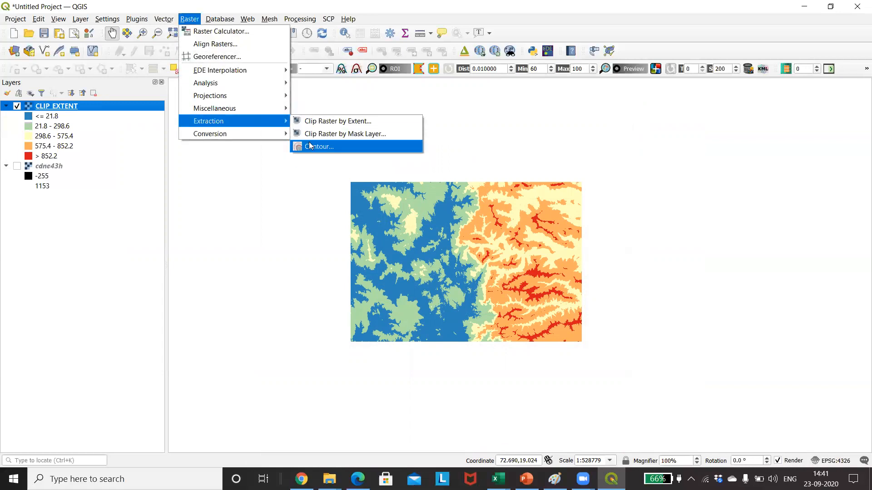
Open the Contour tool on CLIP_EXTENT and edit the contour interval.
left_click(320, 146)
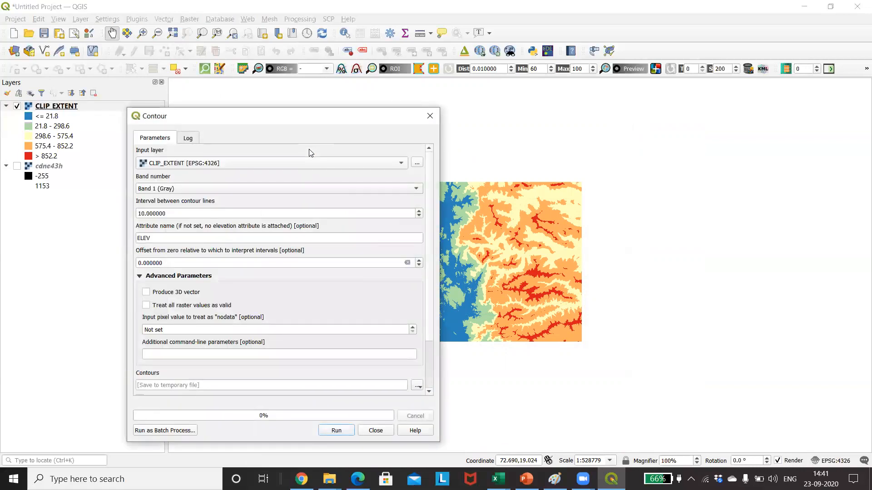
mouse_move(338, 210)
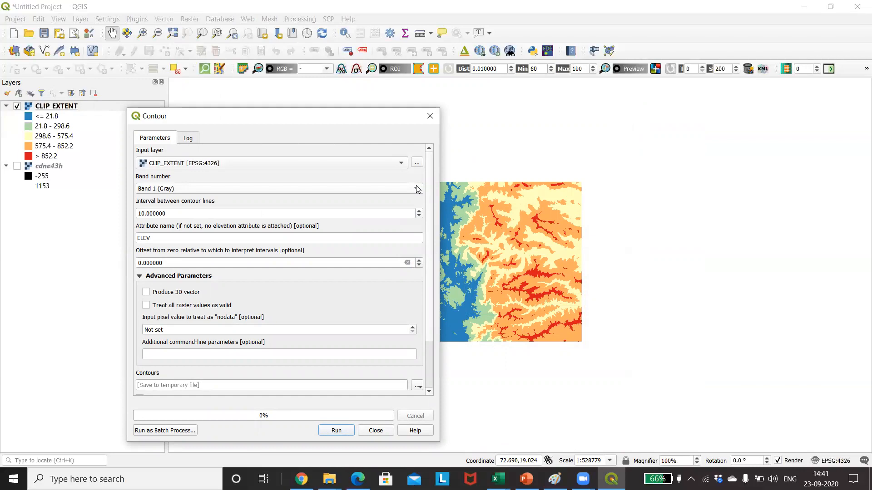
mouse_move(415, 188)
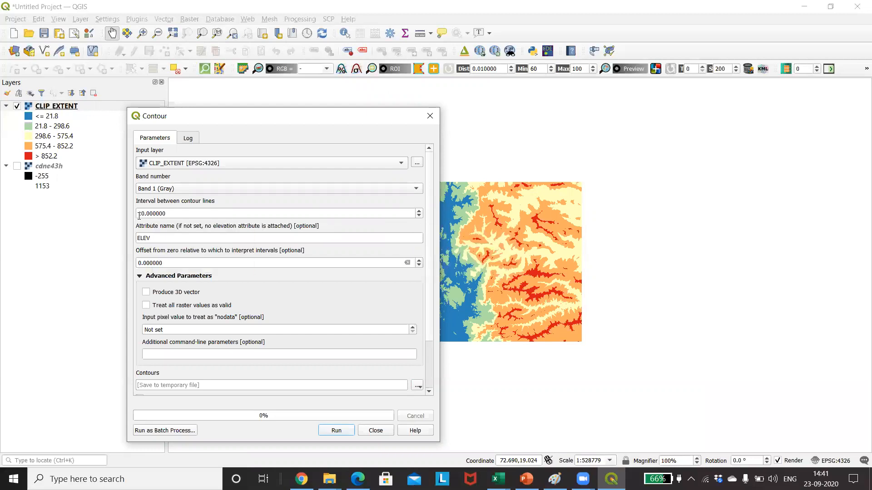
left_click(278, 214)
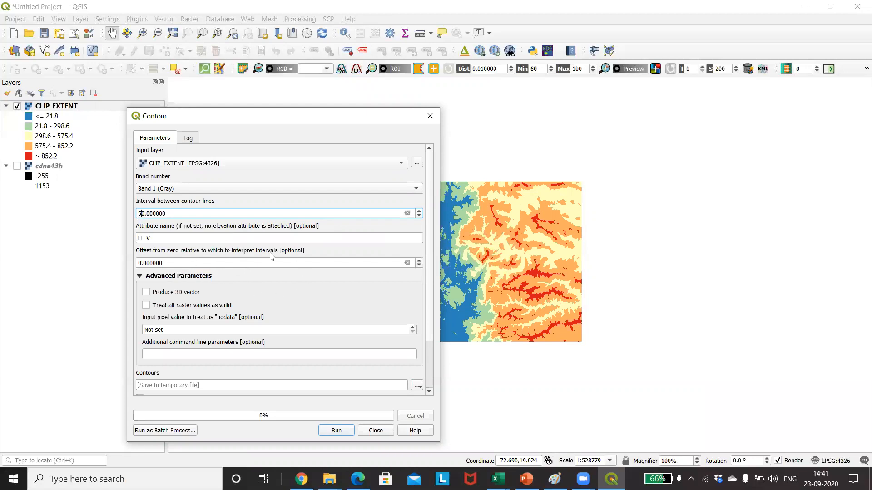
mouse_move(333, 241)
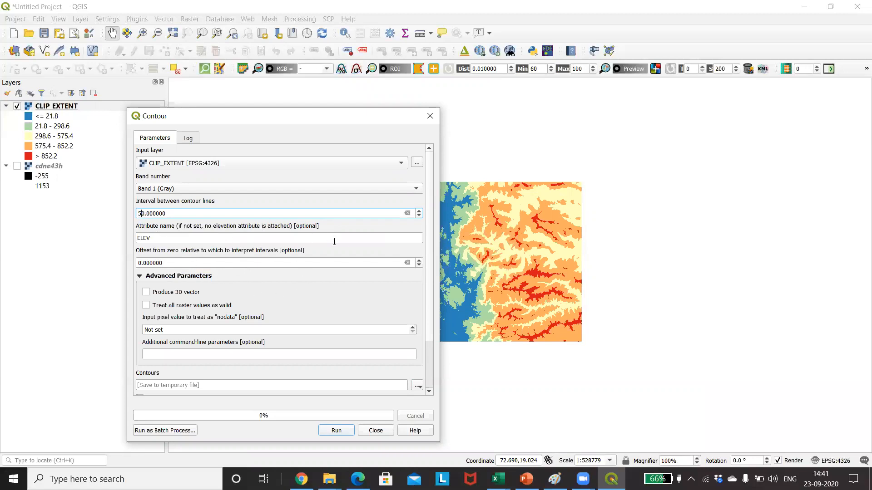
mouse_move(167, 285)
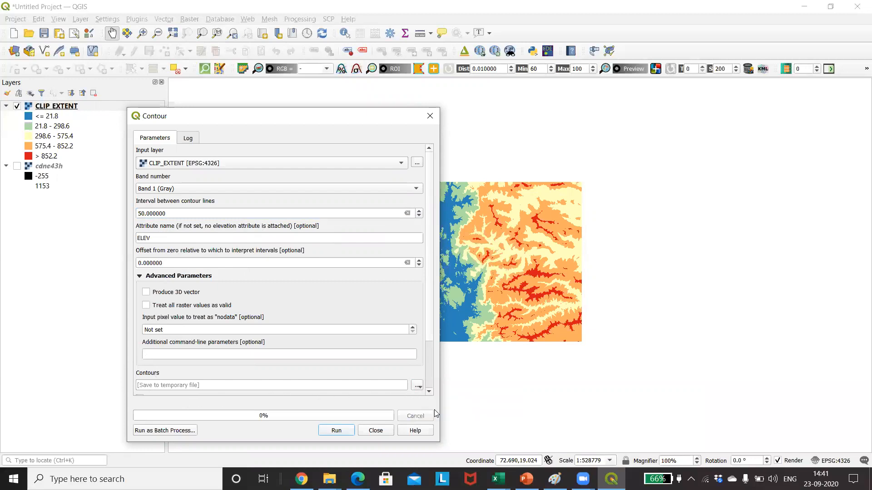
Save the contour output as CONTOUR on the Desktop and run the tool.
left_click(416, 386)
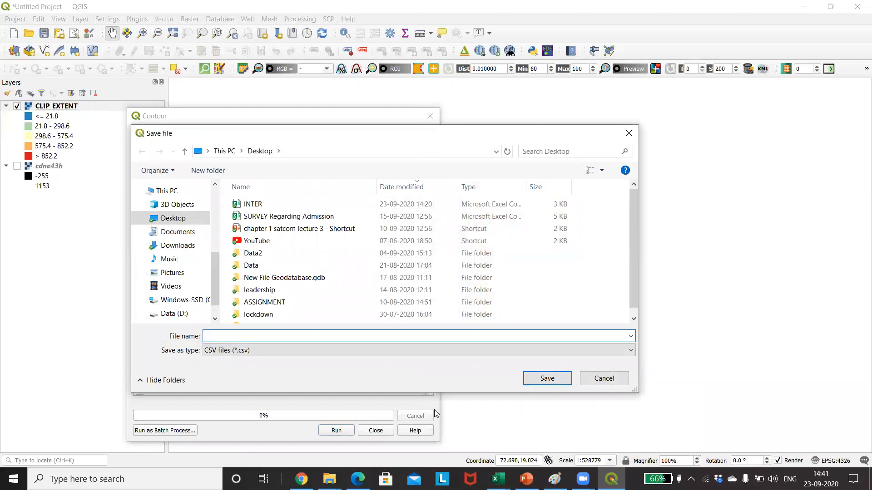
type("CONTO")
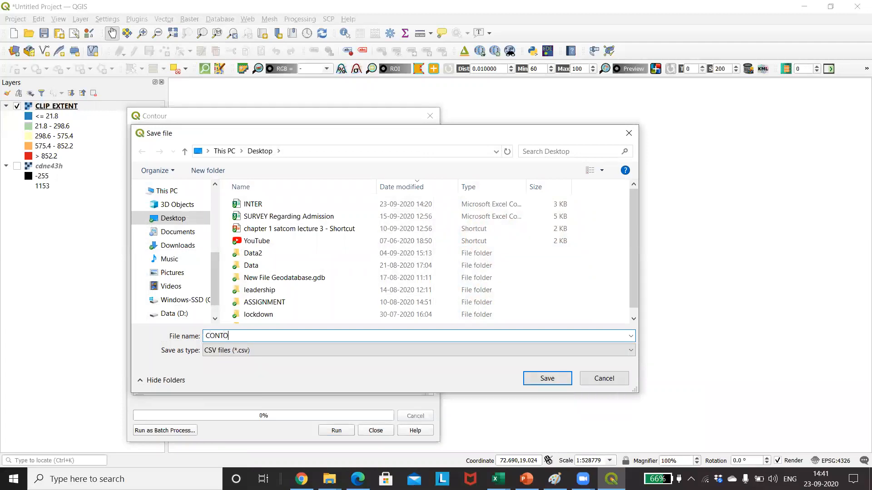
type("UR")
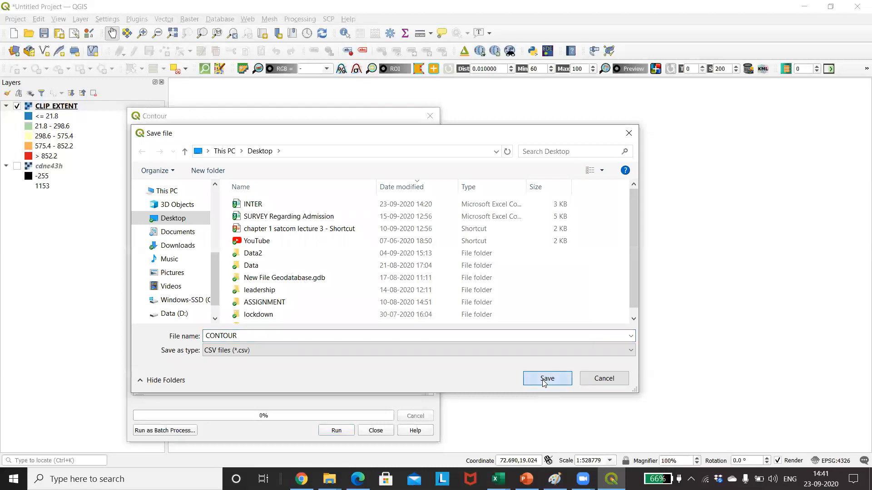
left_click(546, 379)
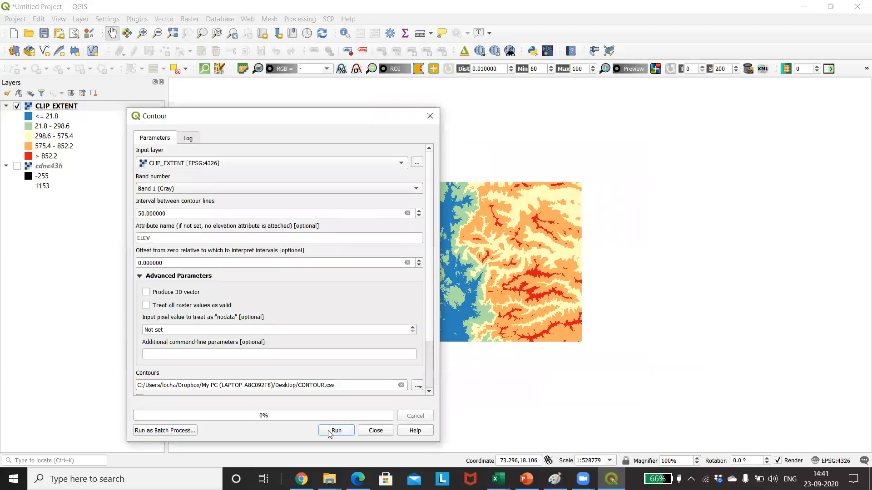
mouse_move(433, 343)
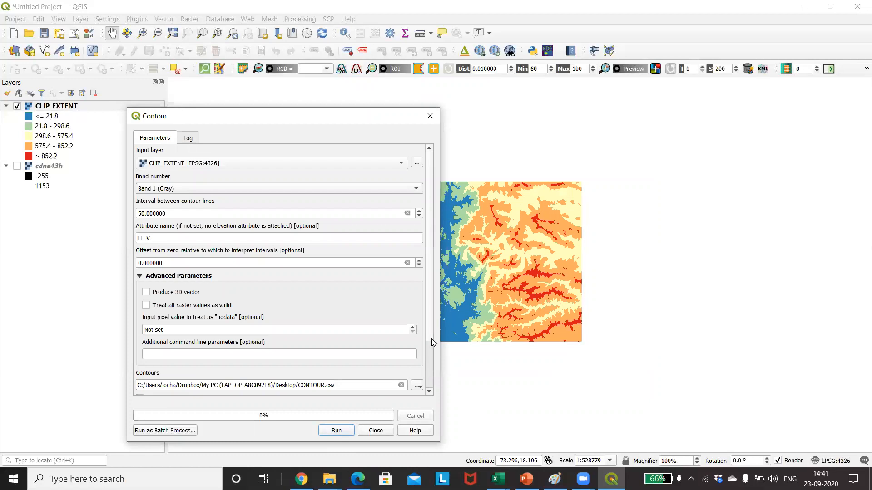
scroll("down", 3)
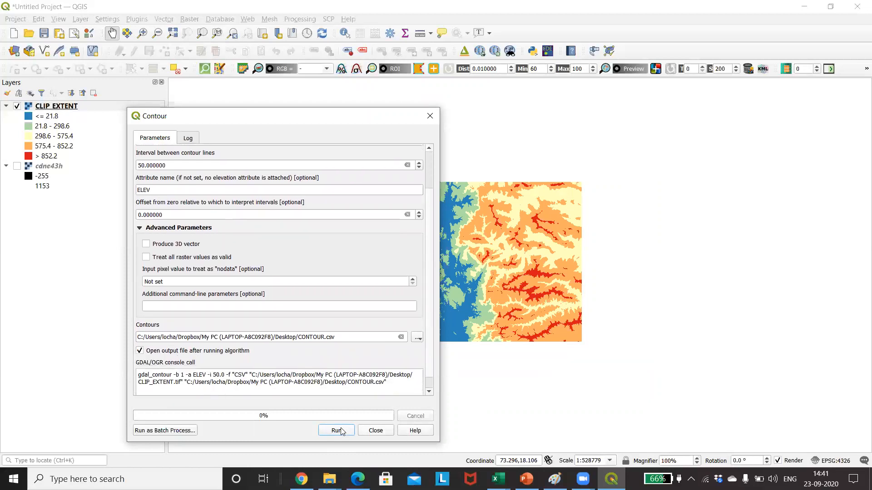
left_click(336, 431)
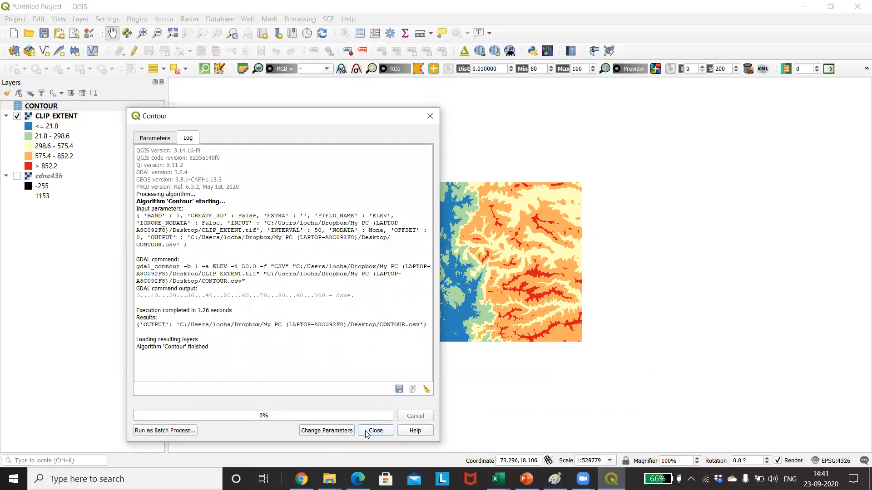
Close the finished Contour dialog.
left_click(375, 430)
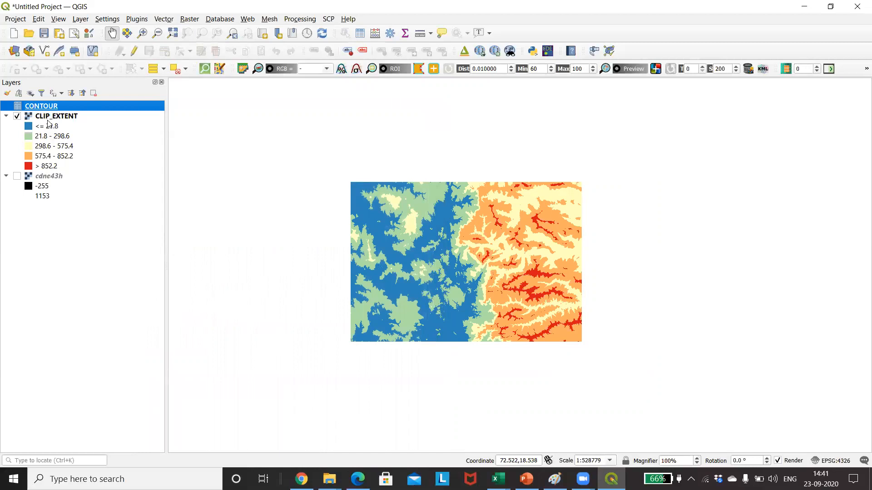
mouse_move(55, 116)
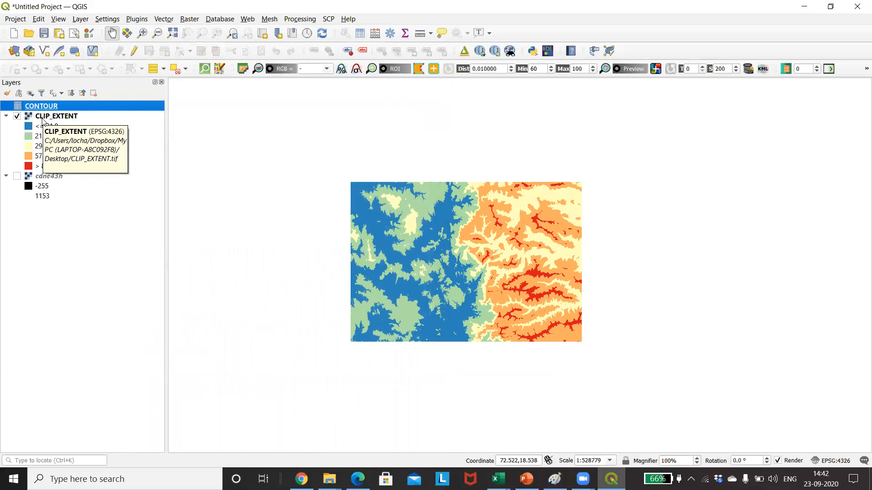
mouse_move(41, 106)
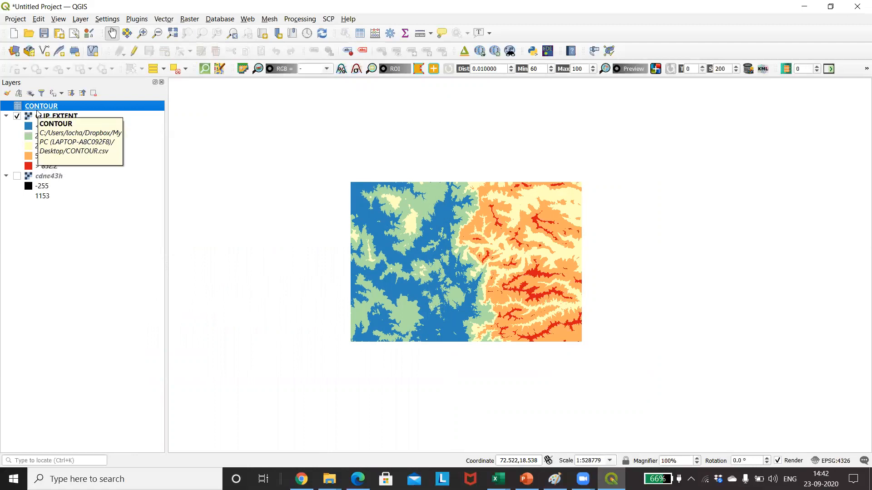
mouse_move(176, 32)
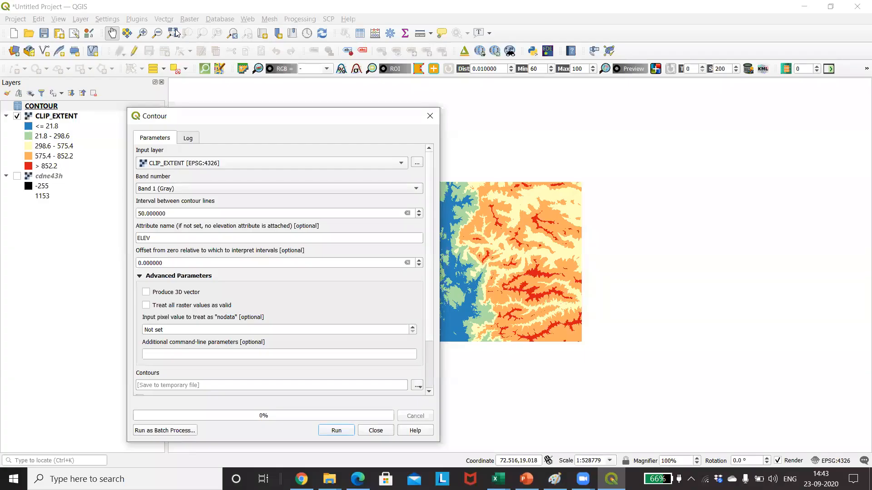
Generate 50-unit contours into a COUNTOUR shapefile on the Desktop, then close the tool.
left_click(416, 385)
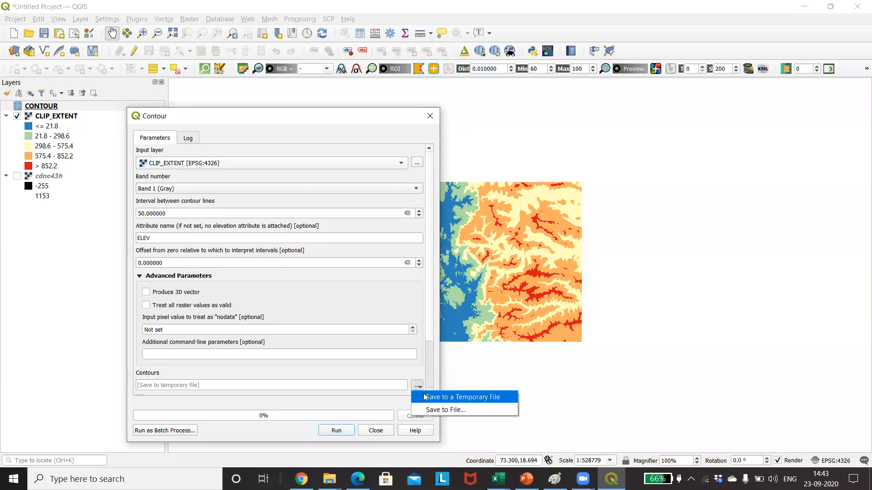
left_click(444, 410)
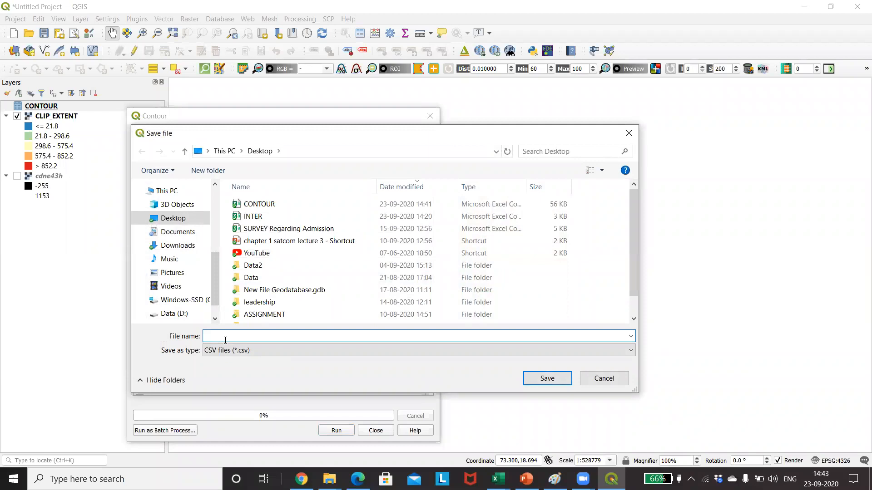
type("COUNT")
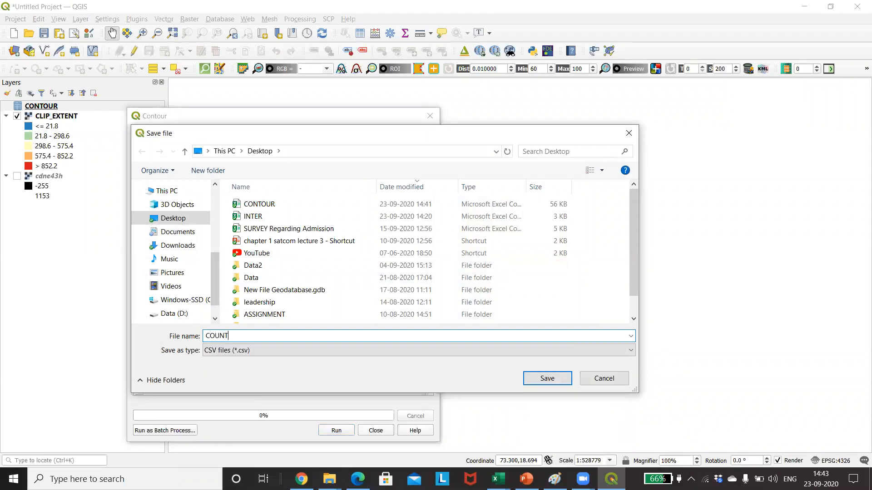
type("OUR")
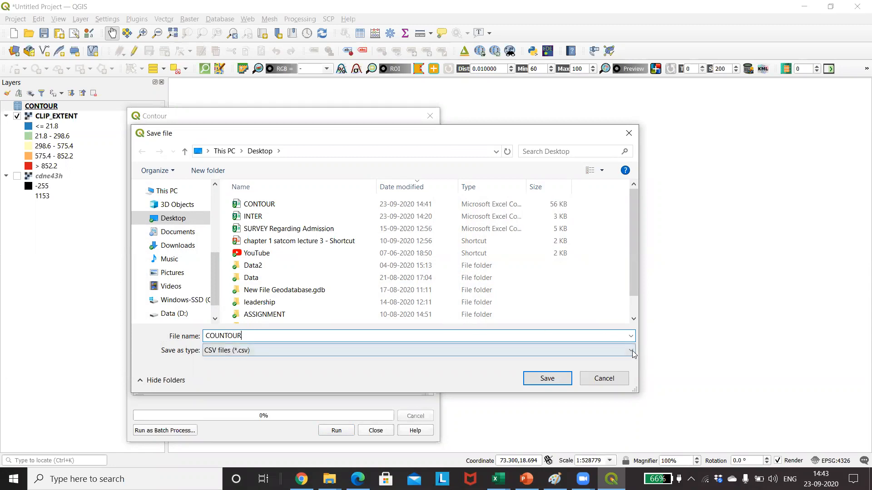
left_click(631, 350)
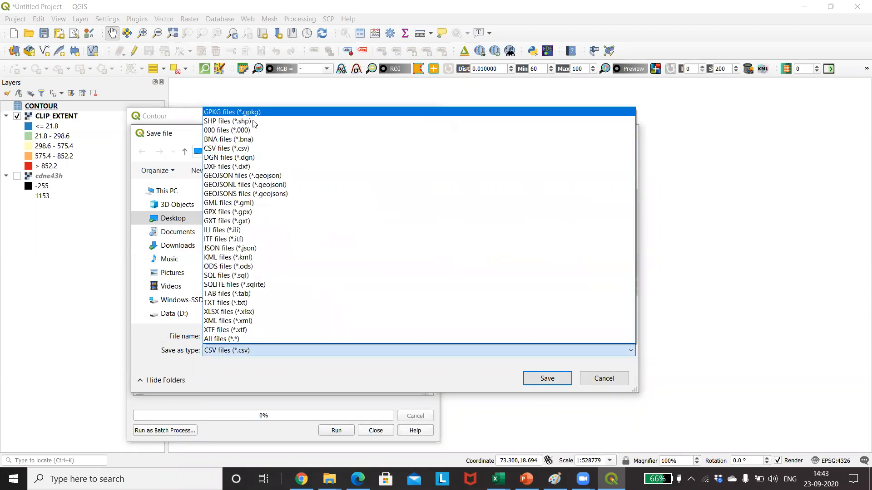
left_click(228, 121)
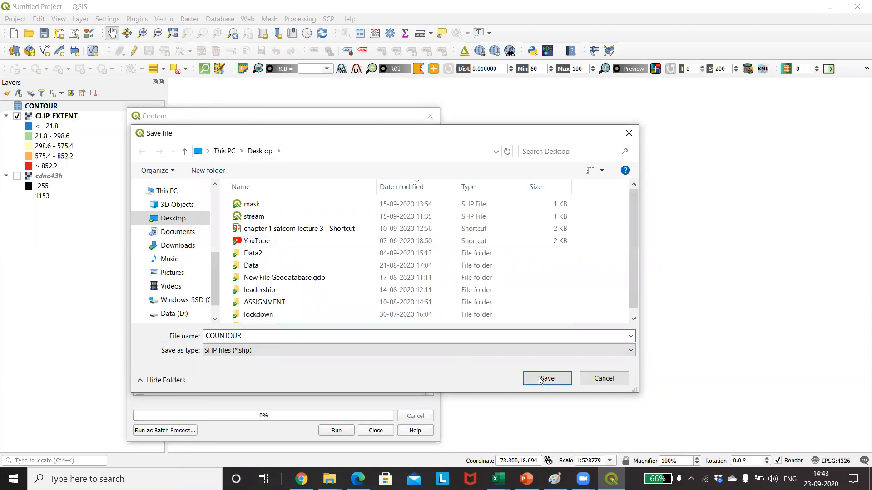
left_click(545, 378)
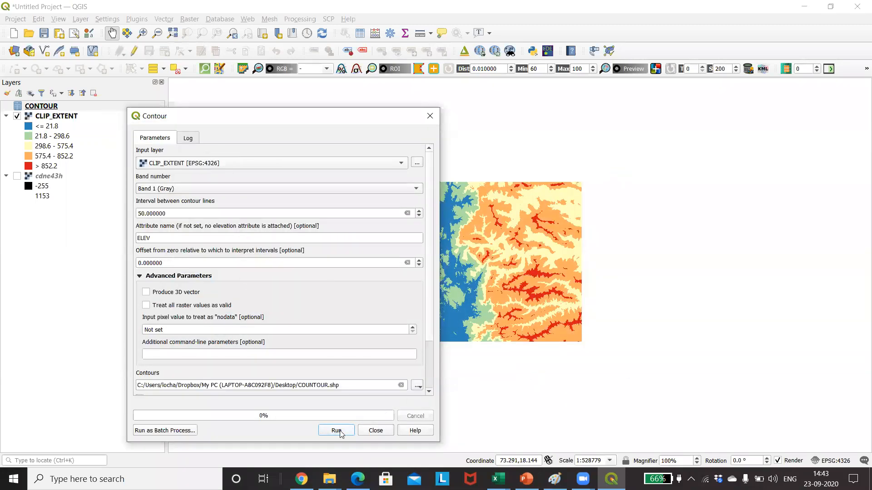
left_click(336, 430)
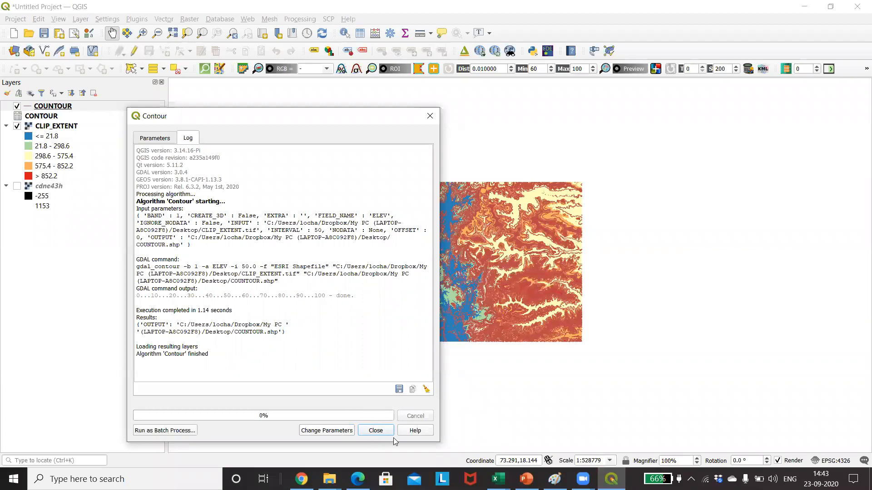
left_click(375, 430)
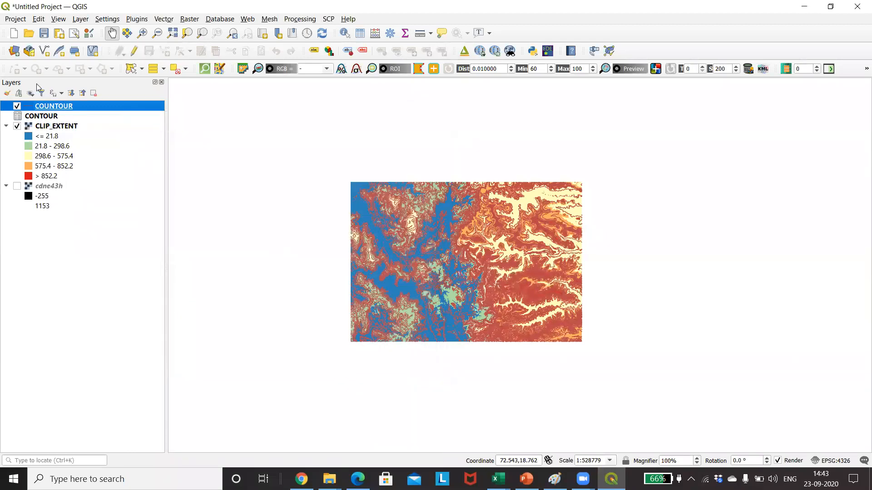
Hide the CLIP_EXTENT raster layer.
left_click(17, 126)
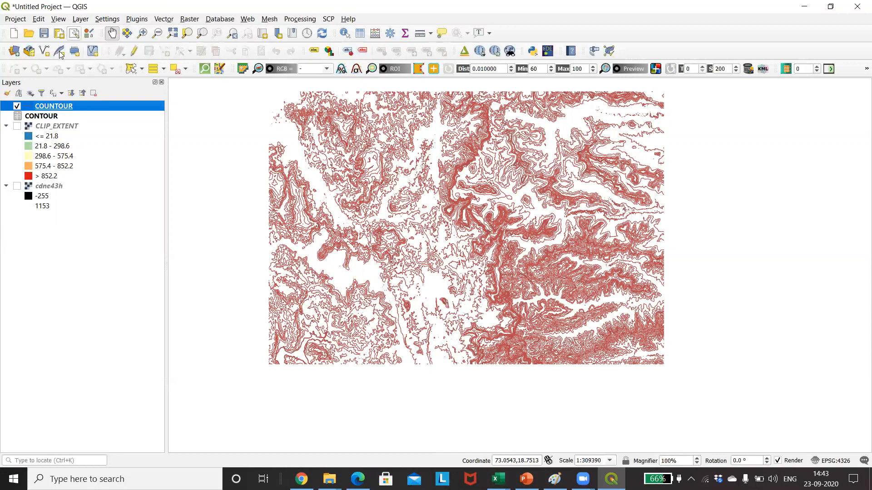
mouse_move(50, 126)
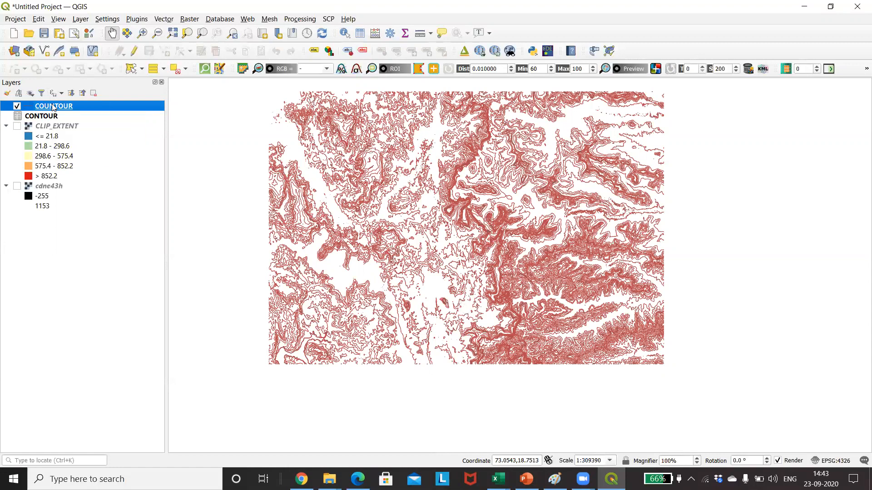
Open the COUNTOUR attribute table and sort it by ELEV, highest first.
right_click(54, 106)
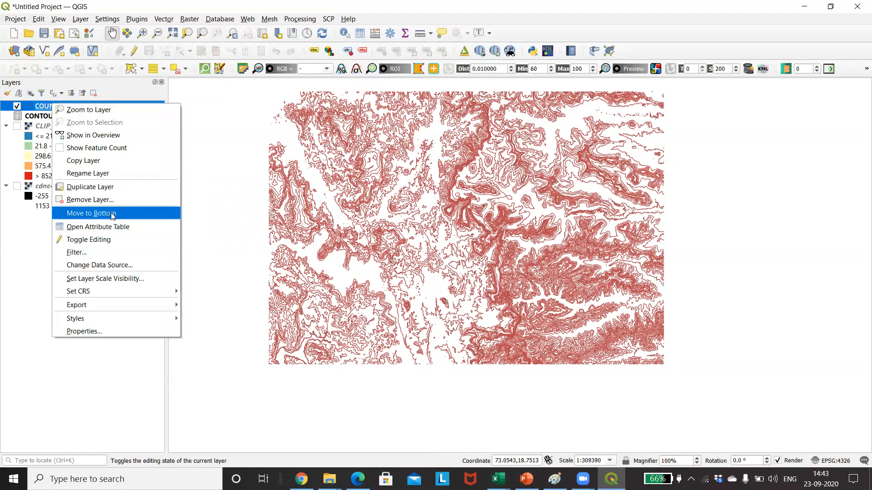
mouse_move(98, 227)
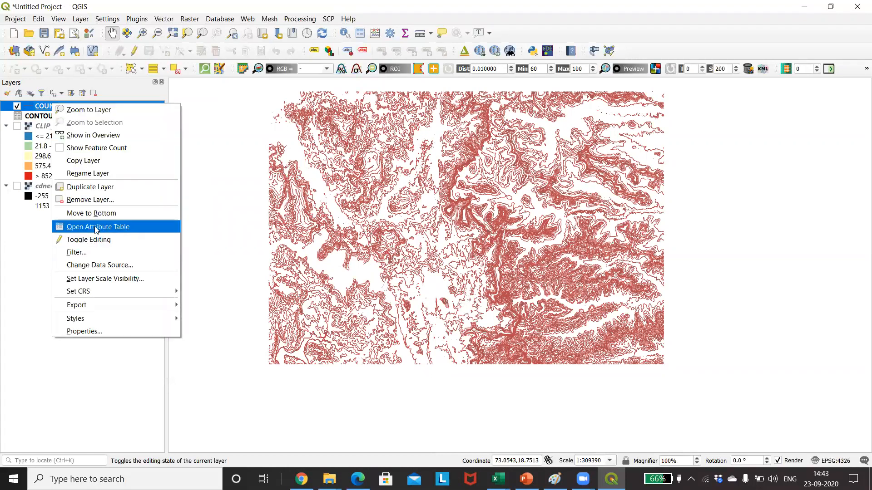
left_click(97, 226)
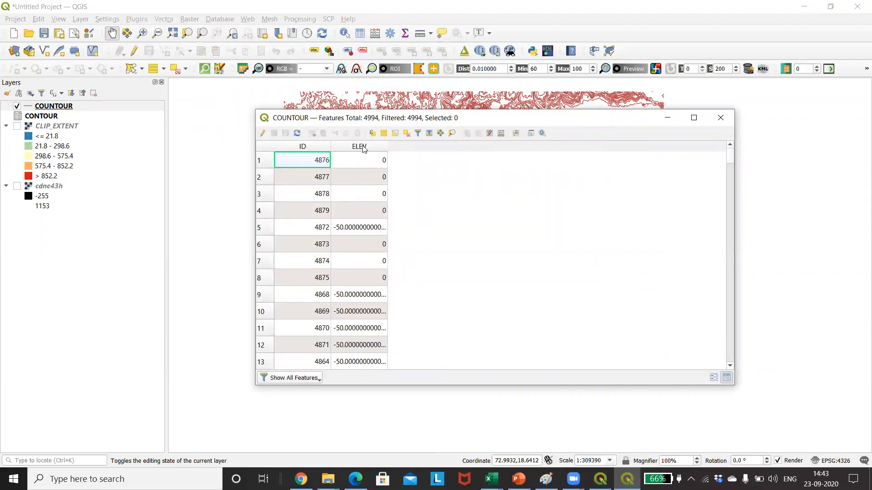
left_click(359, 145)
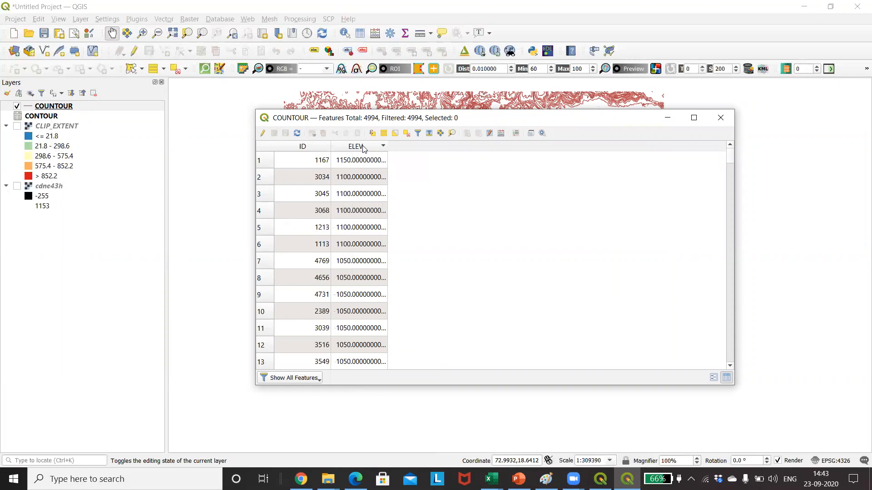
mouse_move(522, 180)
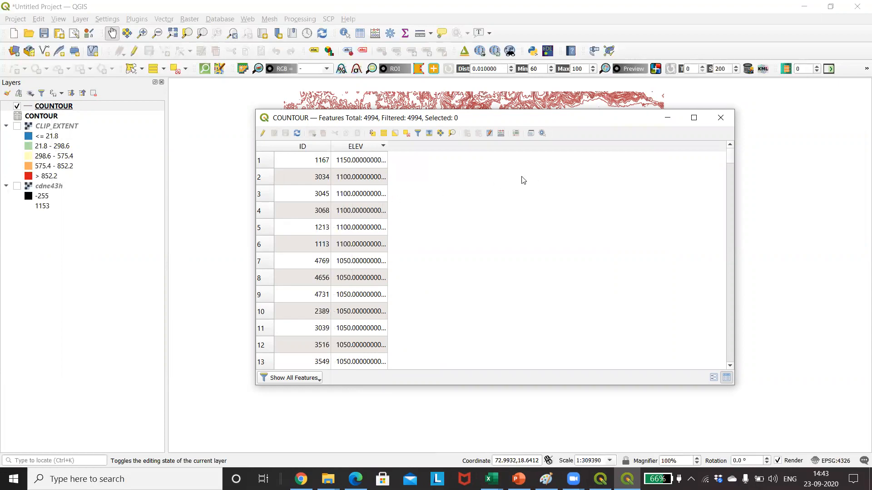
mouse_move(684, 159)
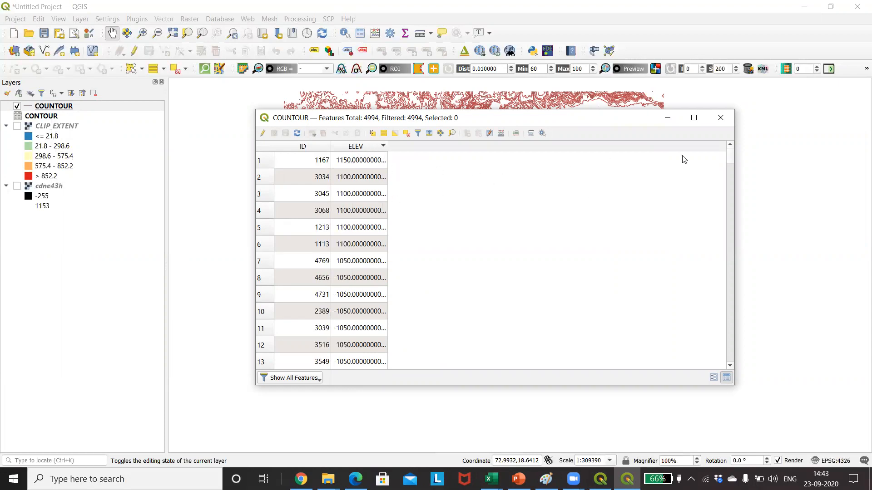
Scroll back to the top of the table and pick the 1150 ELEV cell.
scroll("down", 3)
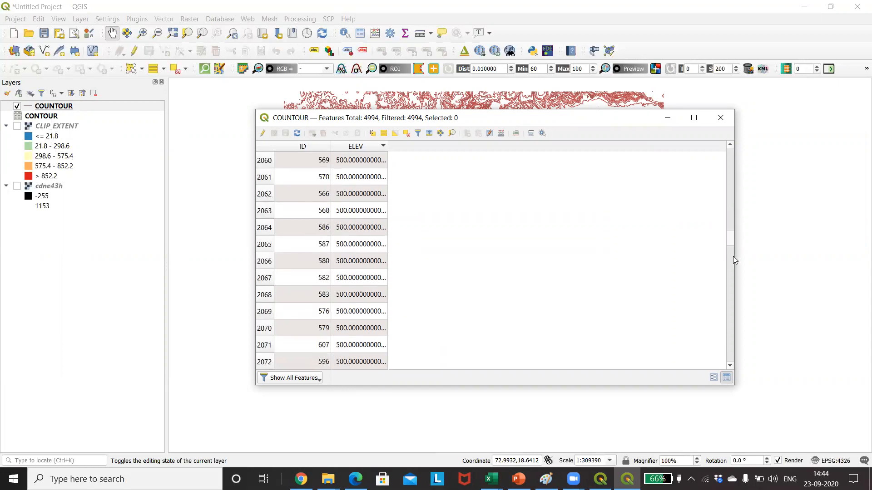
scroll("down", 3)
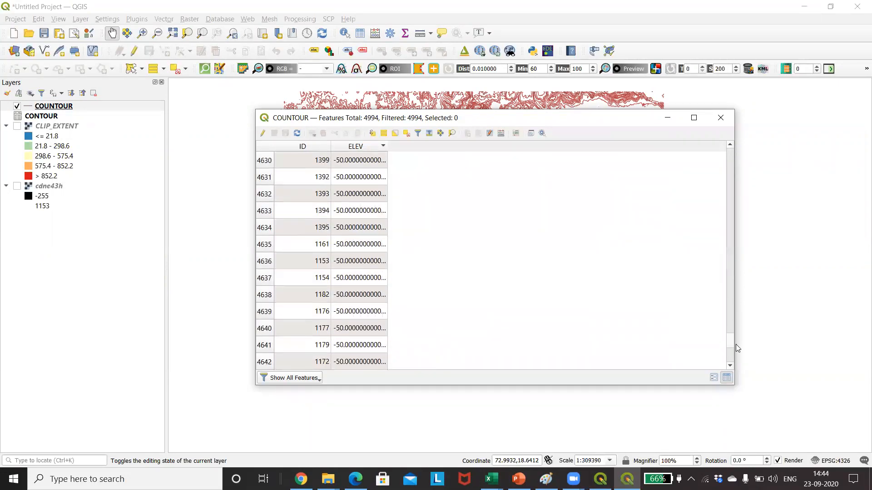
scroll("up", 3)
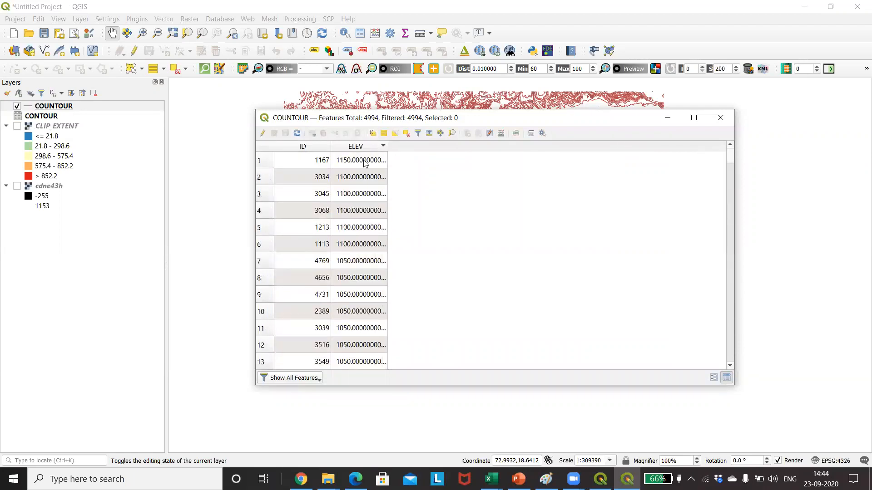
left_click(359, 161)
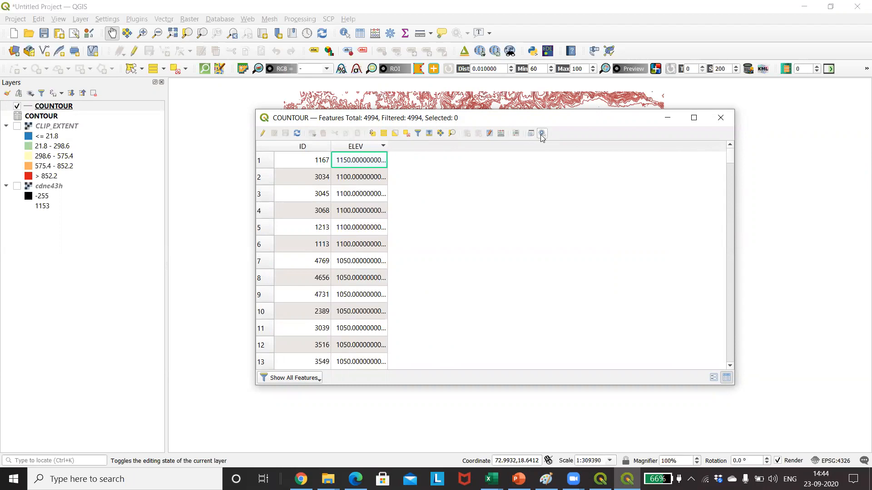
mouse_move(451, 133)
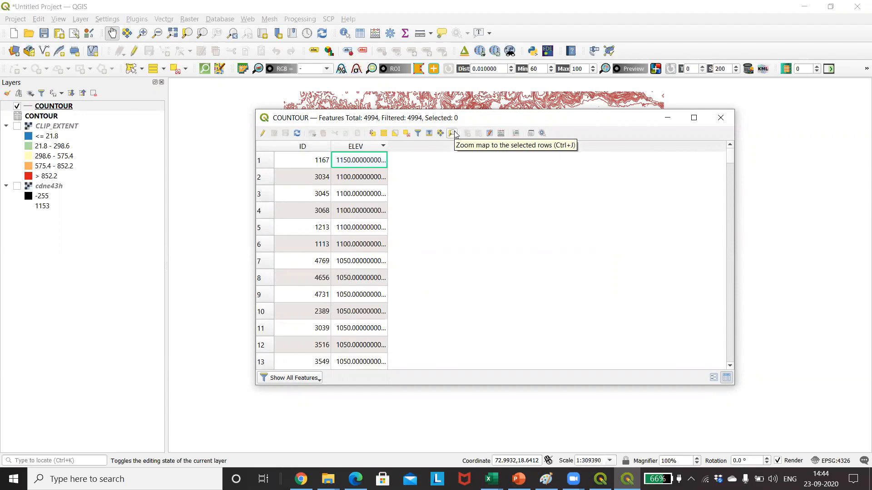
mouse_move(454, 134)
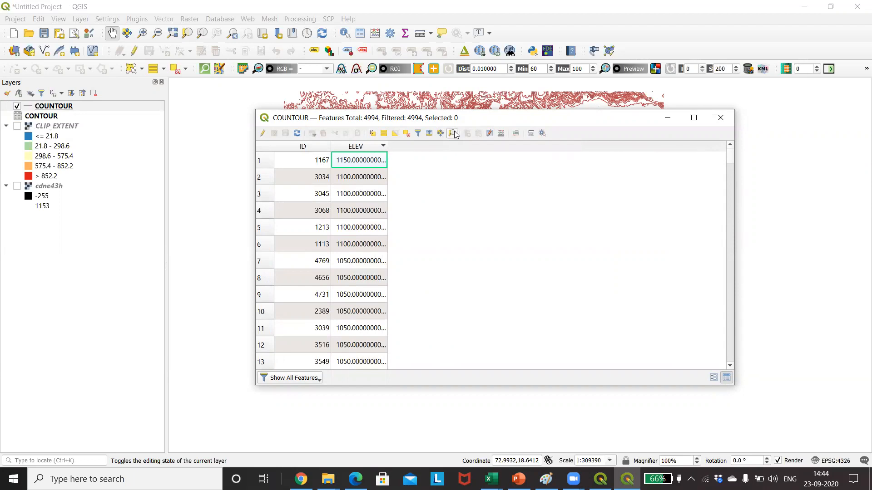
mouse_move(474, 119)
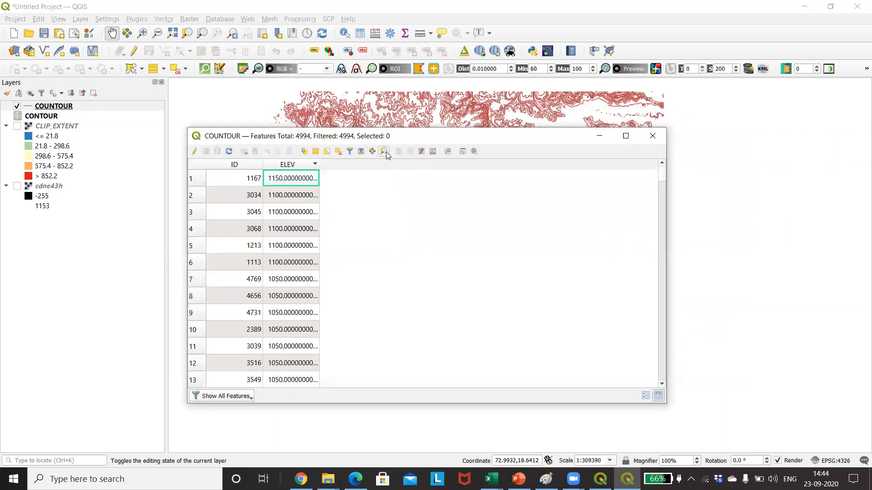
mouse_move(441, 30)
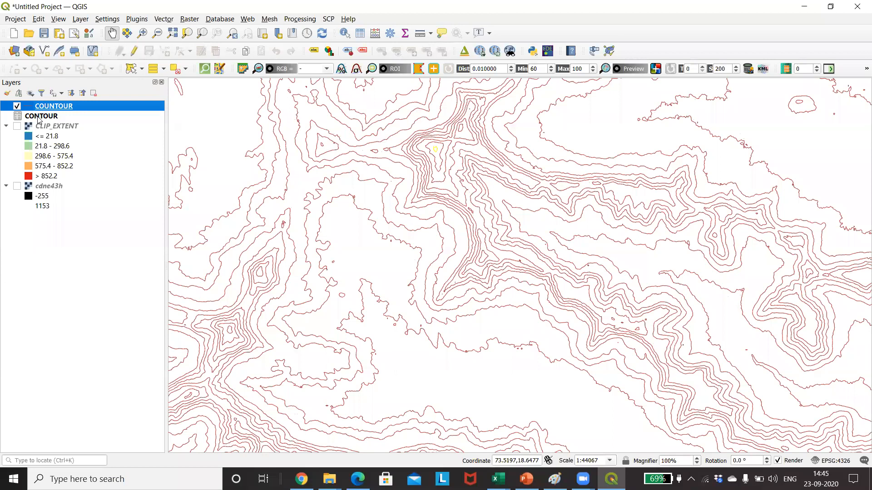
mouse_move(54, 105)
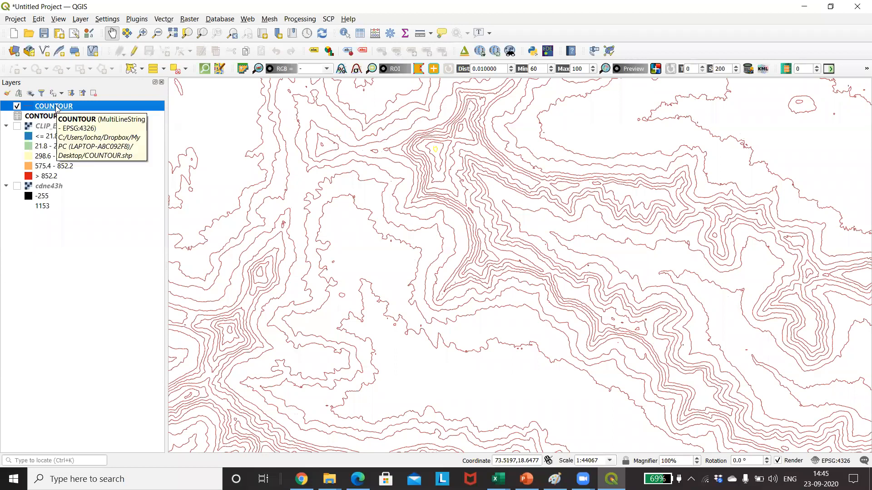
Select the 1150 m row in the ELEV-sorted COUNTOUR table, zoom to it, close the table.
right_click(53, 106)
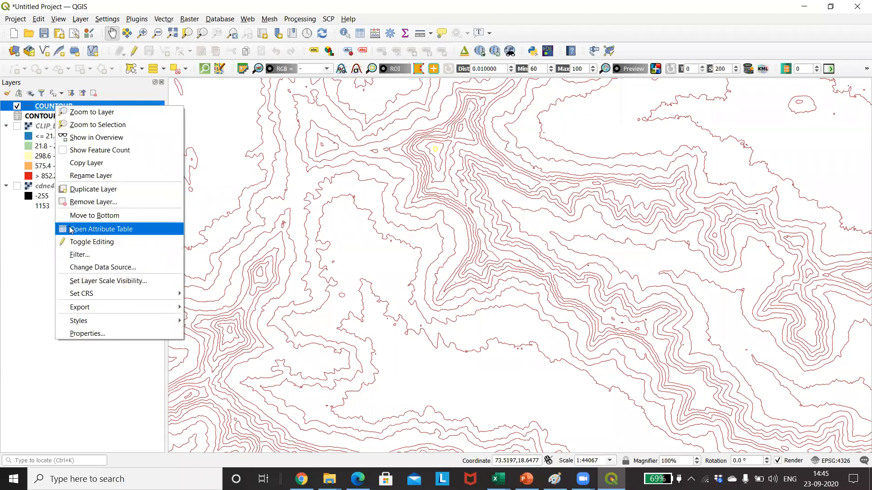
left_click(101, 228)
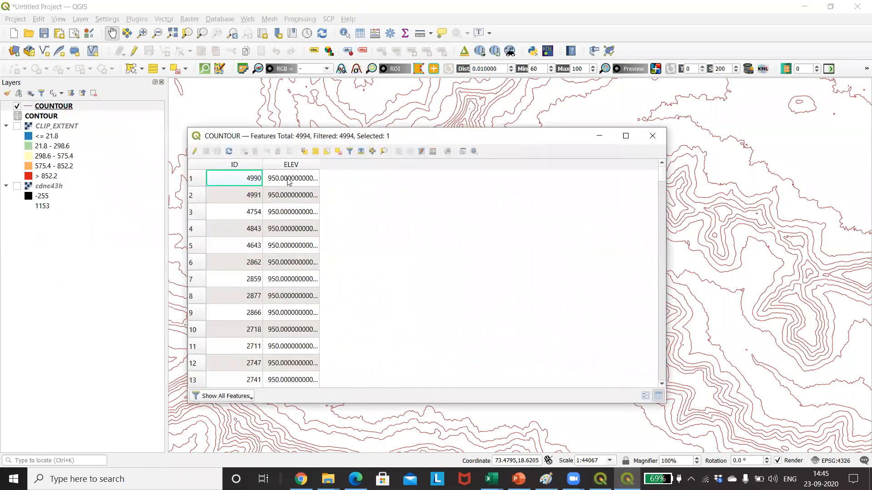
mouse_move(290, 165)
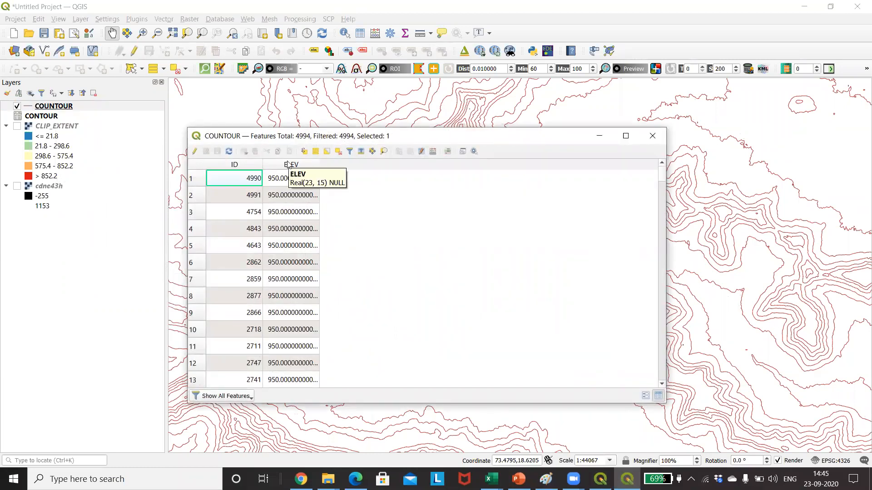
left_click(288, 164)
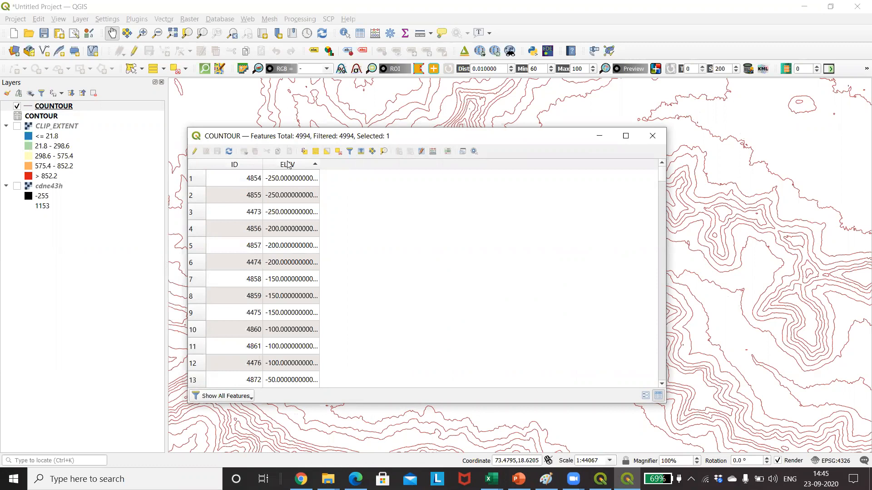
left_click(287, 164)
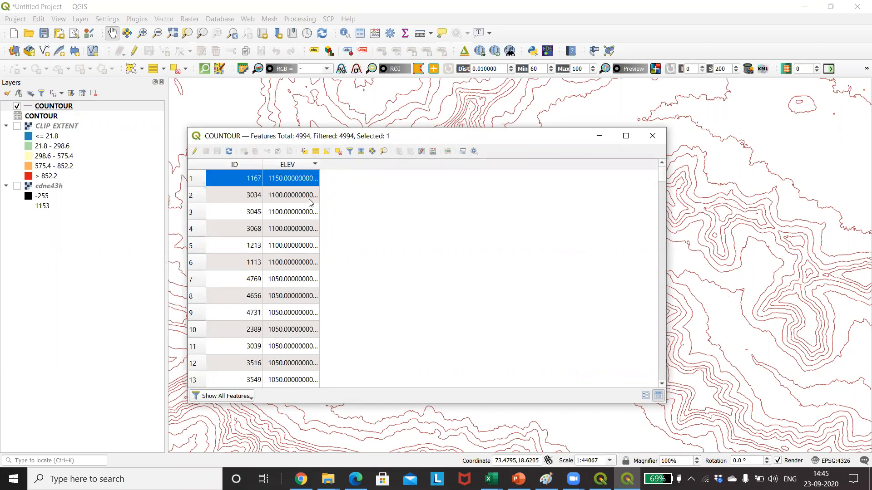
mouse_move(289, 186)
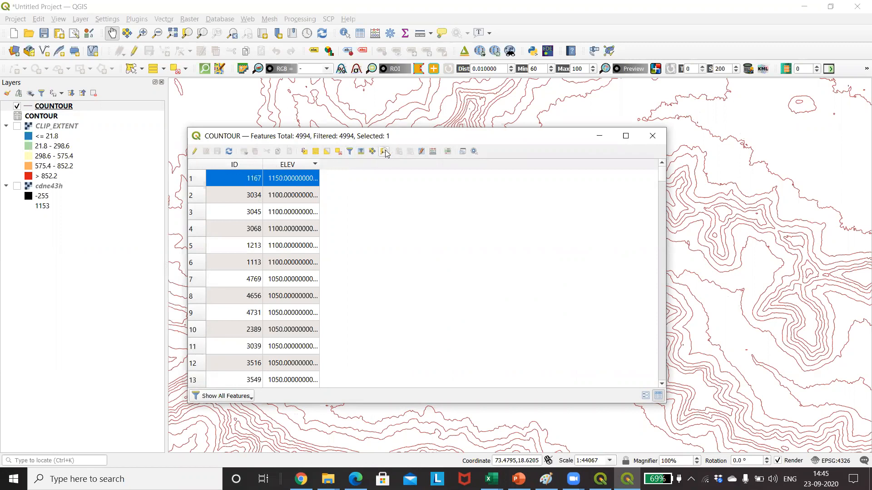
left_click(384, 151)
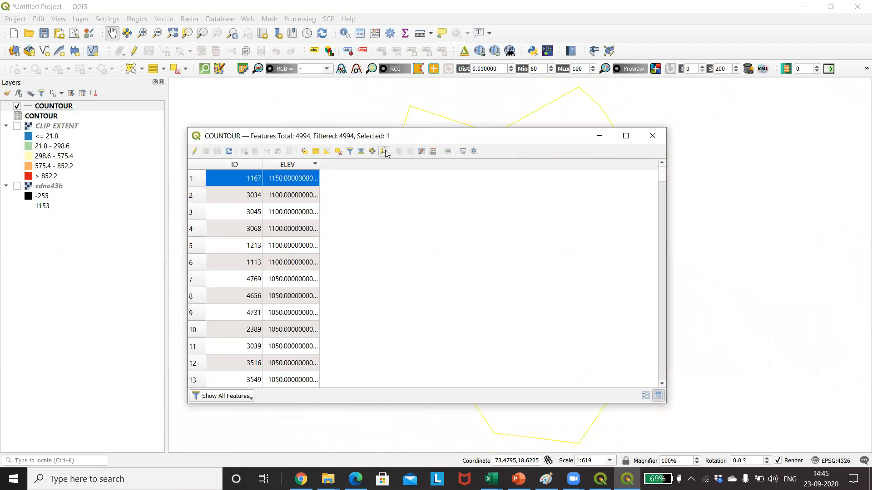
mouse_move(651, 136)
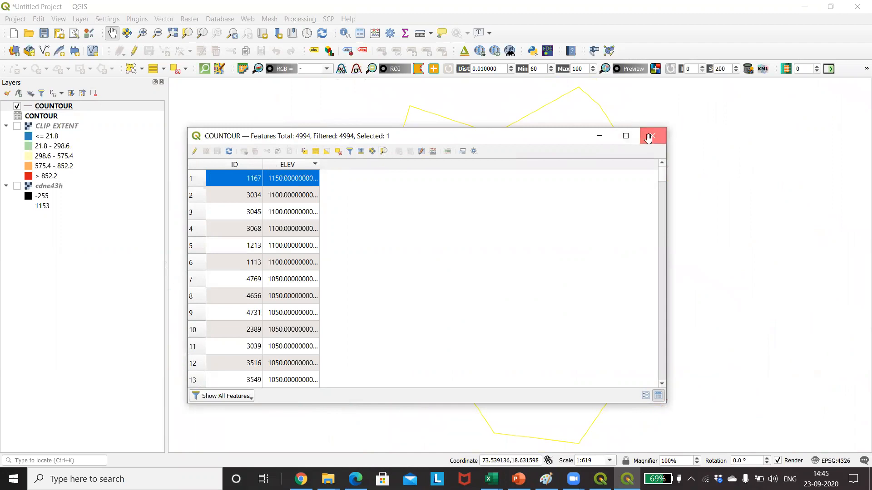
left_click(648, 136)
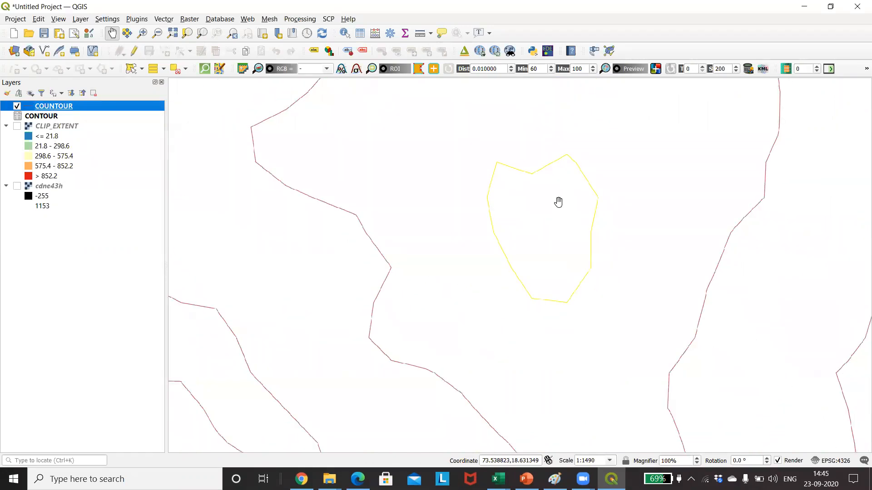
Zoom the map out around the highlighted 1150 m contour loop.
scroll("down", 3)
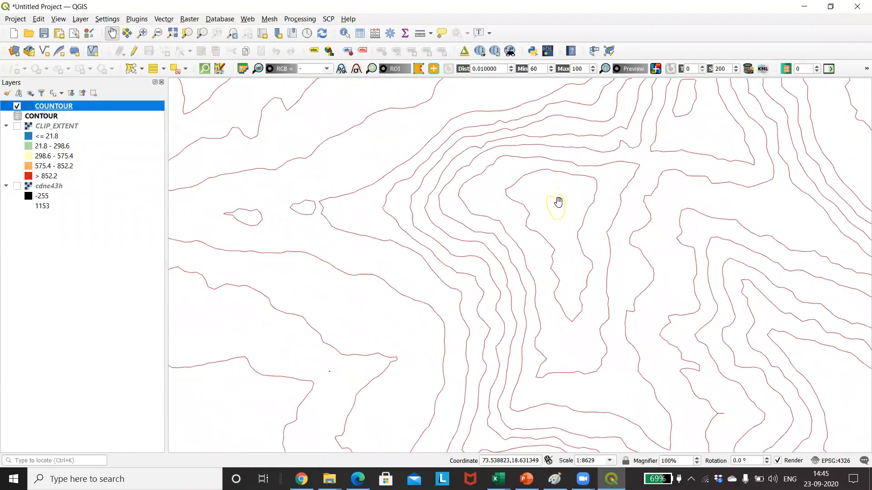
scroll("down", 3)
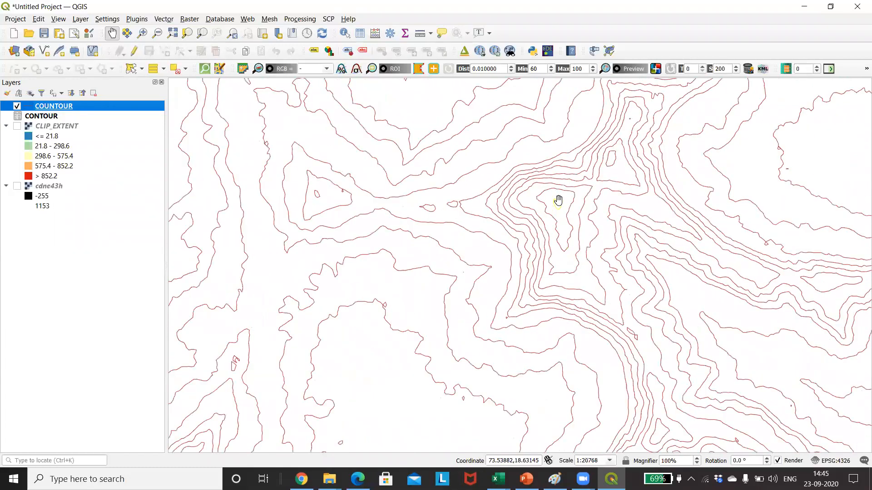
scroll("down", 3)
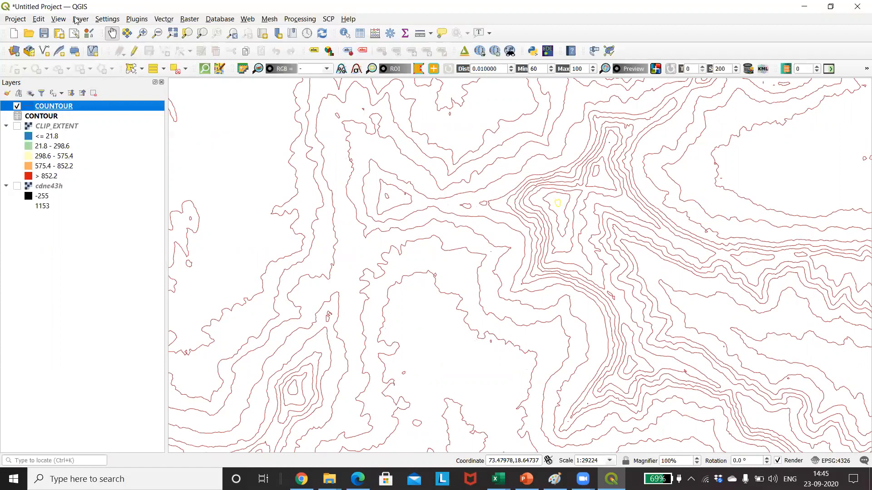
mouse_move(80, 19)
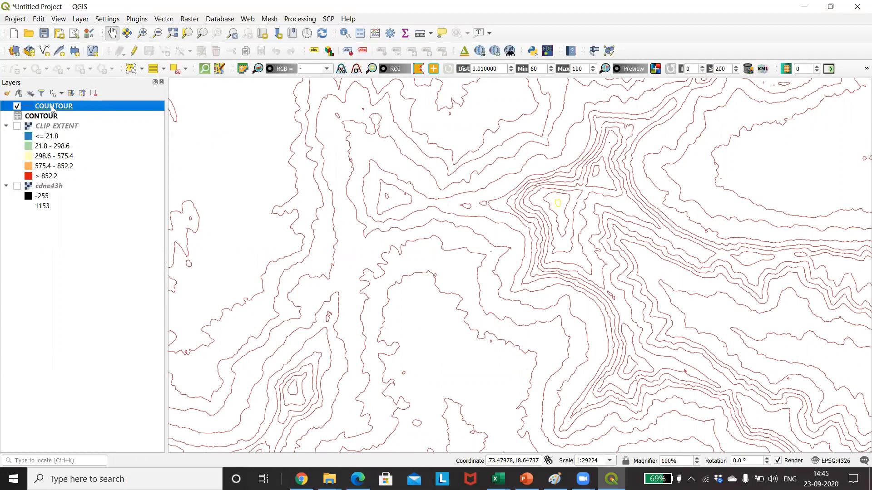
Turn on Single Labels in the COUNTOUR layer properties to show ELEV values.
right_click(53, 106)
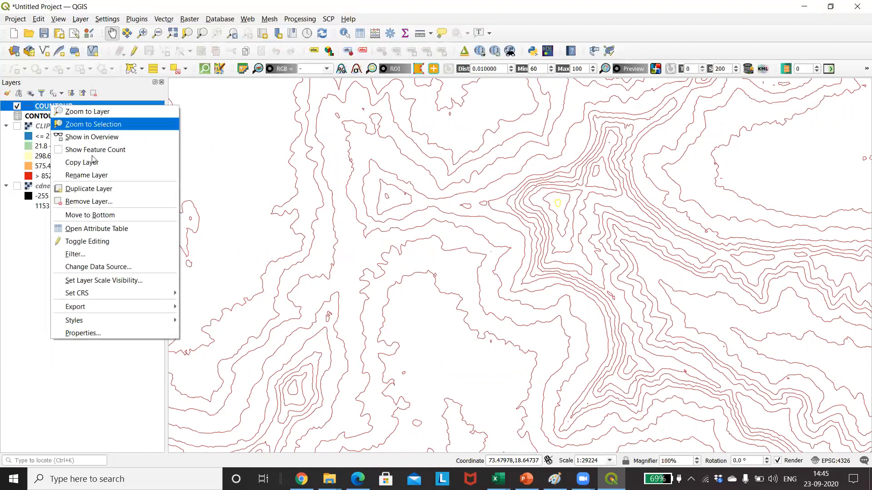
mouse_move(81, 332)
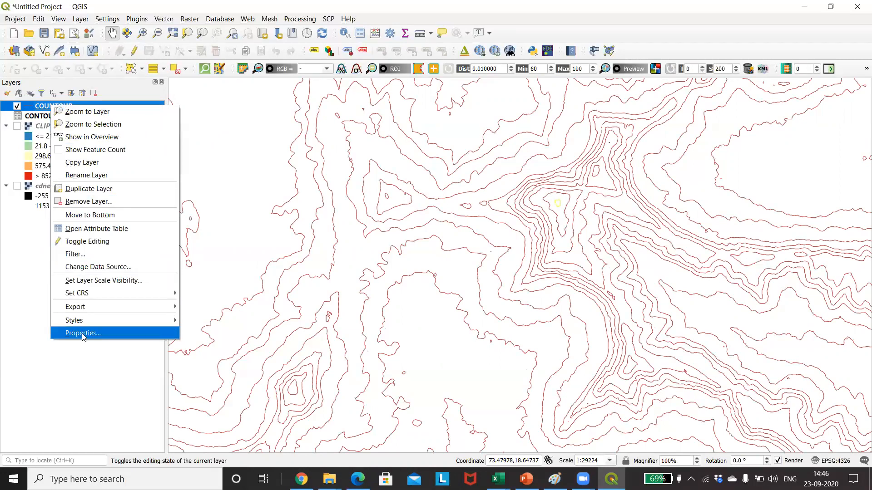
left_click(82, 332)
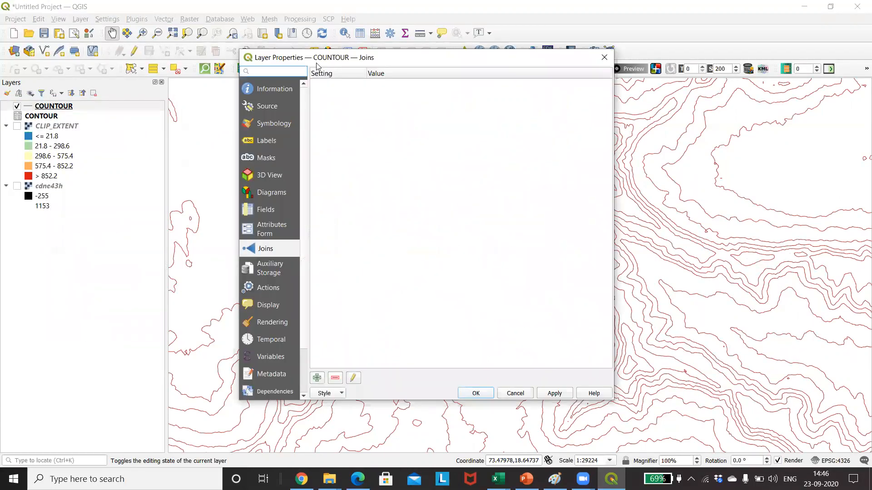
left_click(268, 141)
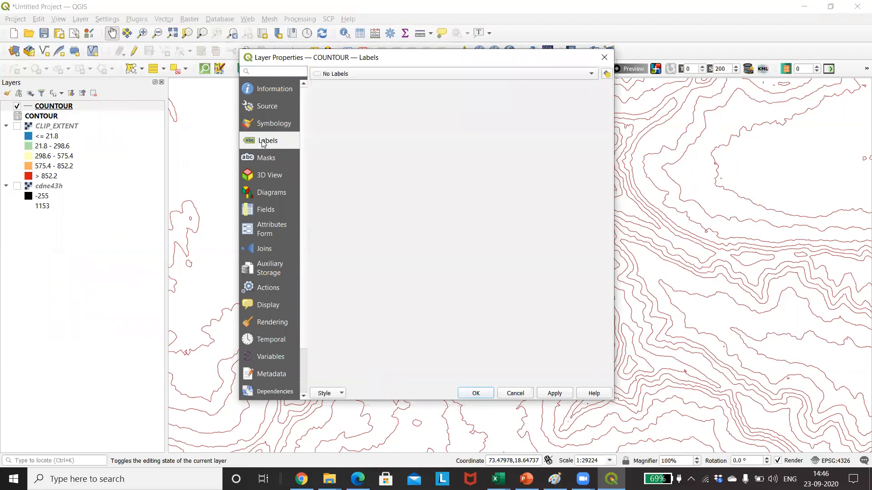
left_click(453, 74)
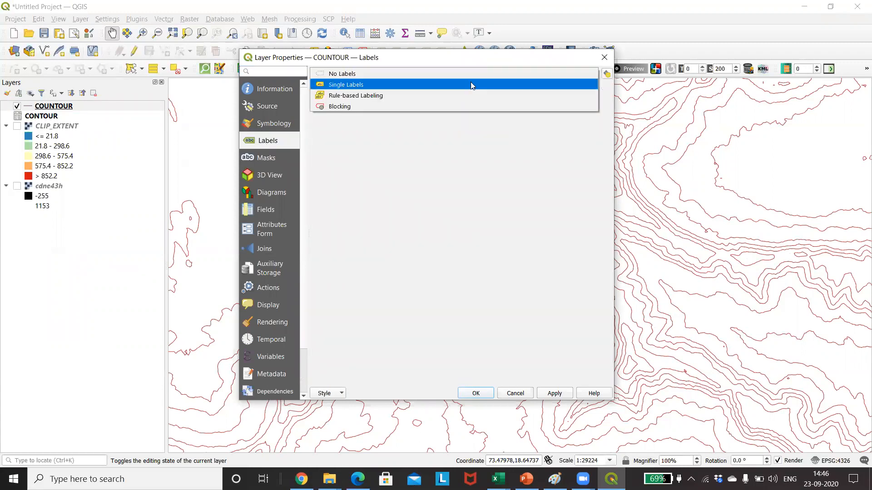
left_click(346, 84)
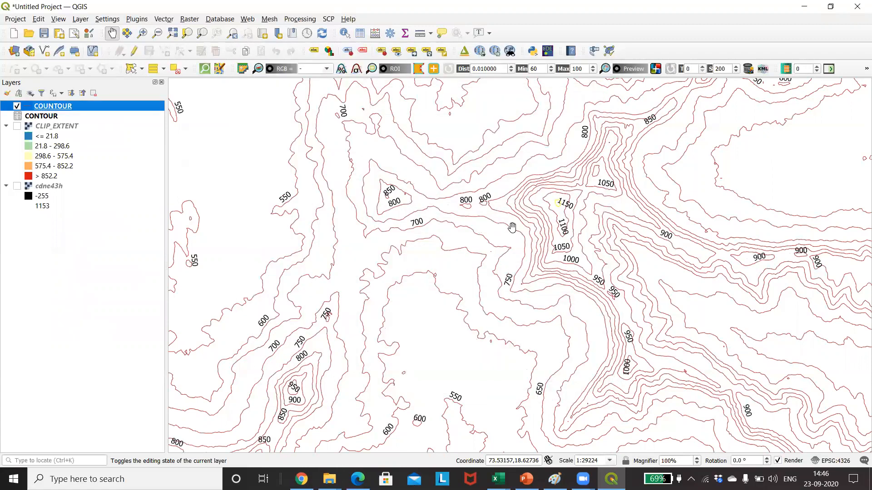
mouse_move(565, 208)
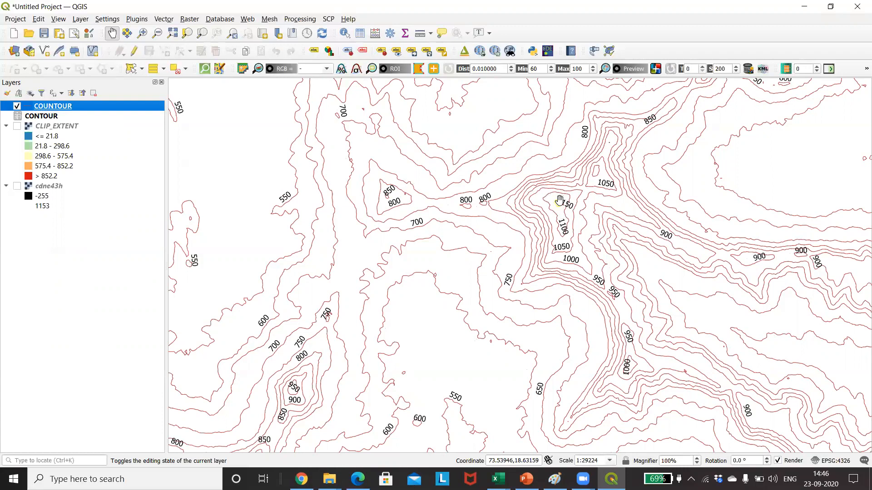
mouse_move(585, 231)
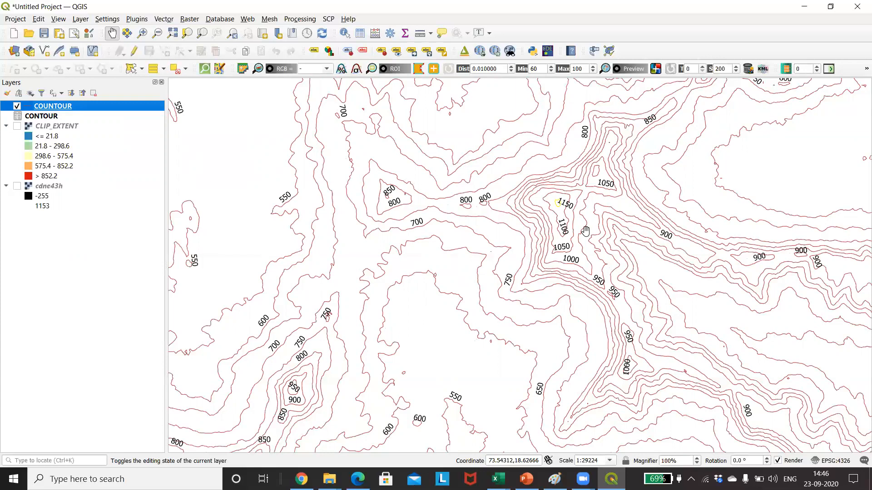
mouse_move(545, 40)
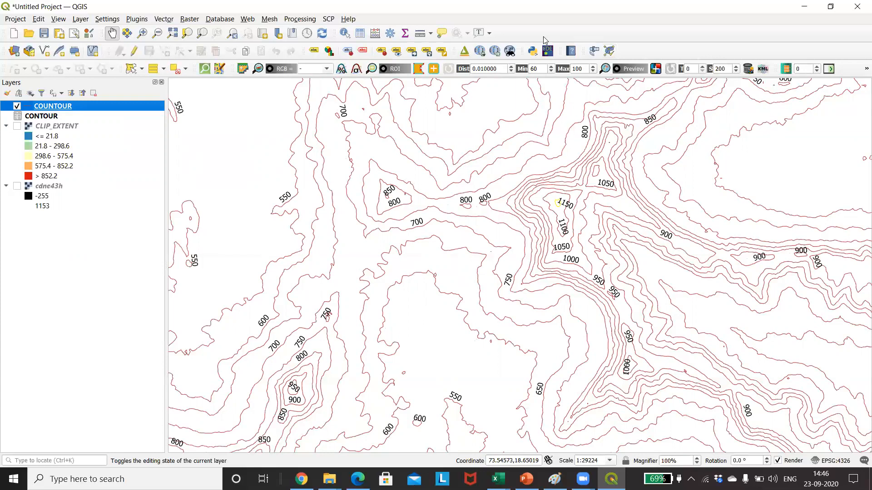